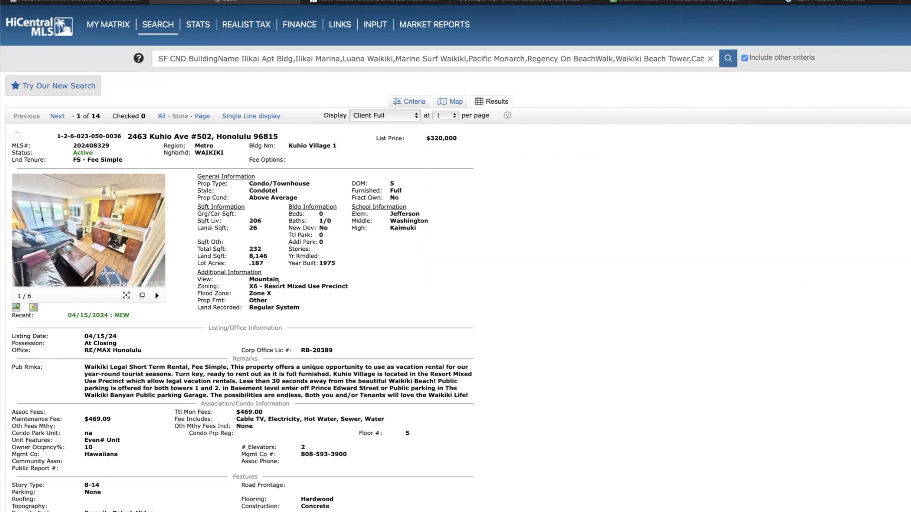
Browse the first listing's full-size photos through to the start and return to its details
left_click(89, 230)
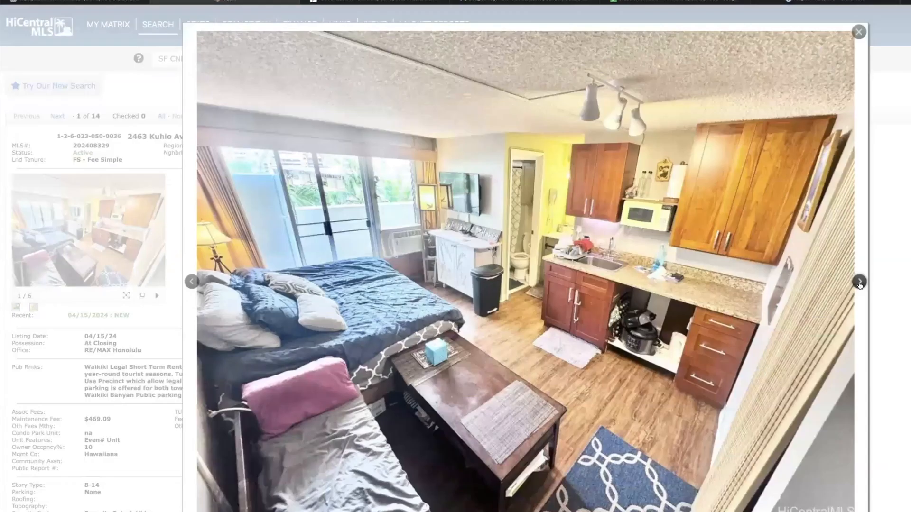
left_click(859, 282)
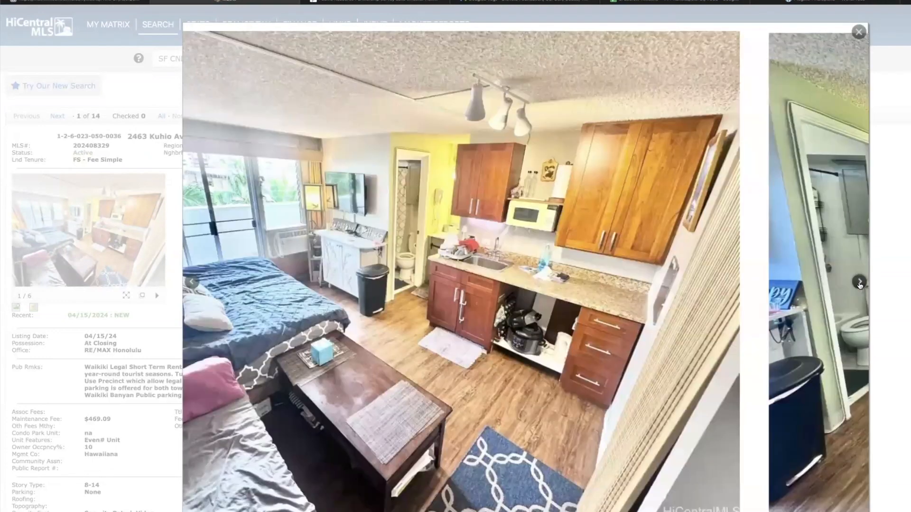
left_click(859, 284)
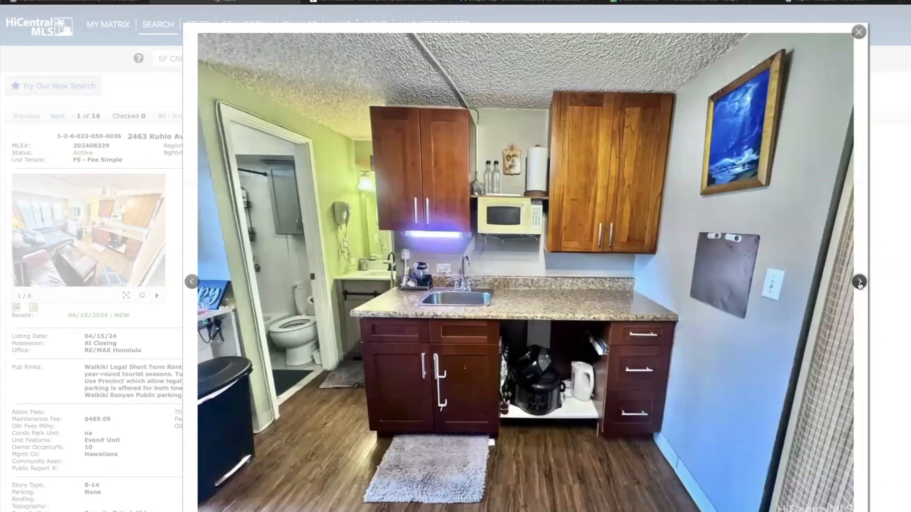
left_click(859, 283)
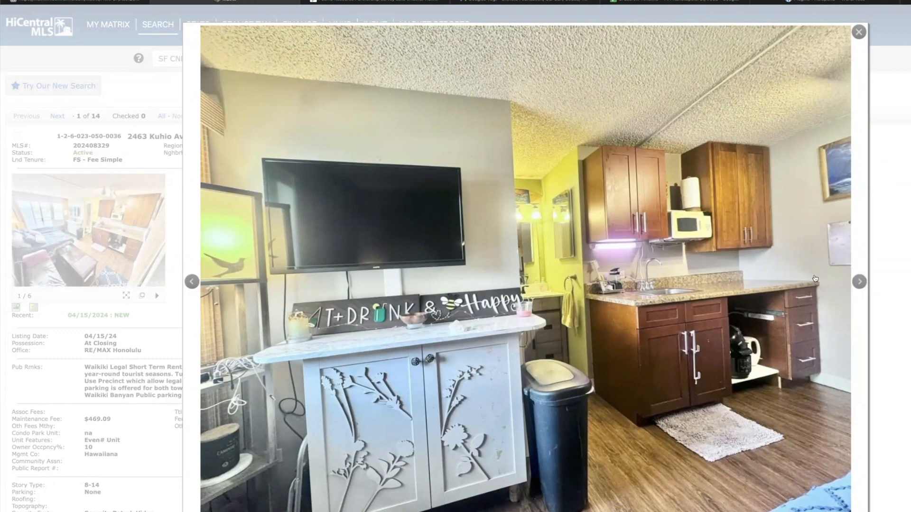
left_click(860, 282)
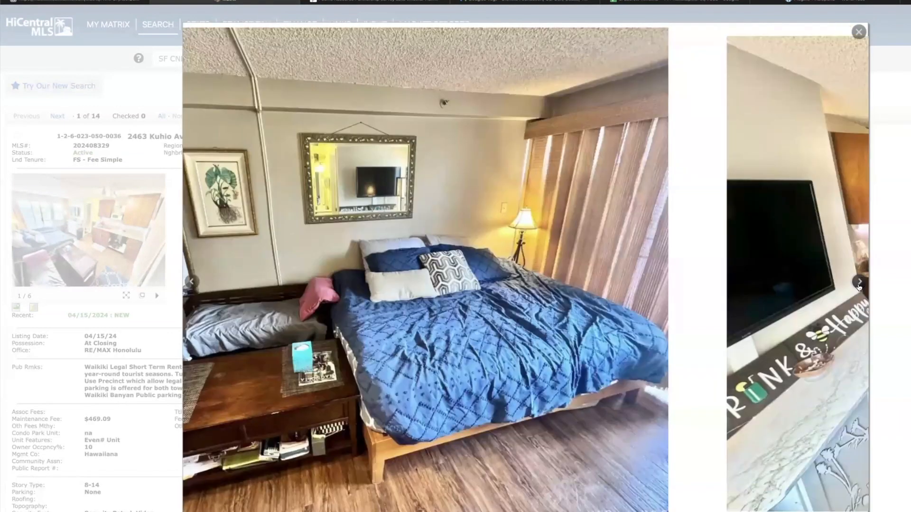
left_click(858, 281)
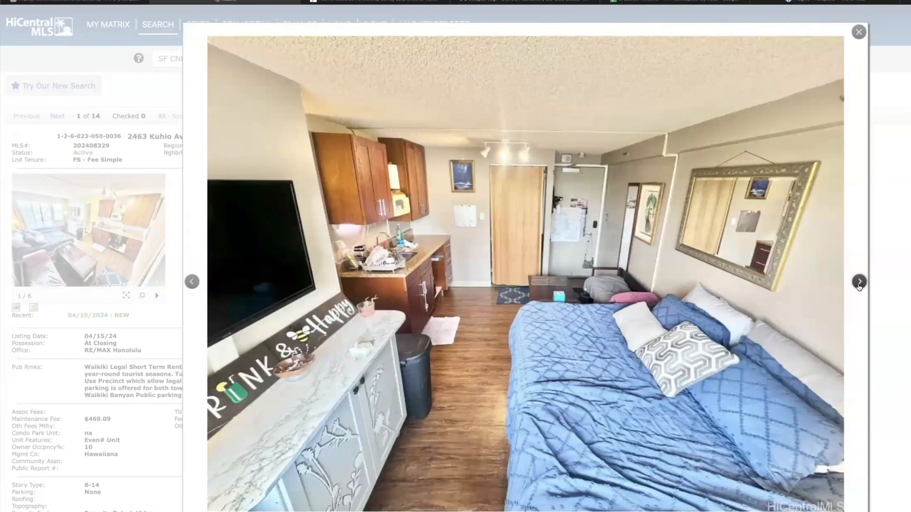
left_click(859, 281)
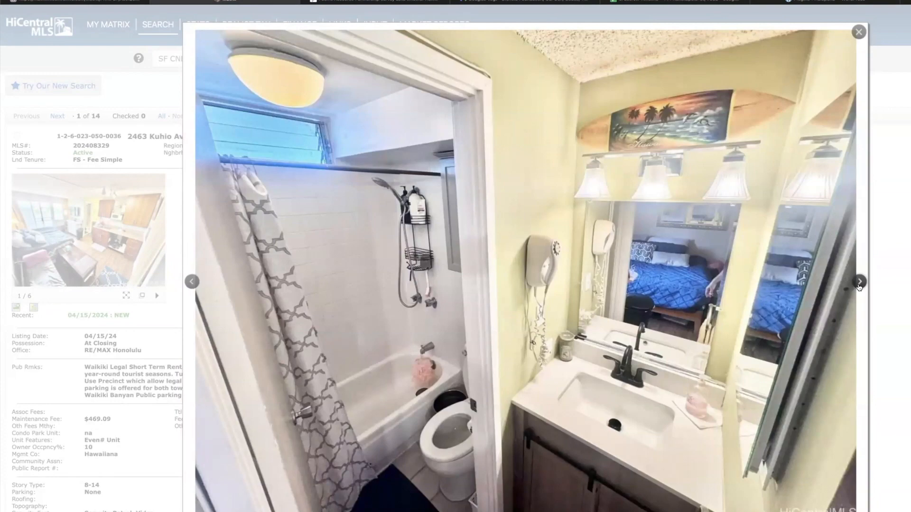
left_click(860, 280)
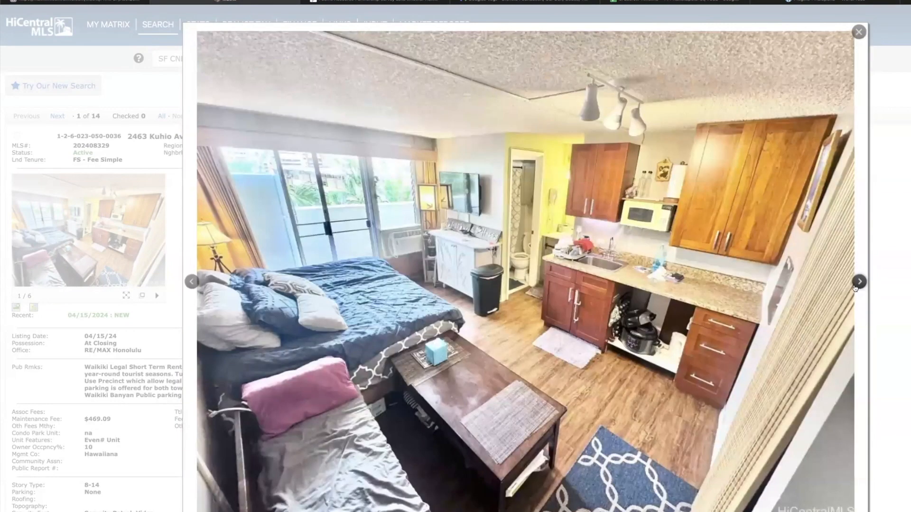
left_click(859, 31)
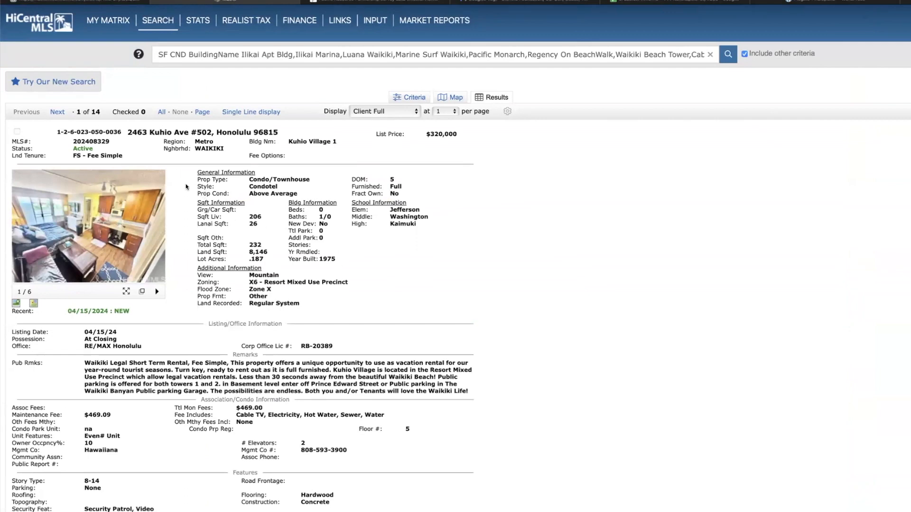
mouse_move(57, 112)
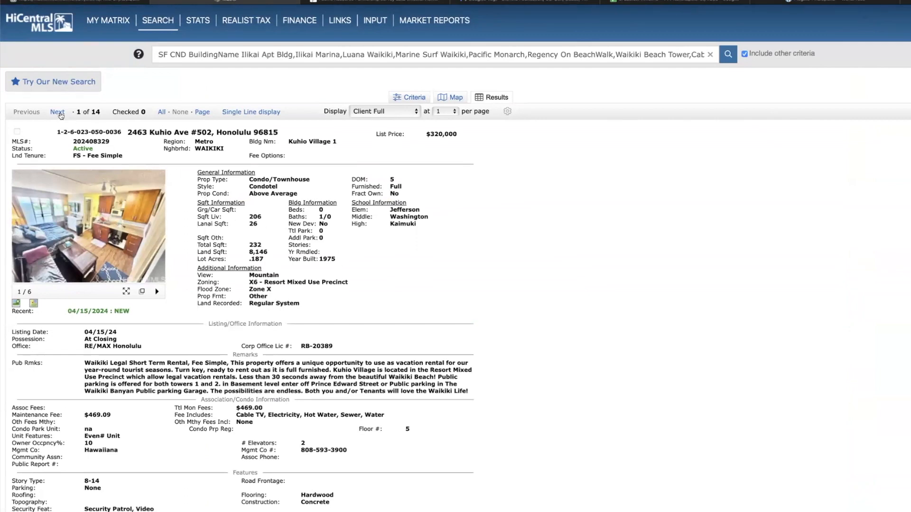
Advance to result 2 of 14, 1850 Ala Moana Blvd #327 at Palms at Waikiki
left_click(56, 116)
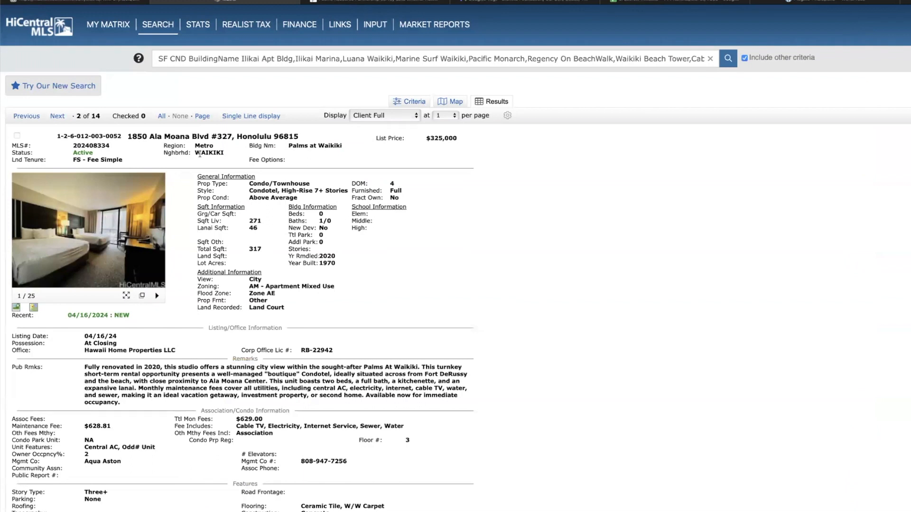
mouse_move(233, 145)
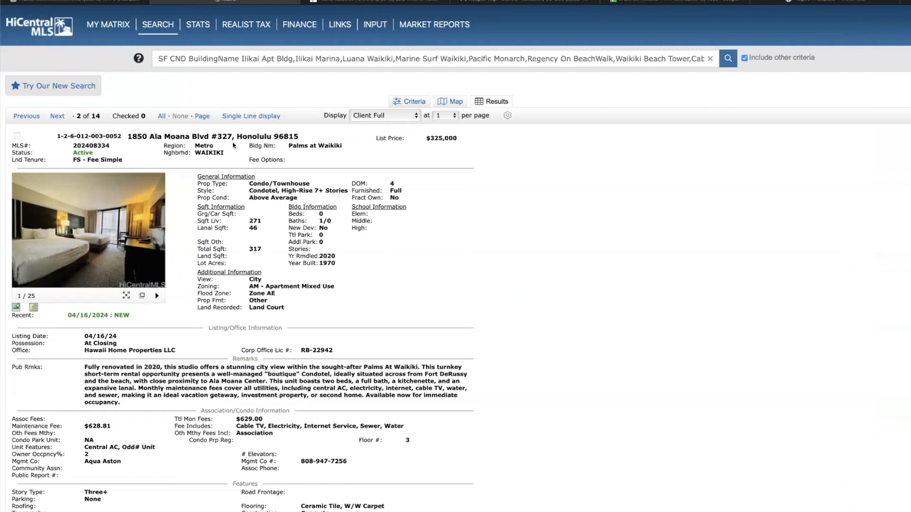
mouse_move(454, 173)
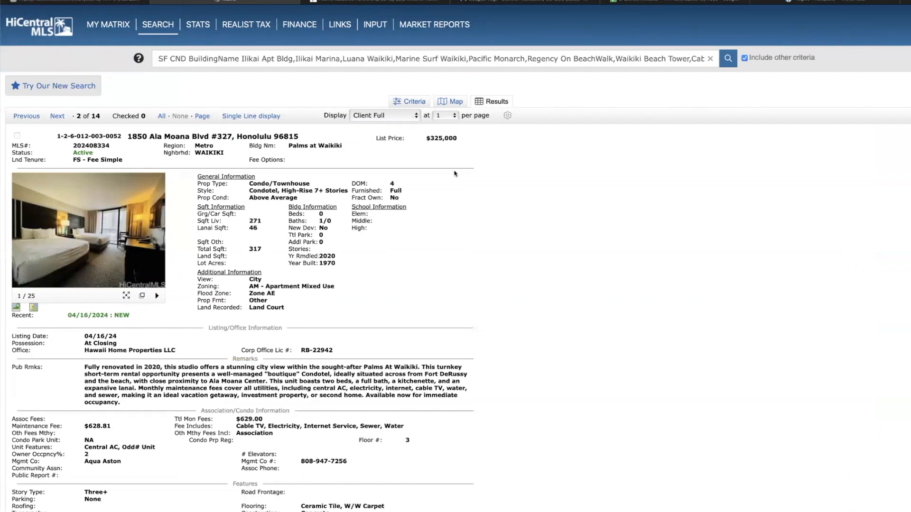
mouse_move(171, 311)
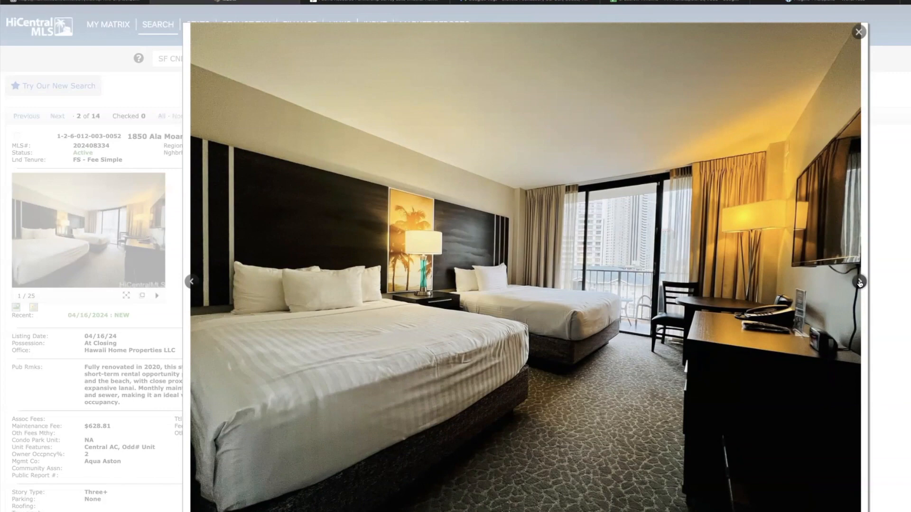
Step through the #327 unit's photos: bedroom, lanai, closet, kitchenette and bathroom
left_click(859, 281)
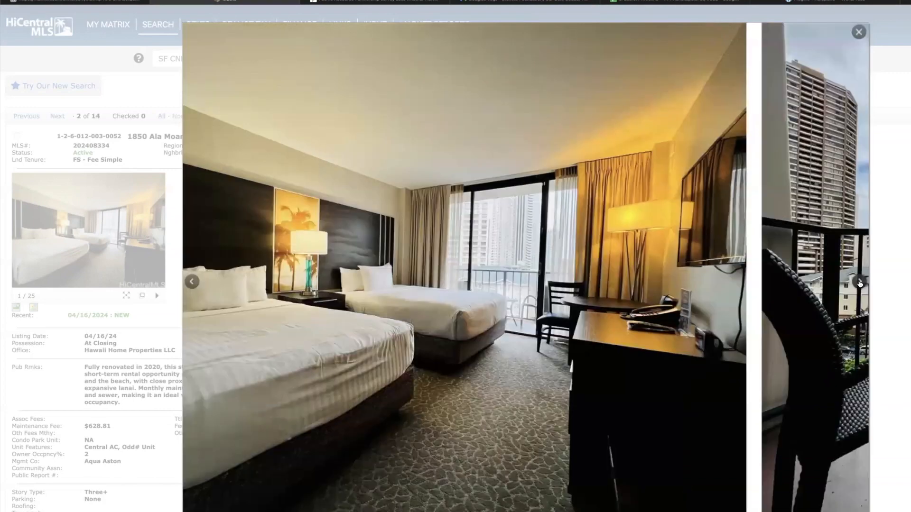
left_click(859, 282)
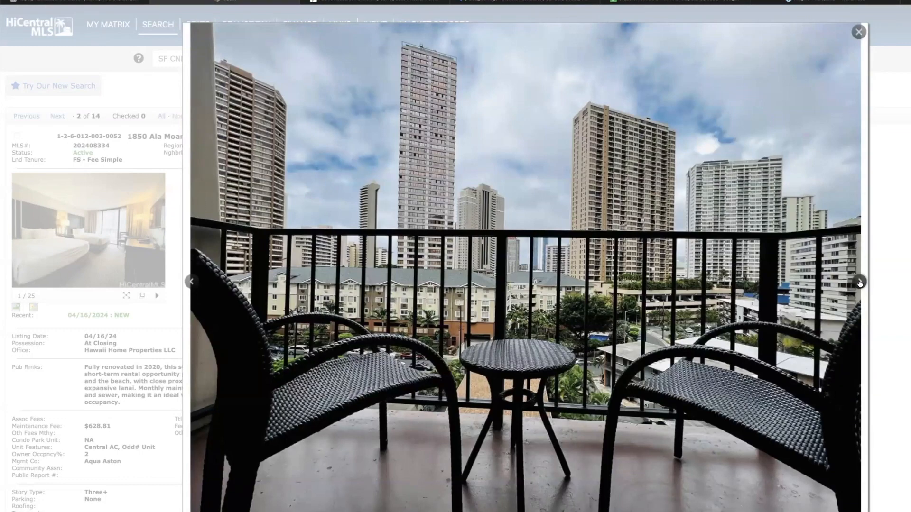
left_click(859, 283)
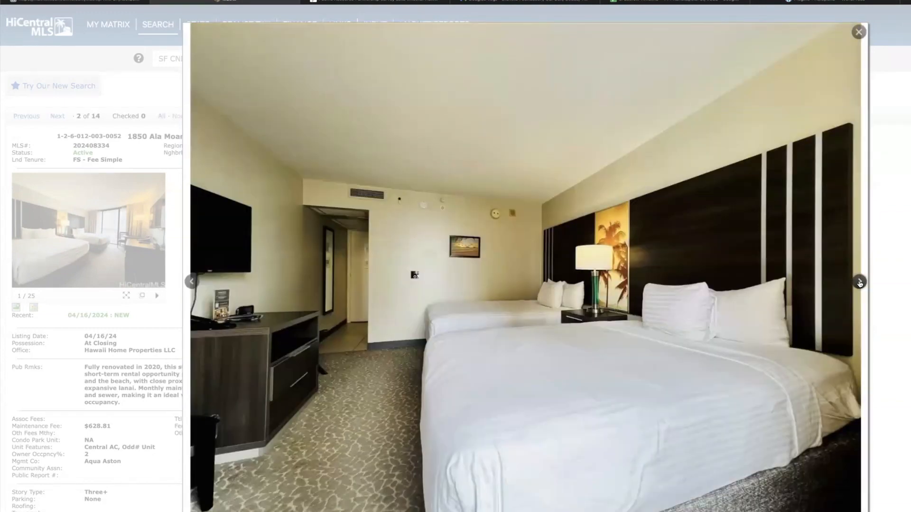
left_click(859, 283)
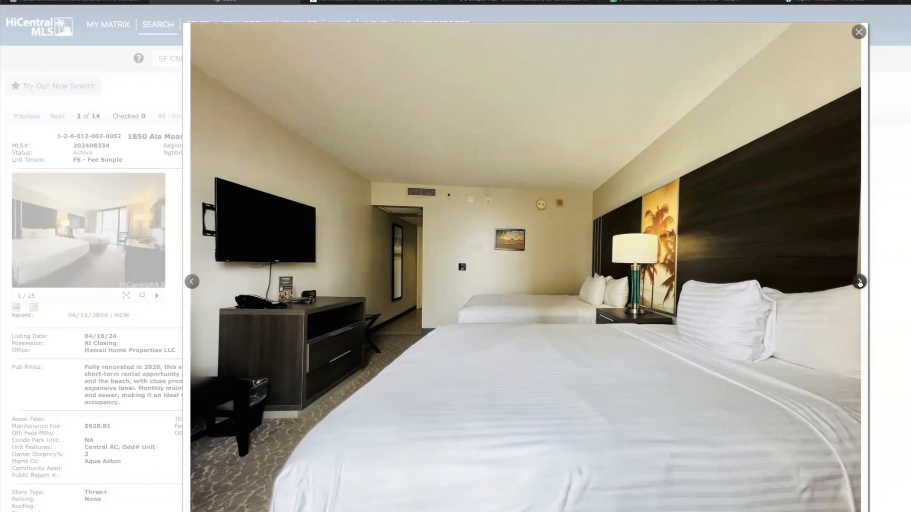
left_click(858, 282)
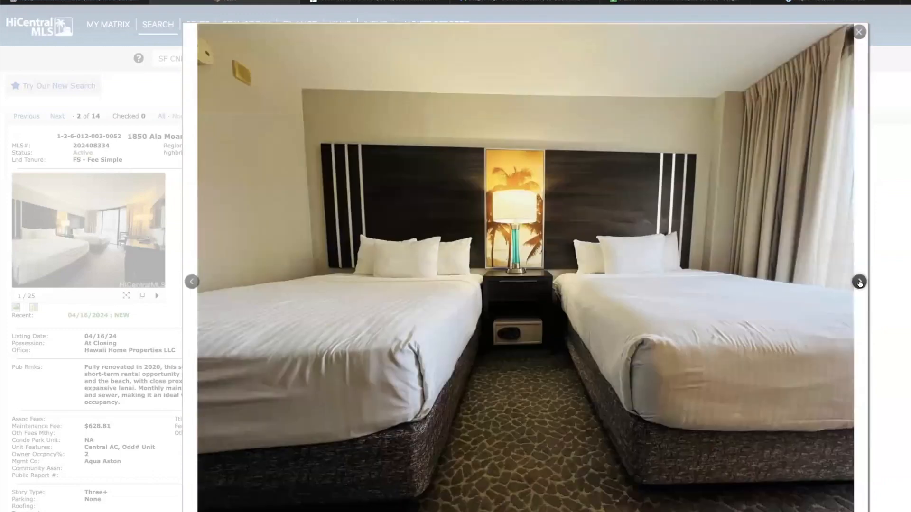
left_click(859, 282)
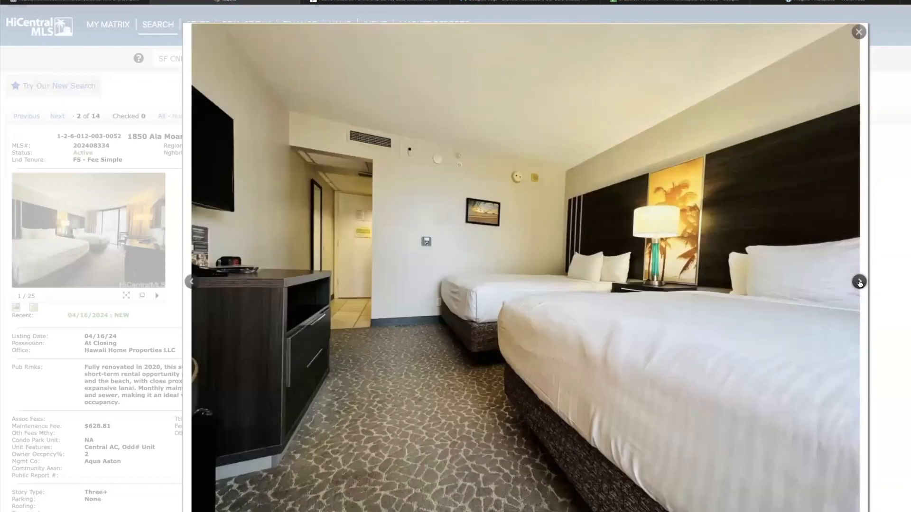
left_click(857, 283)
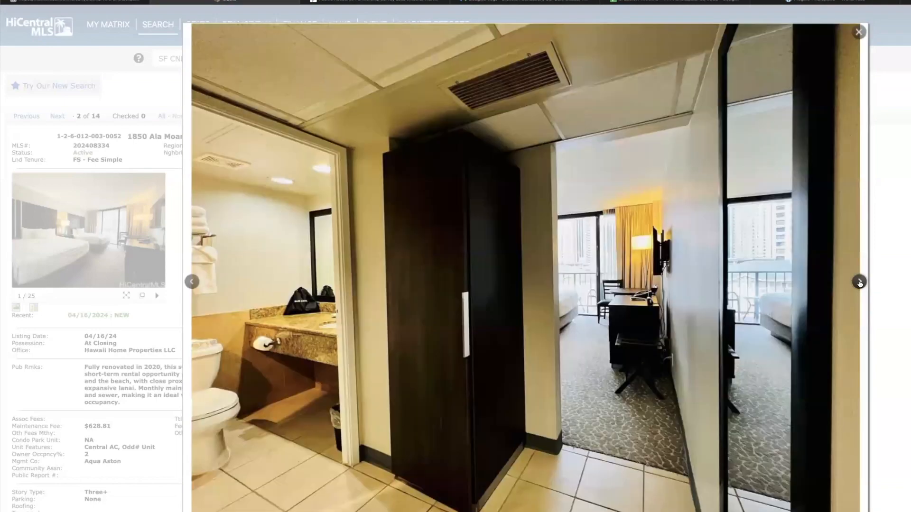
left_click(858, 282)
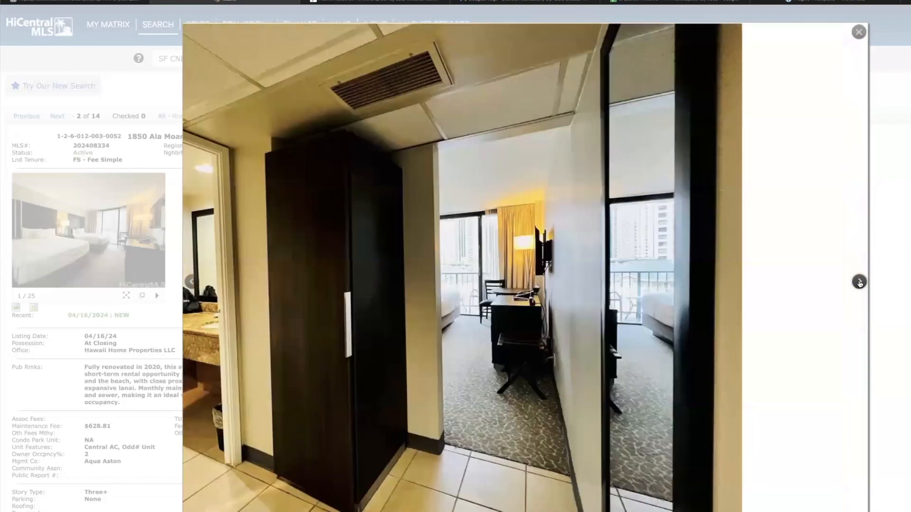
left_click(860, 282)
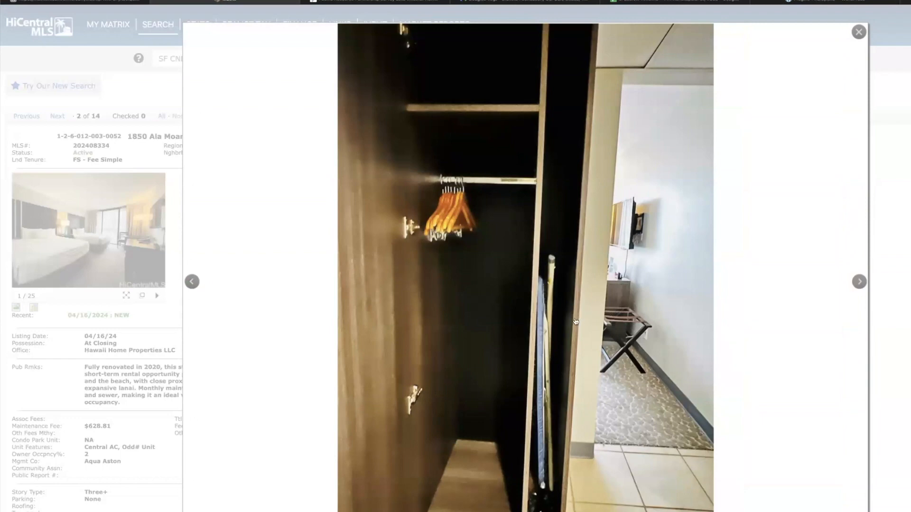
left_click(859, 281)
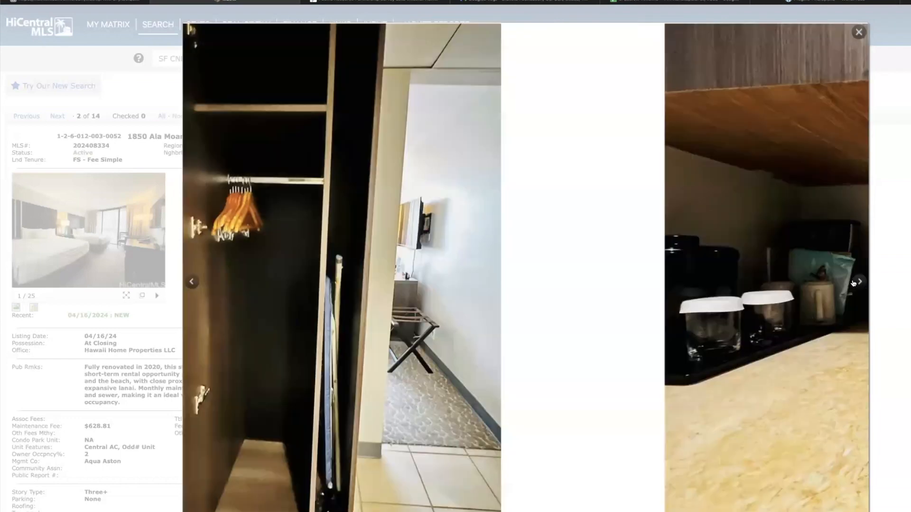
left_click(860, 280)
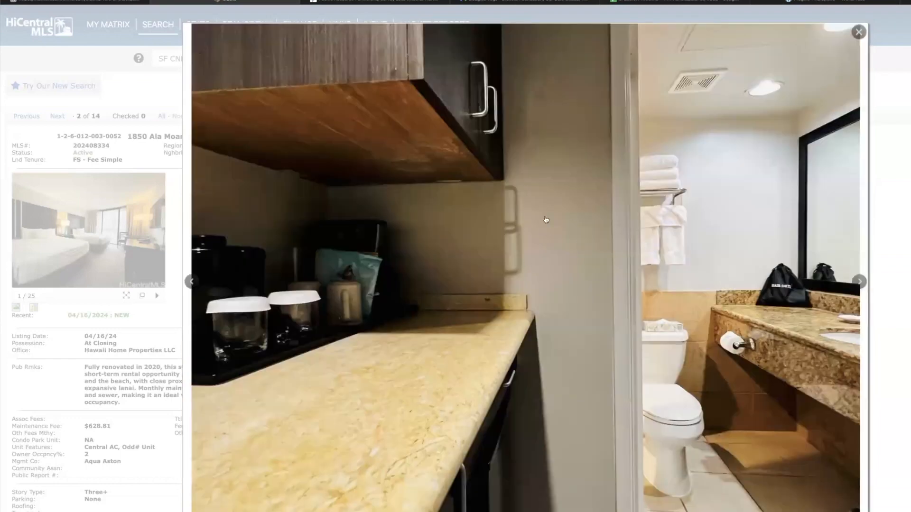
mouse_move(818, 80)
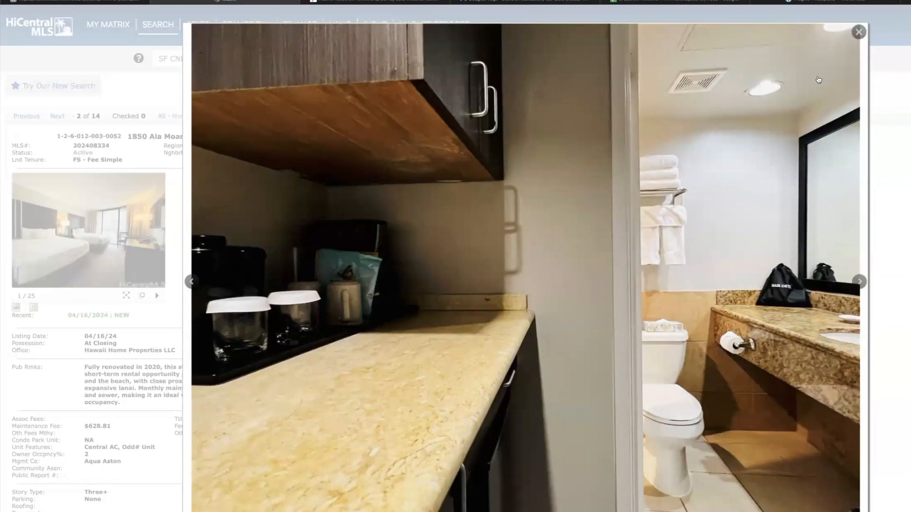
Close the gallery and advance to result 3 of 14, 2045 Kalakaua Ave #618 at Luana Waikiki
left_click(858, 32)
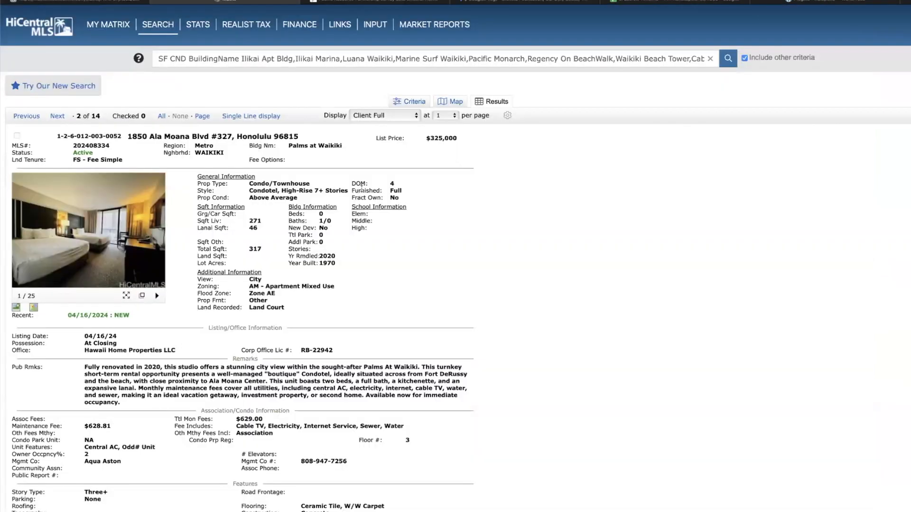
mouse_move(120, 237)
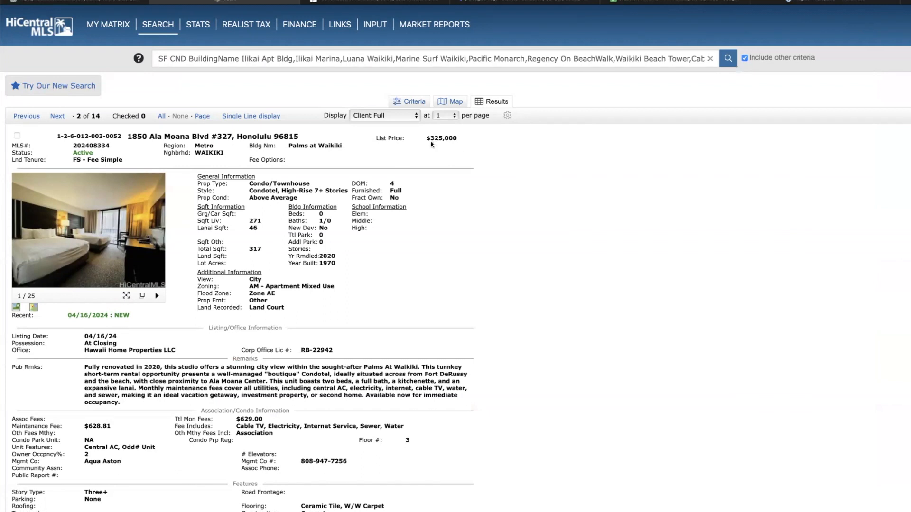
mouse_move(444, 138)
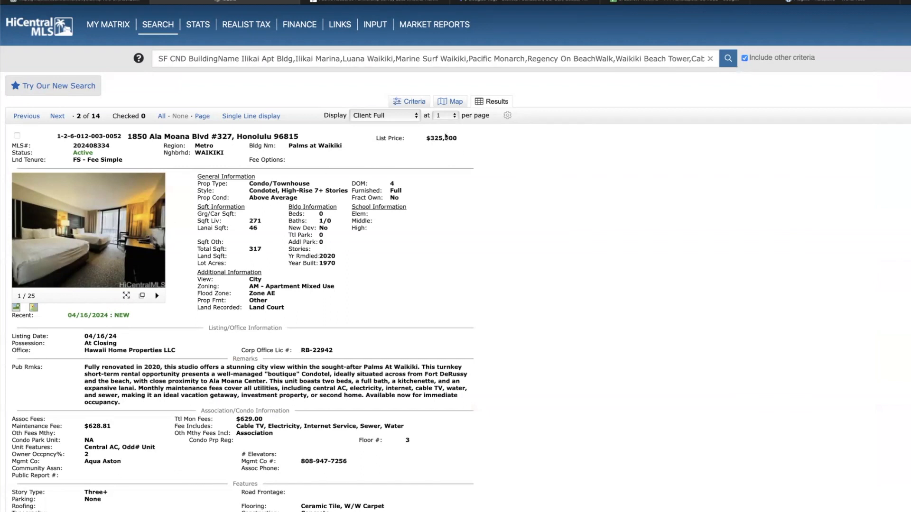
mouse_move(57, 116)
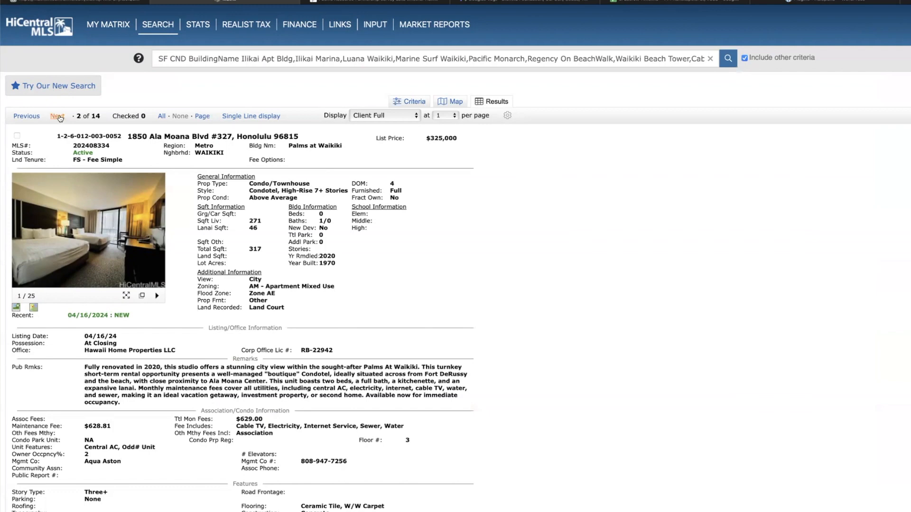
left_click(56, 115)
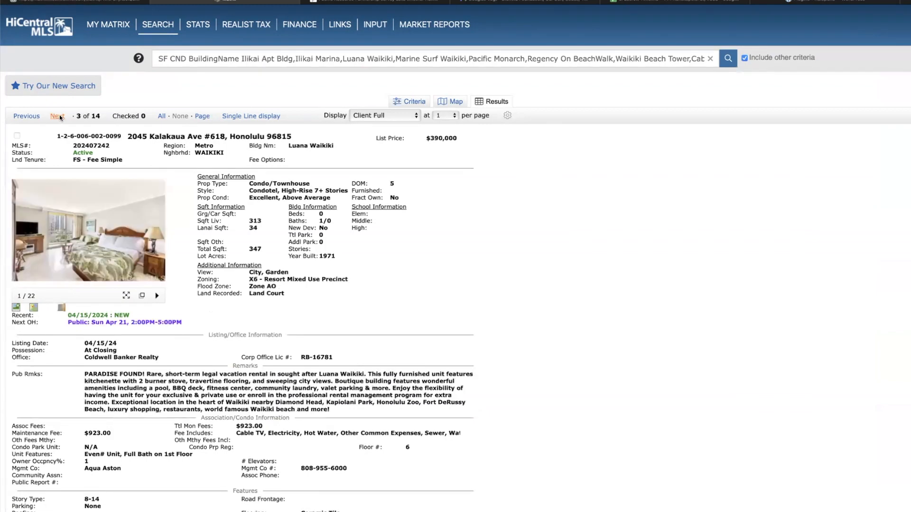
mouse_move(219, 167)
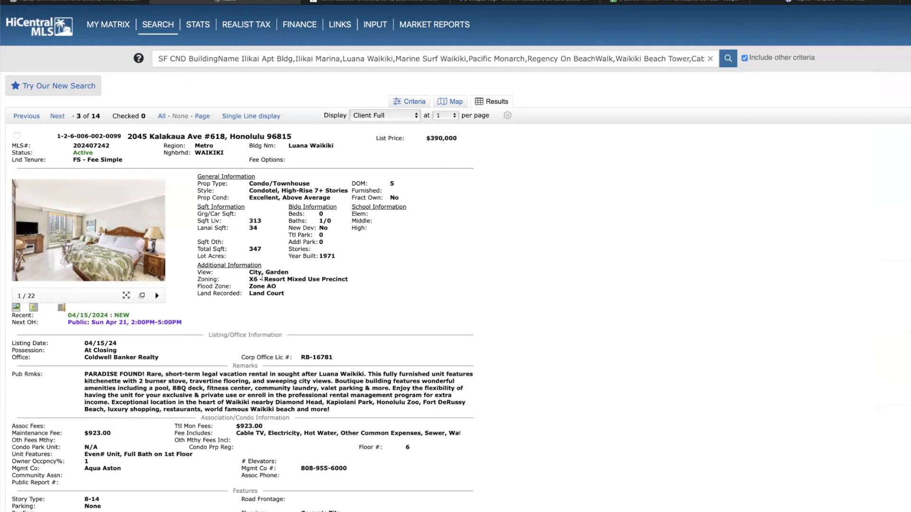
left_click(87, 229)
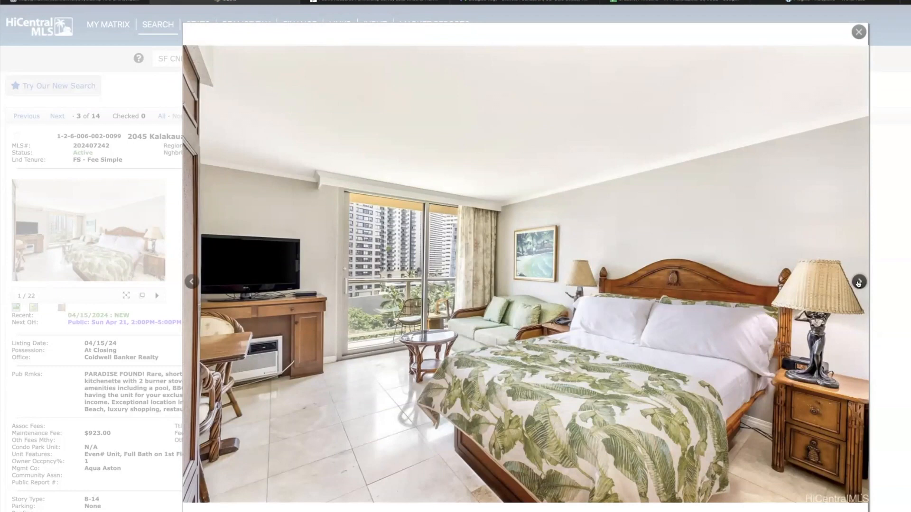
left_click(859, 283)
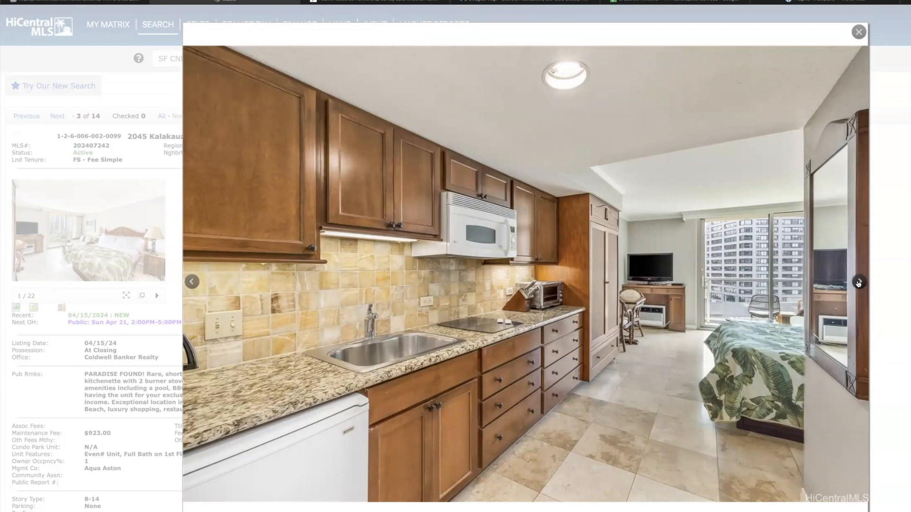
left_click(857, 283)
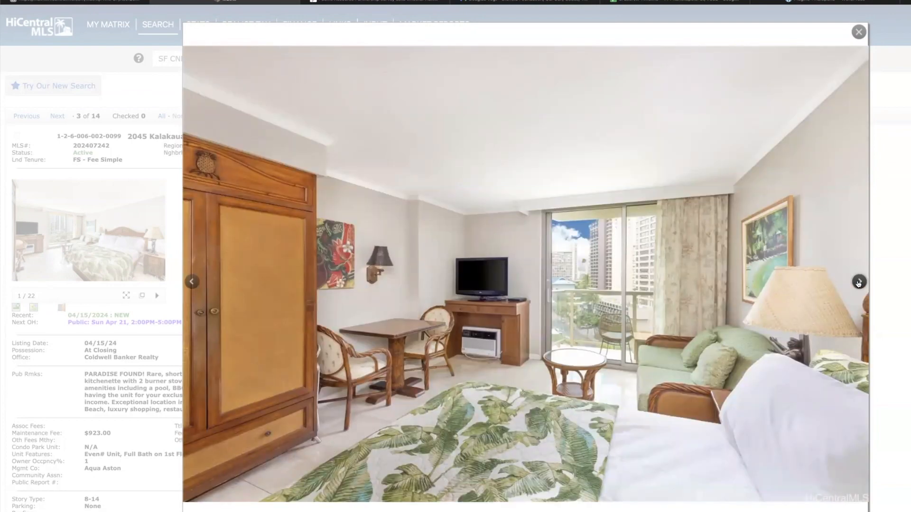
left_click(857, 282)
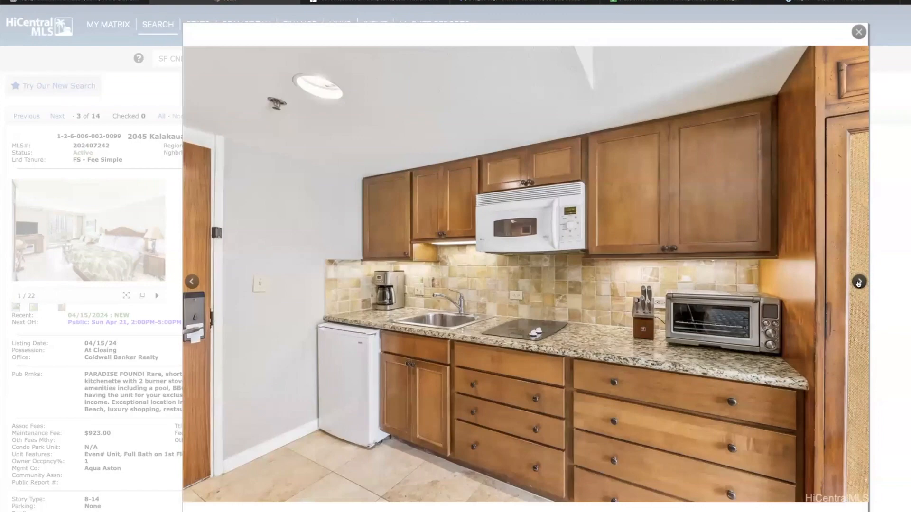
left_click(857, 284)
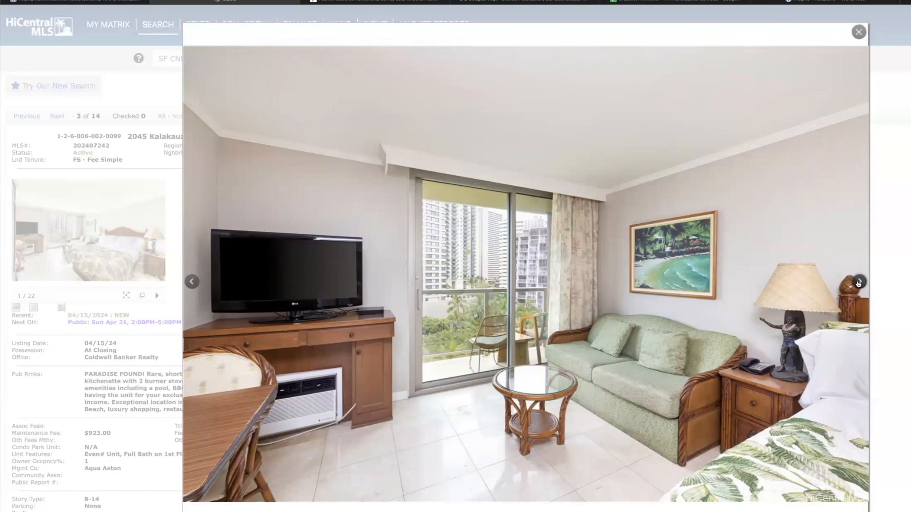
left_click(858, 281)
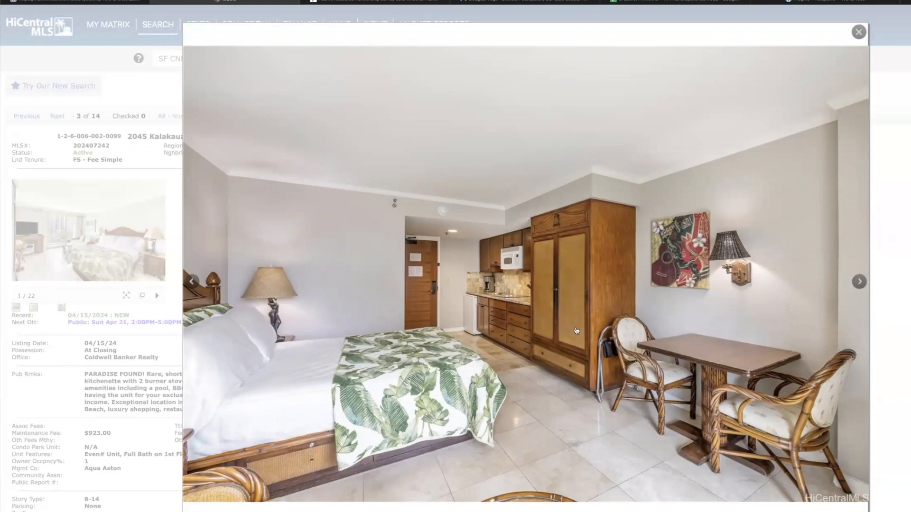
mouse_move(510, 296)
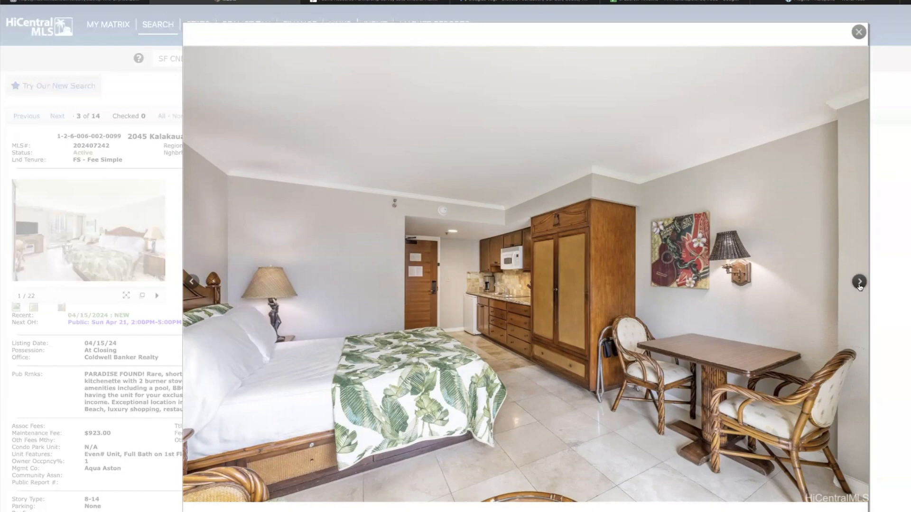
left_click(859, 281)
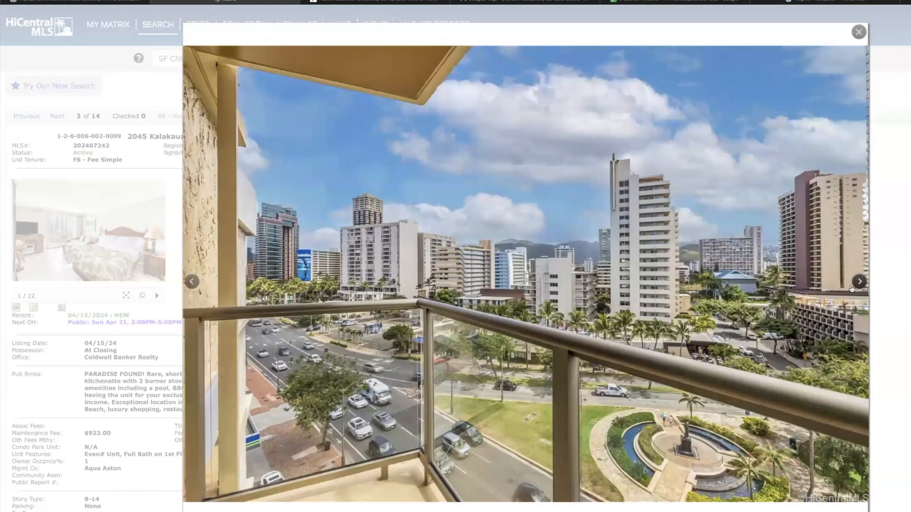
mouse_move(408, 434)
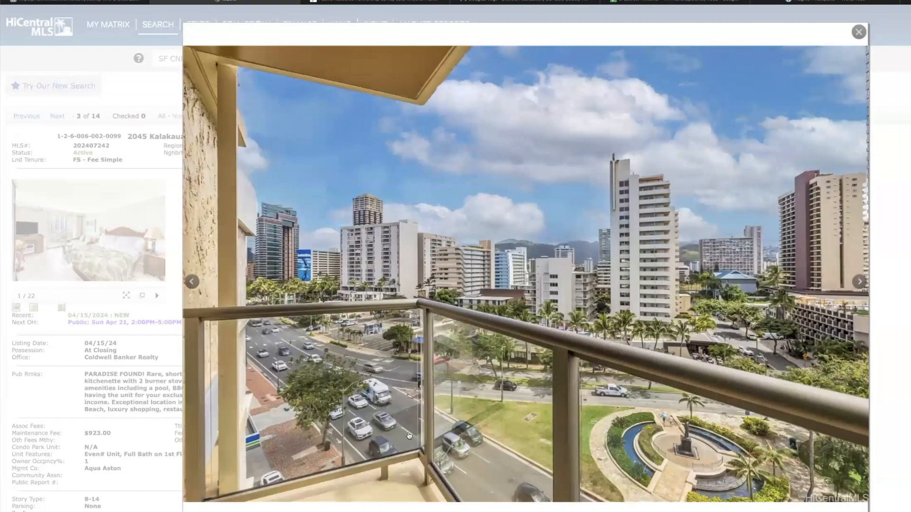
mouse_move(827, 118)
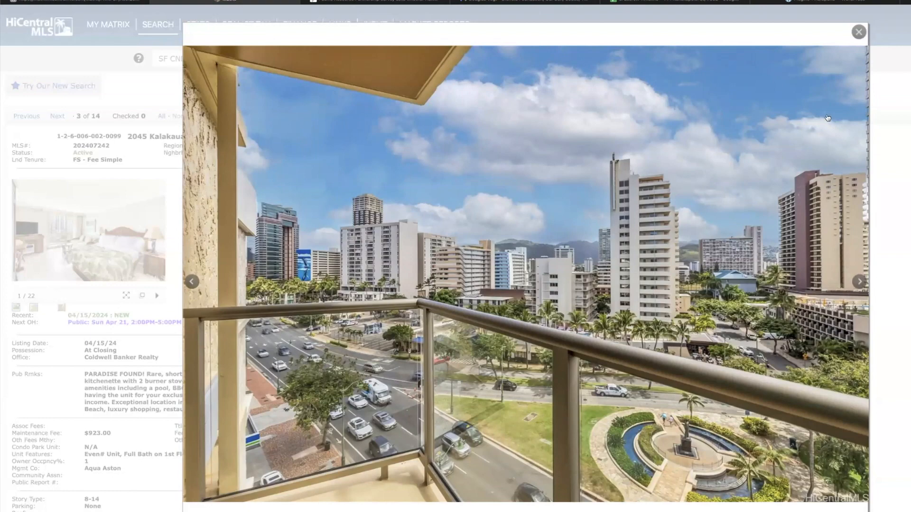
left_click(858, 31)
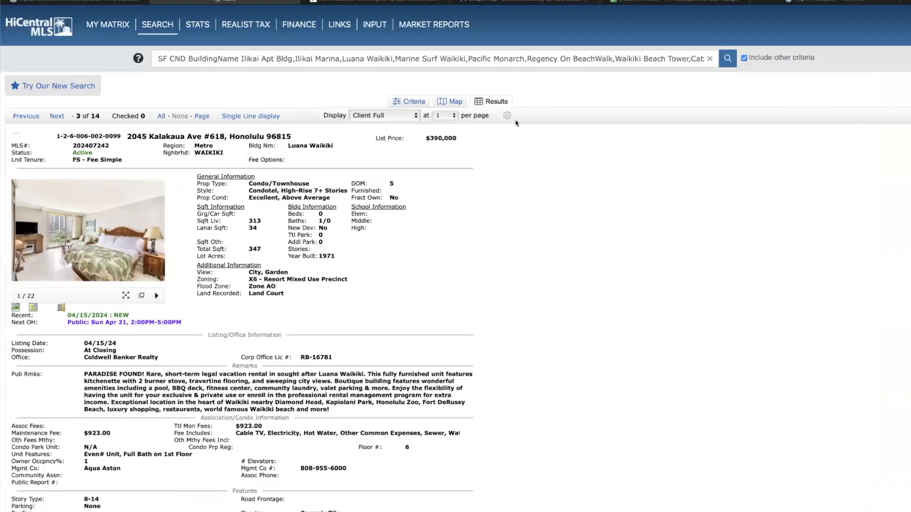
Advance to result 4 of 14, the 2045 Kalakaua Ave #615 Luana Waikiki condotel at $430,000
left_click(56, 116)
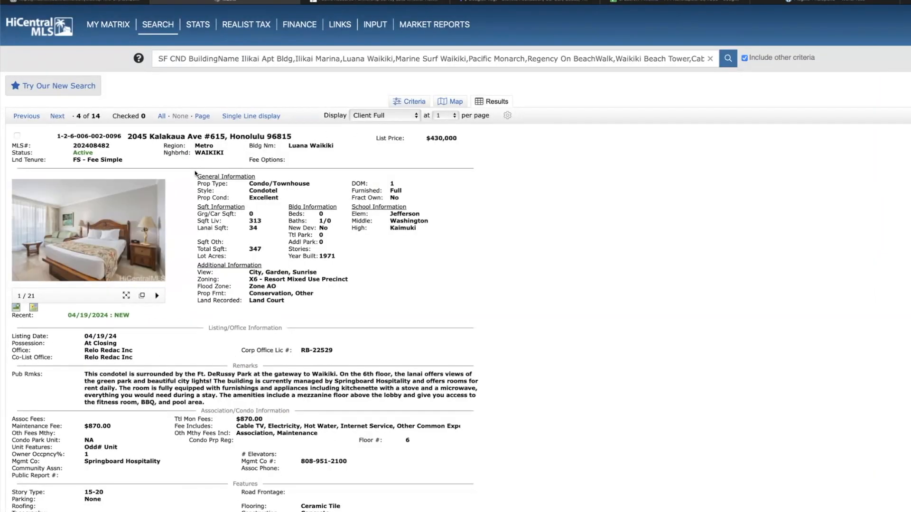
mouse_move(445, 147)
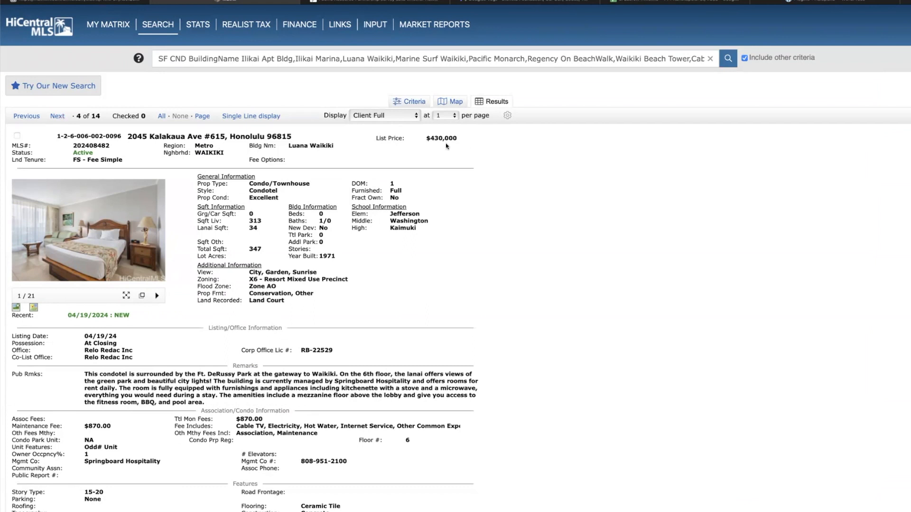
mouse_move(254, 222)
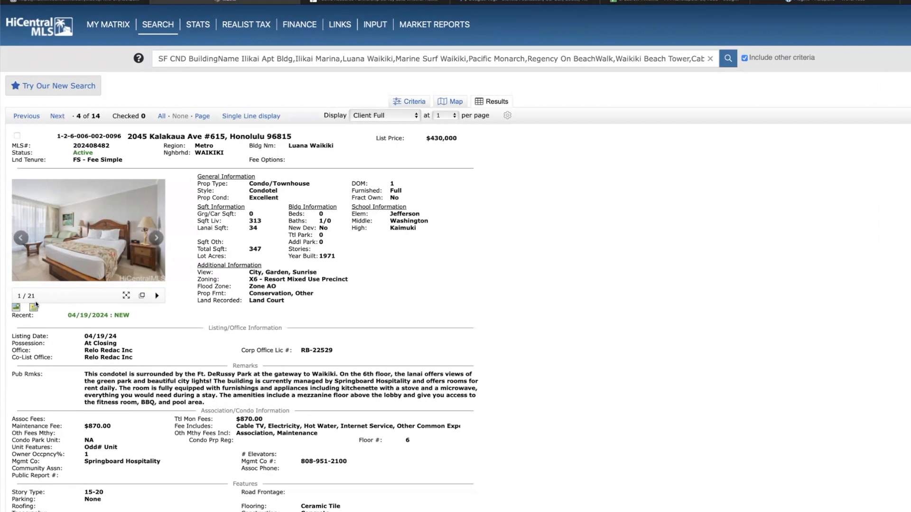
mouse_move(16, 307)
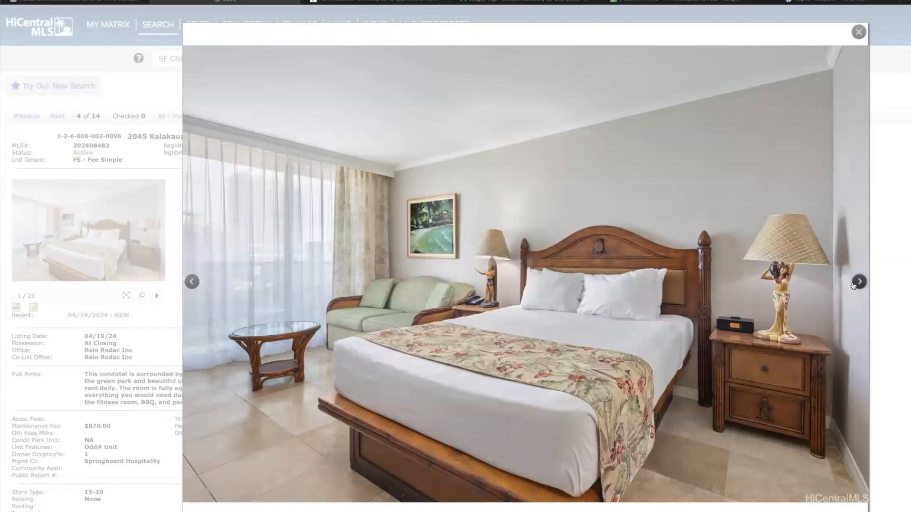
Page through #615's bedroom, kitchenette, lanai and park-view photos, then close the gallery
left_click(859, 282)
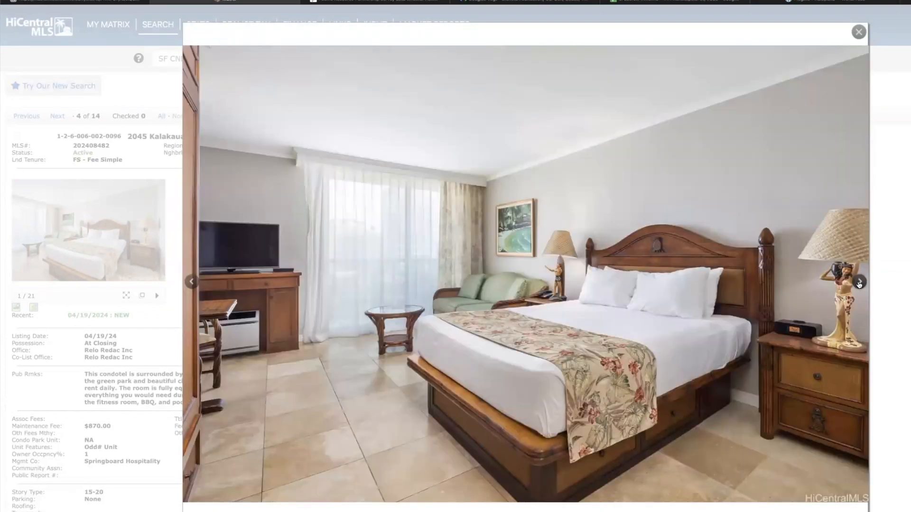
left_click(859, 281)
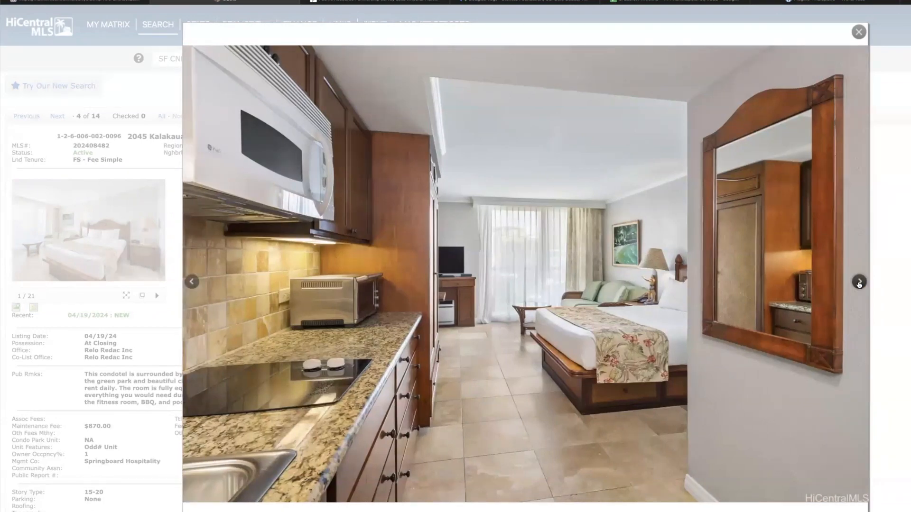
left_click(858, 282)
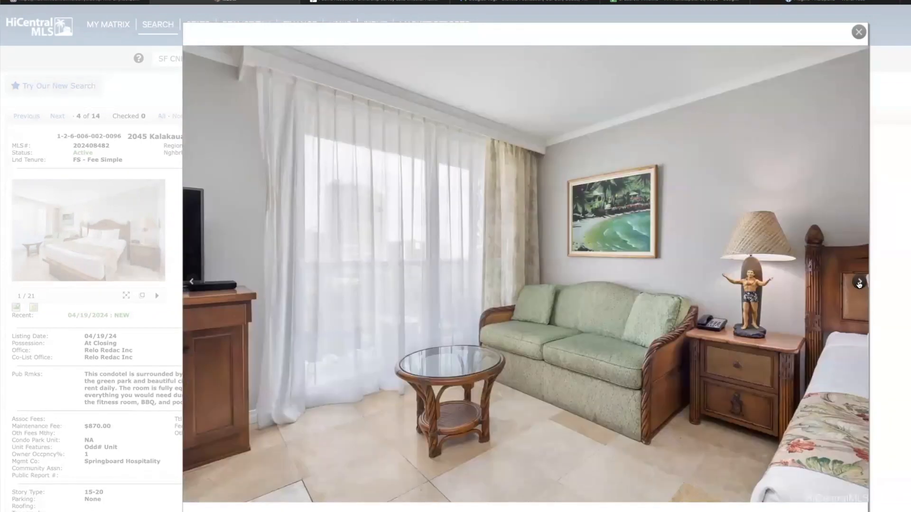
left_click(859, 283)
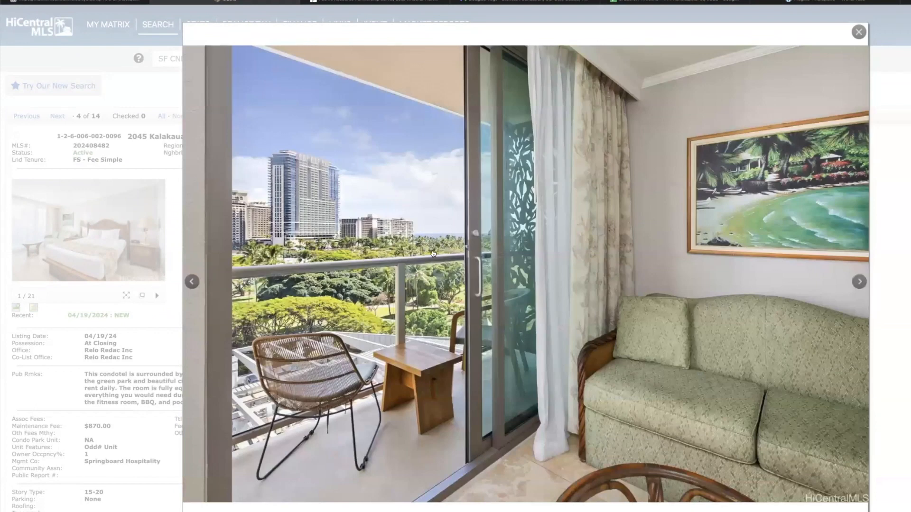
mouse_move(302, 198)
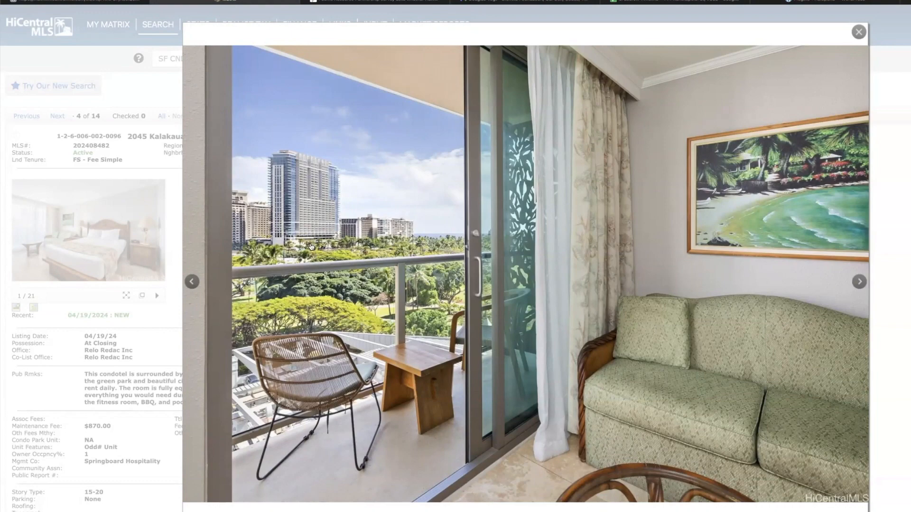
mouse_move(697, 257)
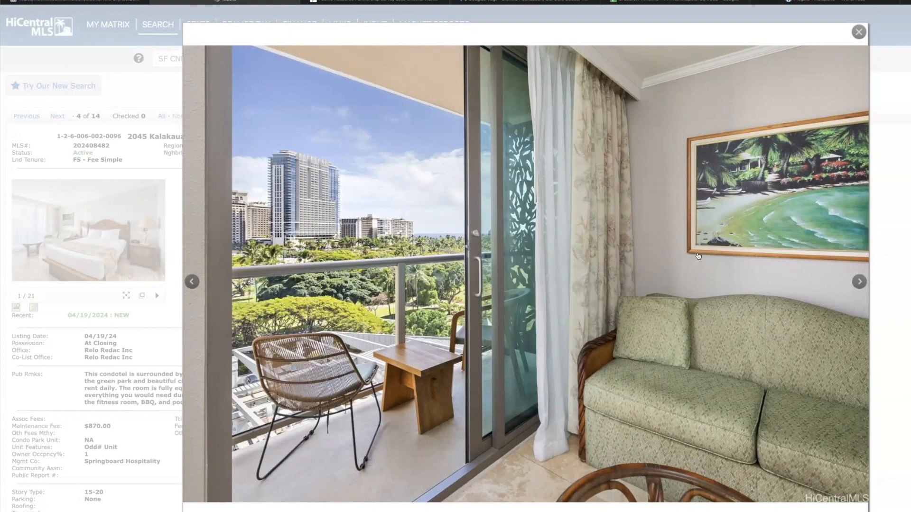
left_click(860, 282)
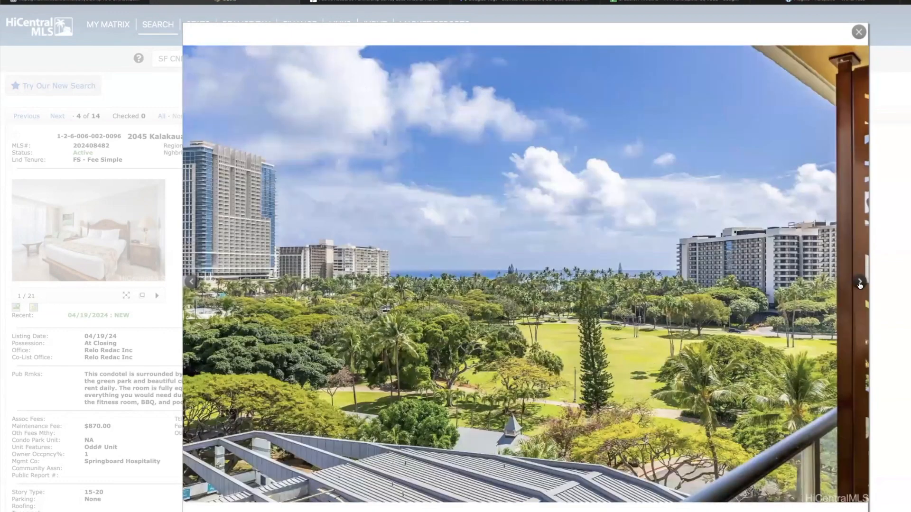
left_click(857, 32)
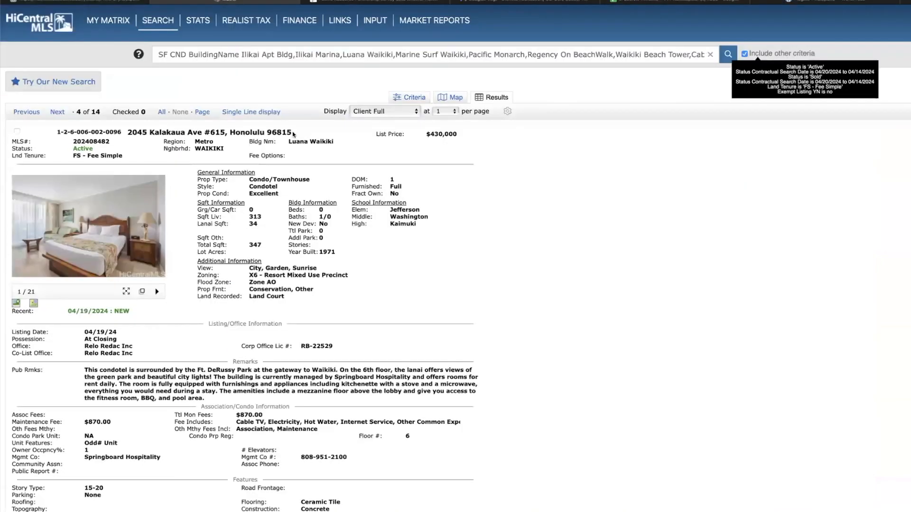
Advance past the Ritz-Carlton listing to result 6 of 14, 201 Ohua Ave #1809 at Waikiki Banyan
left_click(56, 116)
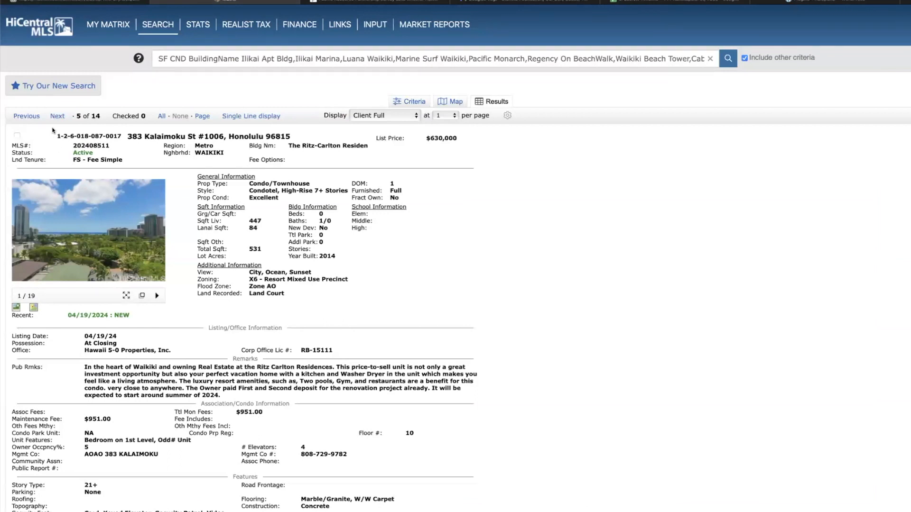
left_click(57, 116)
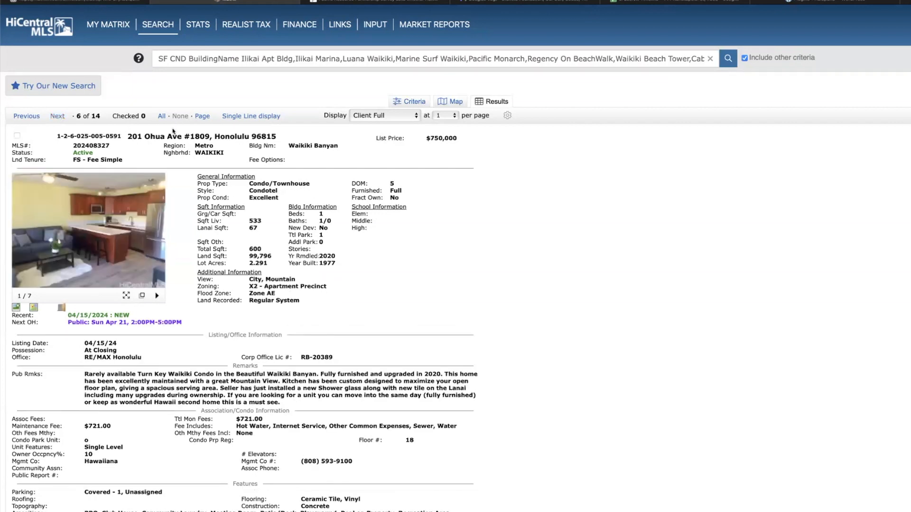
mouse_move(259, 239)
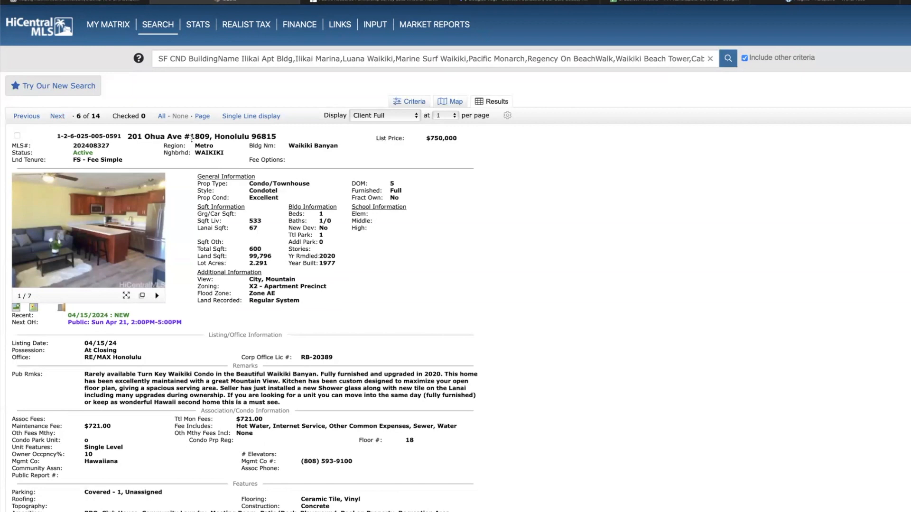
mouse_move(37, 299)
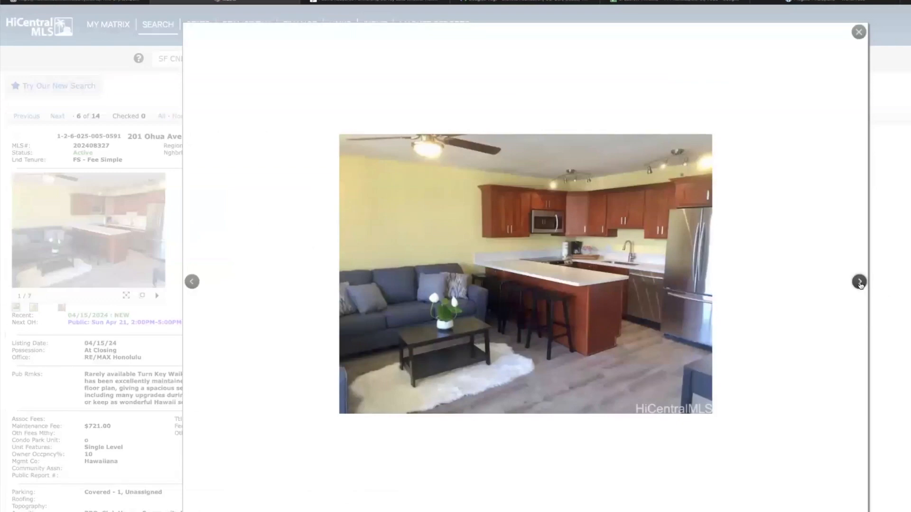
Browse #1809's kitchen, bedroom, city panorama and lanai photos, then close the gallery
left_click(860, 281)
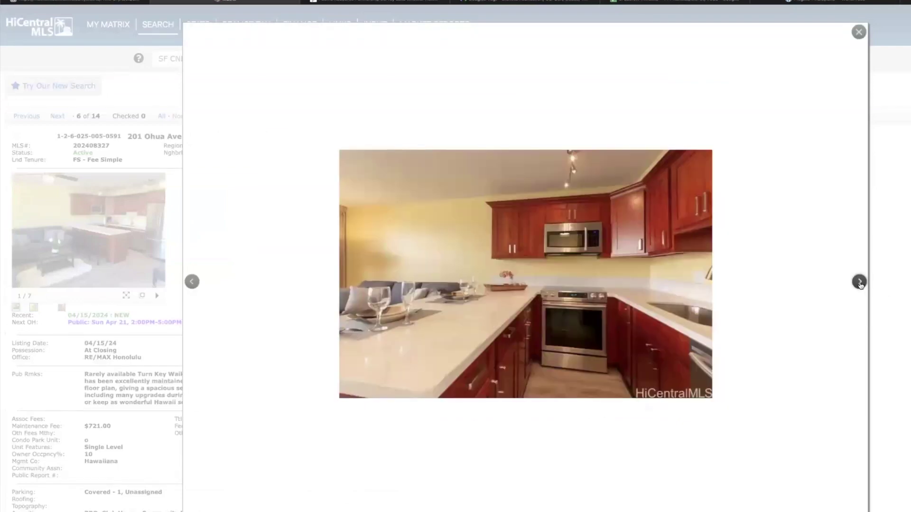
left_click(859, 282)
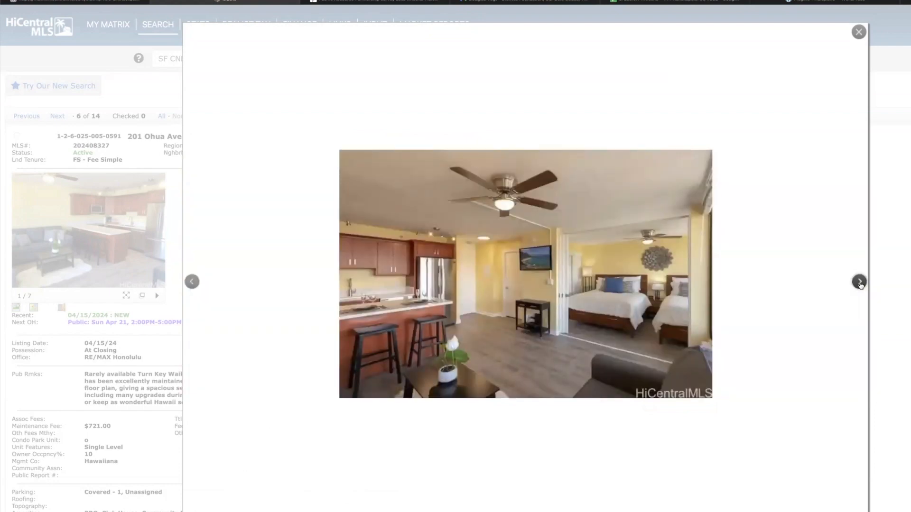
left_click(860, 282)
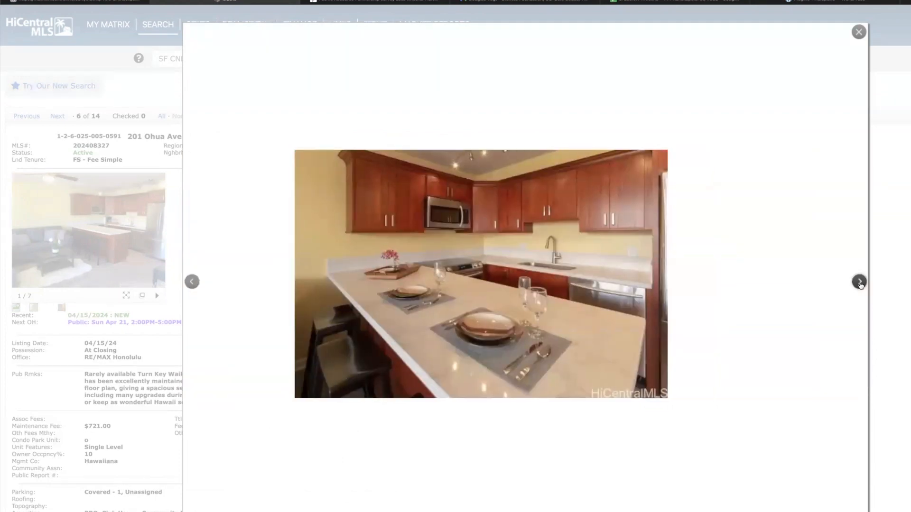
left_click(860, 281)
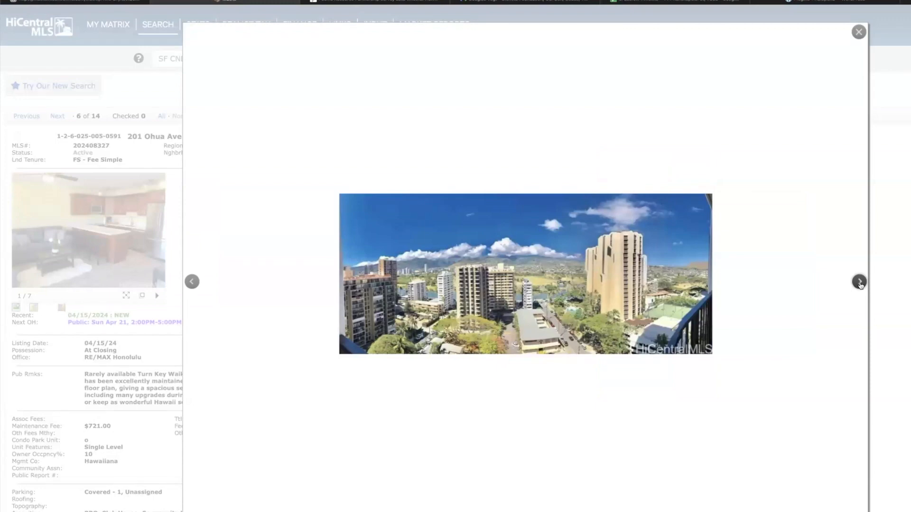
left_click(860, 282)
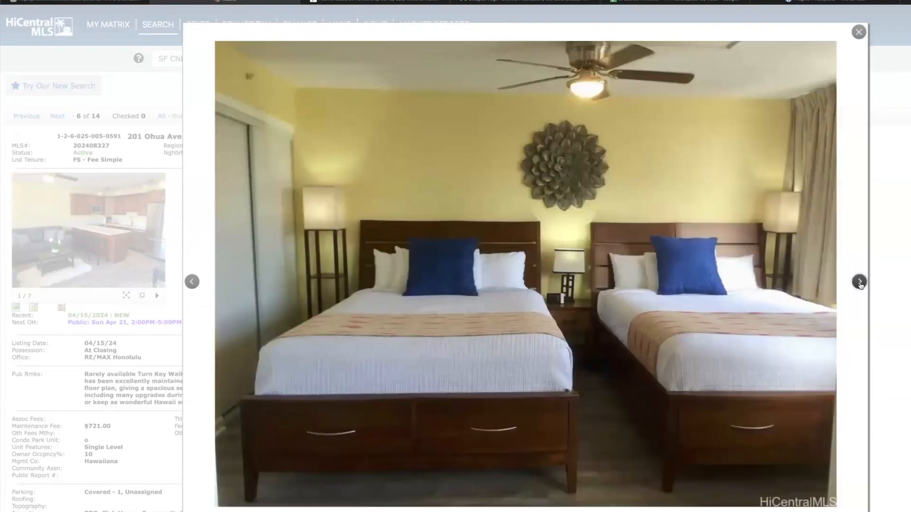
left_click(860, 281)
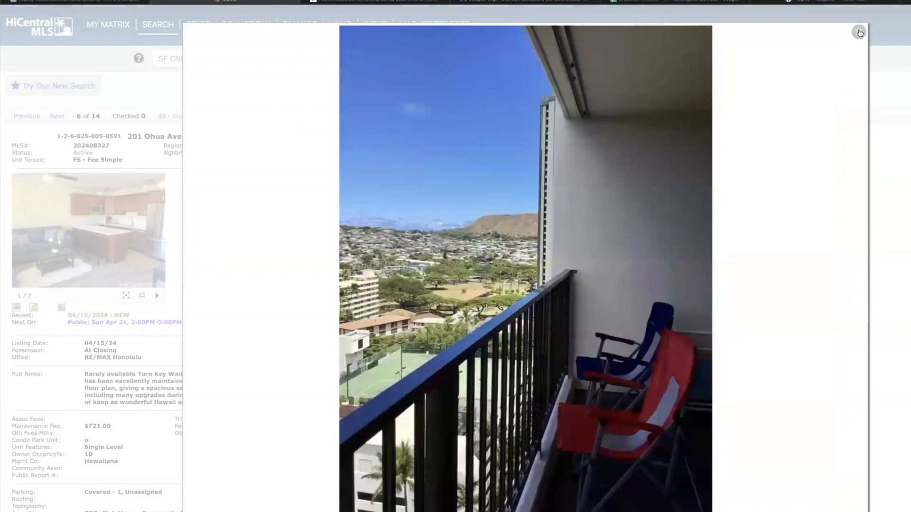
left_click(860, 32)
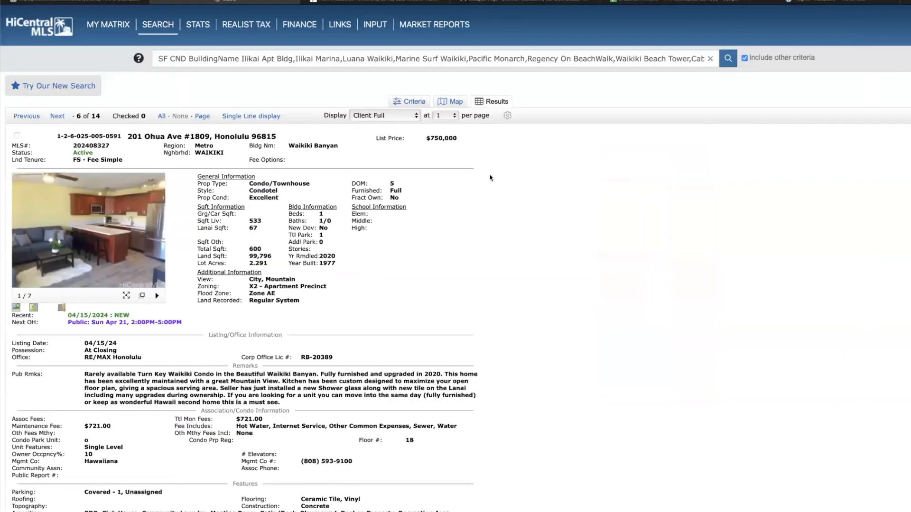
mouse_move(407, 180)
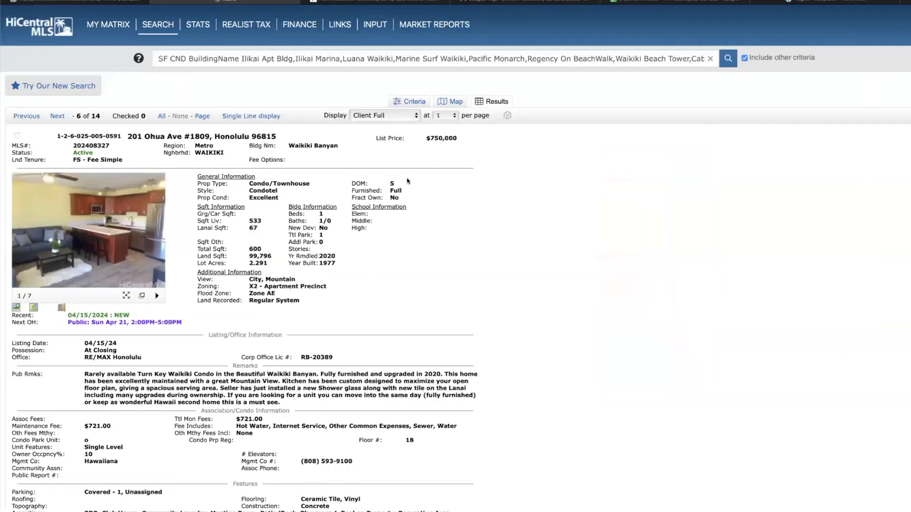
mouse_move(180, 172)
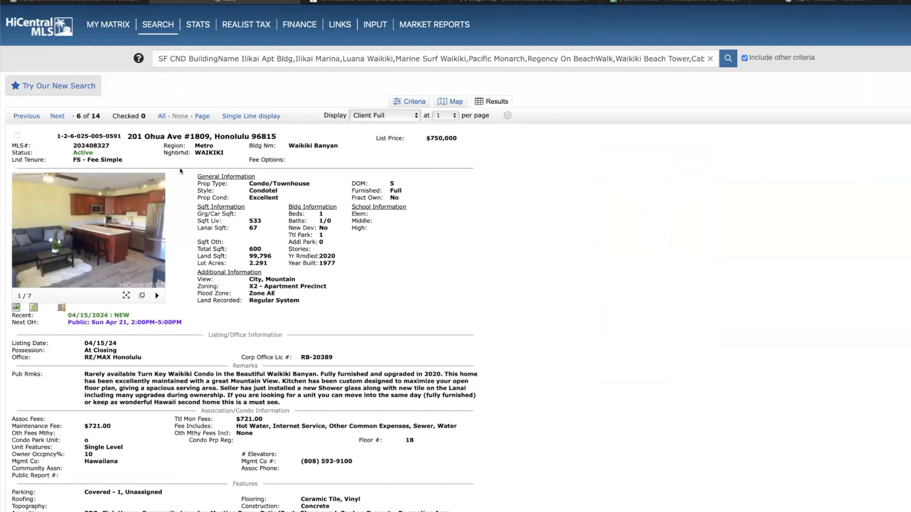
left_click(56, 115)
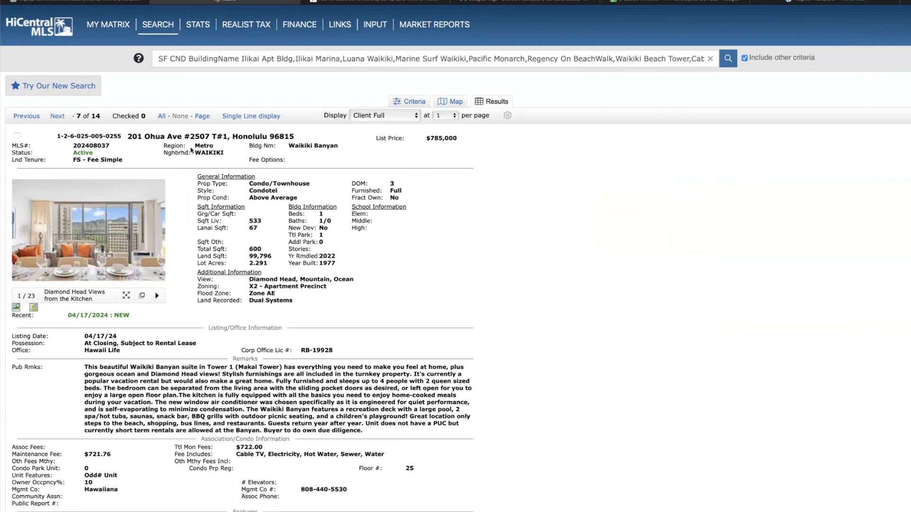
mouse_move(331, 178)
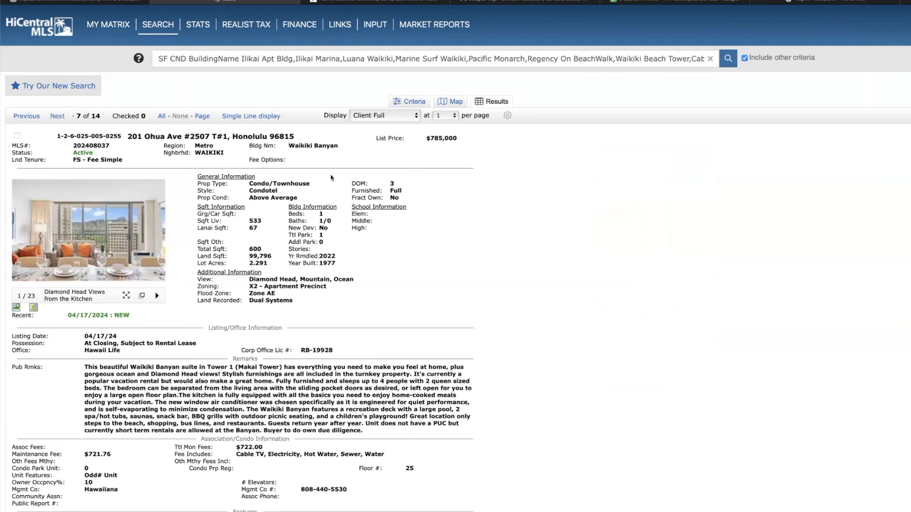
left_click(88, 230)
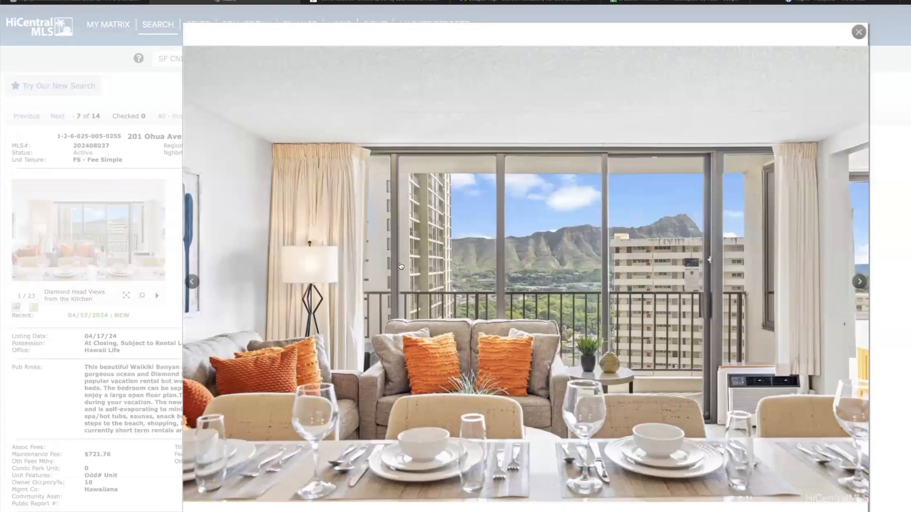
mouse_move(777, 284)
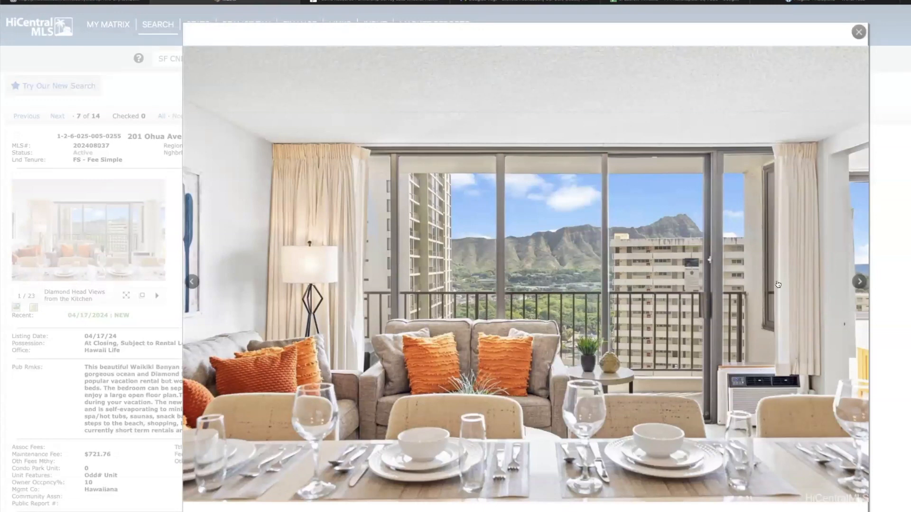
mouse_move(860, 288)
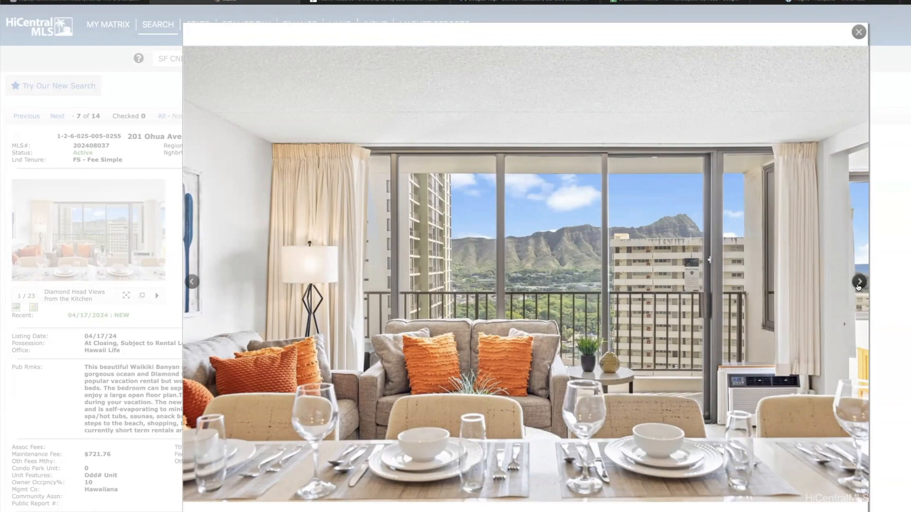
Browse #2507's living area, kitchen, bedroom and lanai photos, then close the gallery
left_click(858, 282)
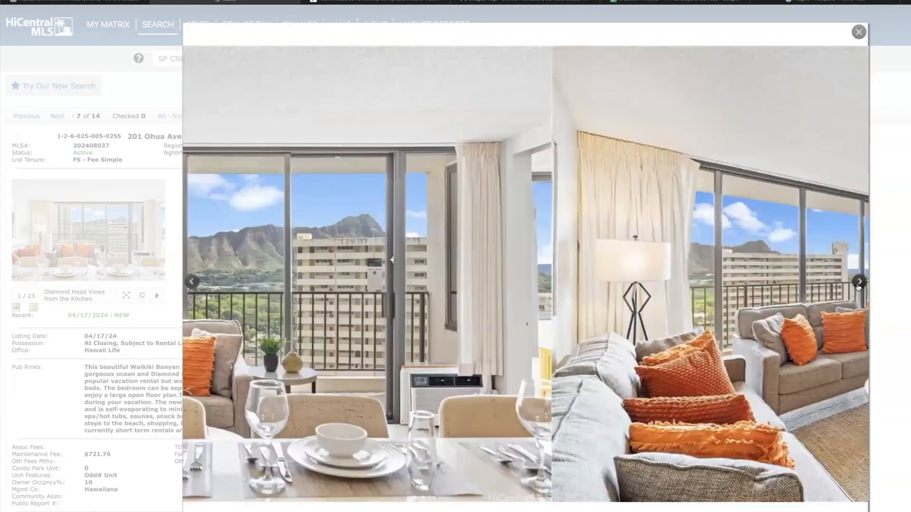
left_click(858, 281)
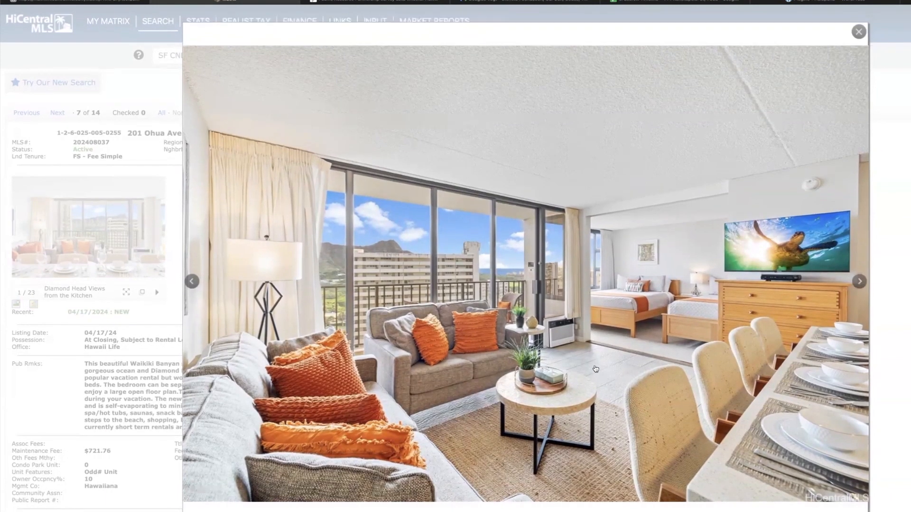
mouse_move(594, 333)
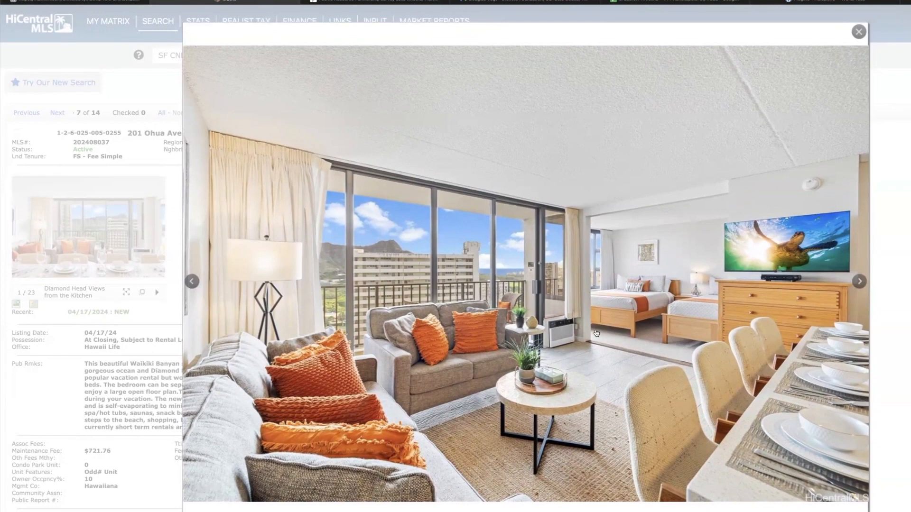
mouse_move(577, 112)
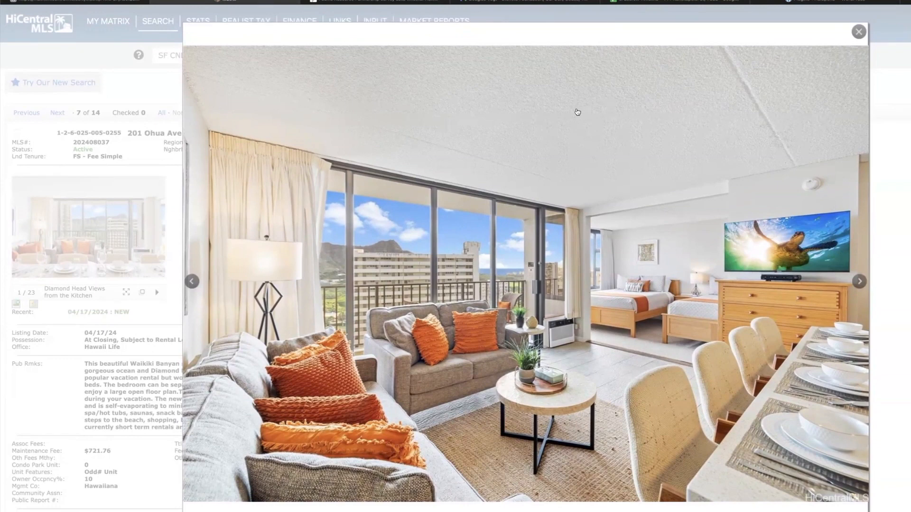
mouse_move(583, 124)
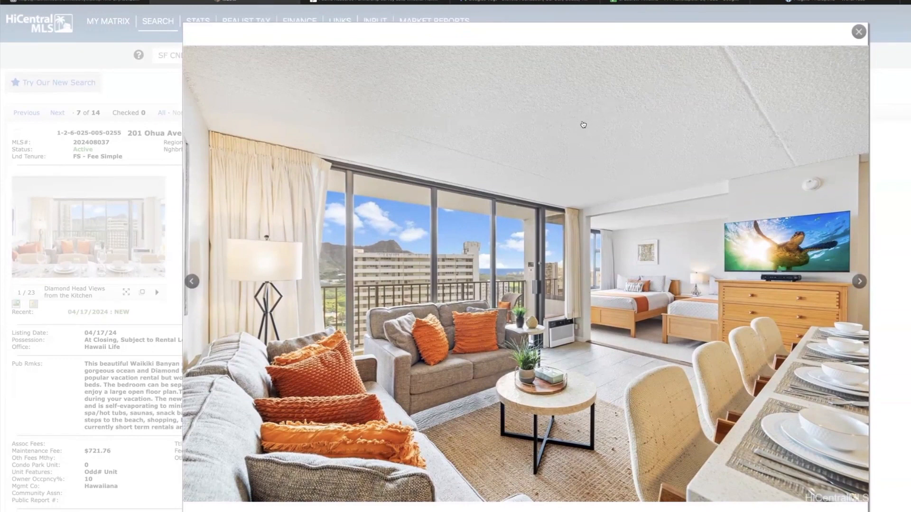
mouse_move(661, 118)
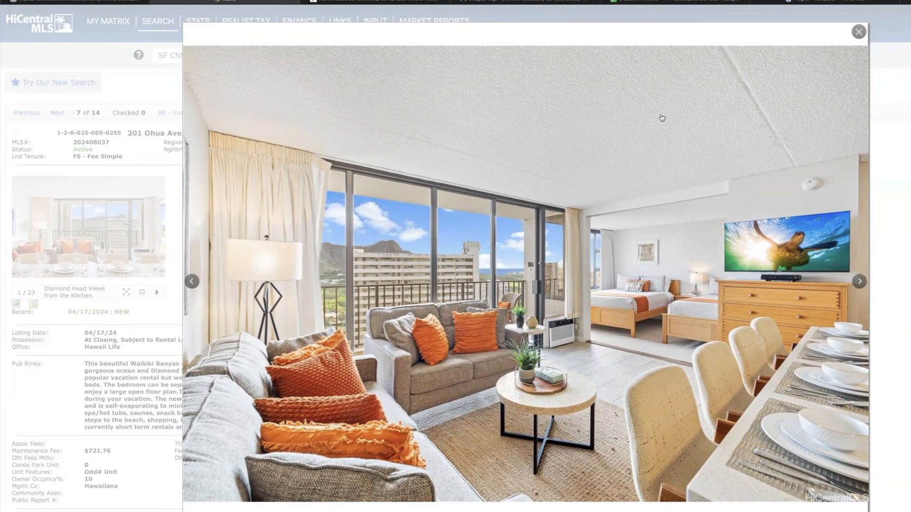
mouse_move(592, 153)
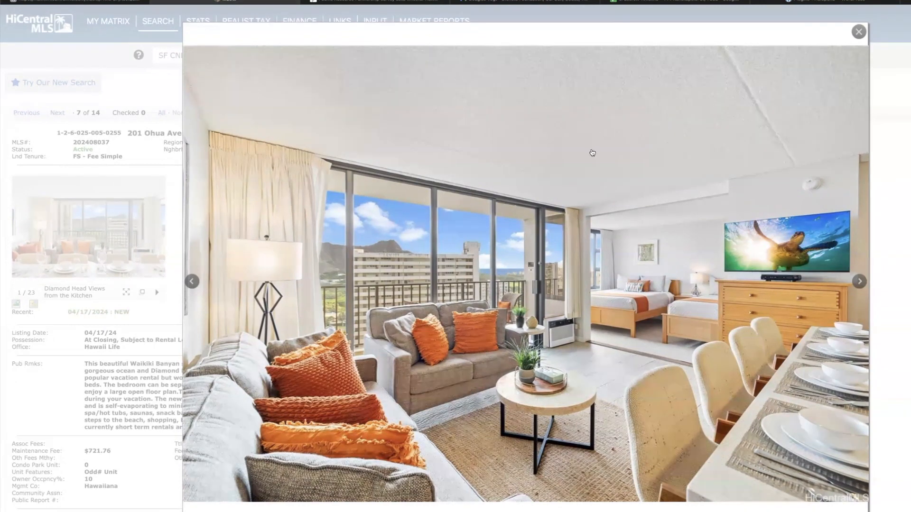
mouse_move(646, 340)
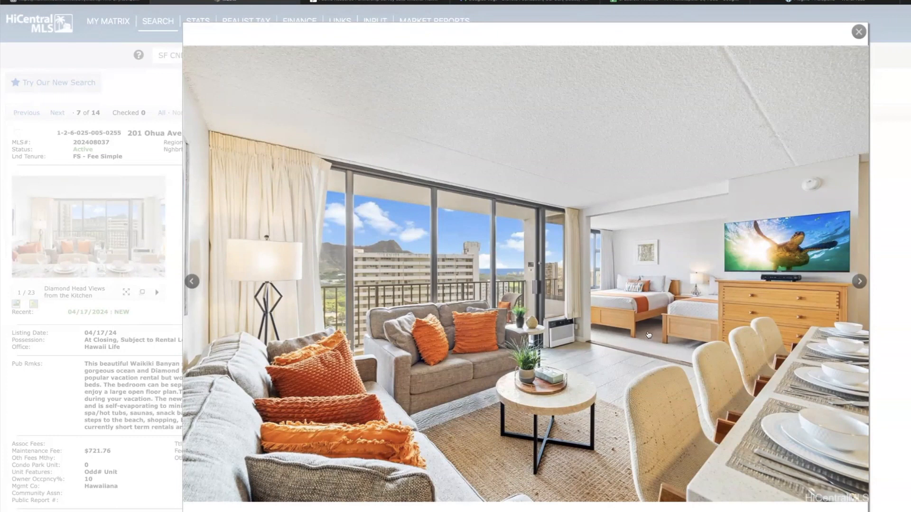
mouse_move(636, 338)
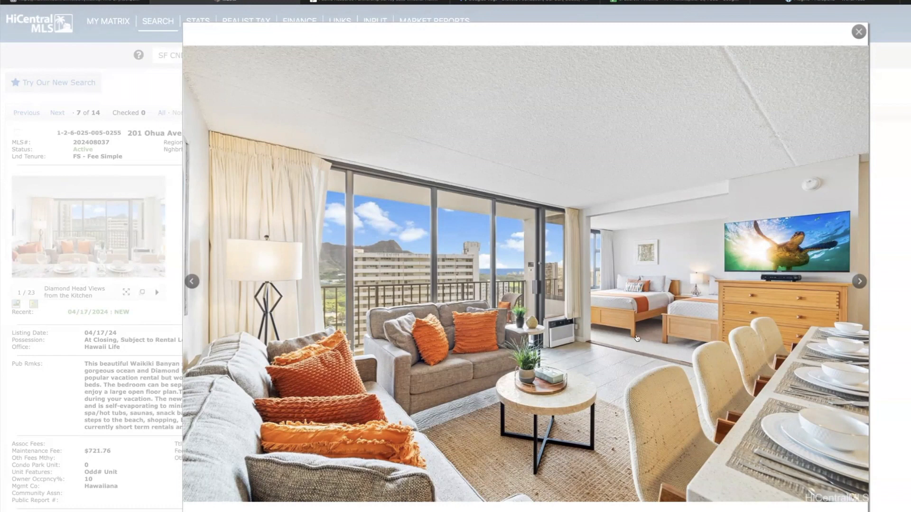
mouse_move(647, 337)
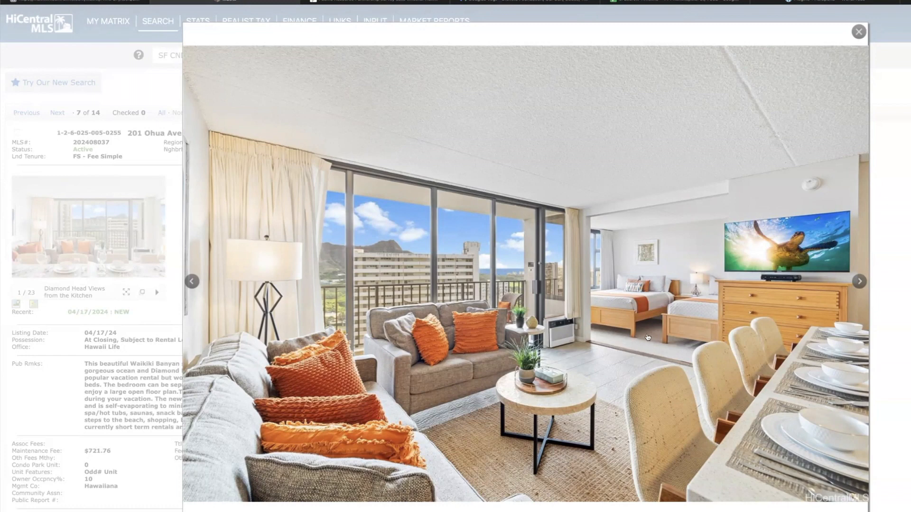
mouse_move(585, 315)
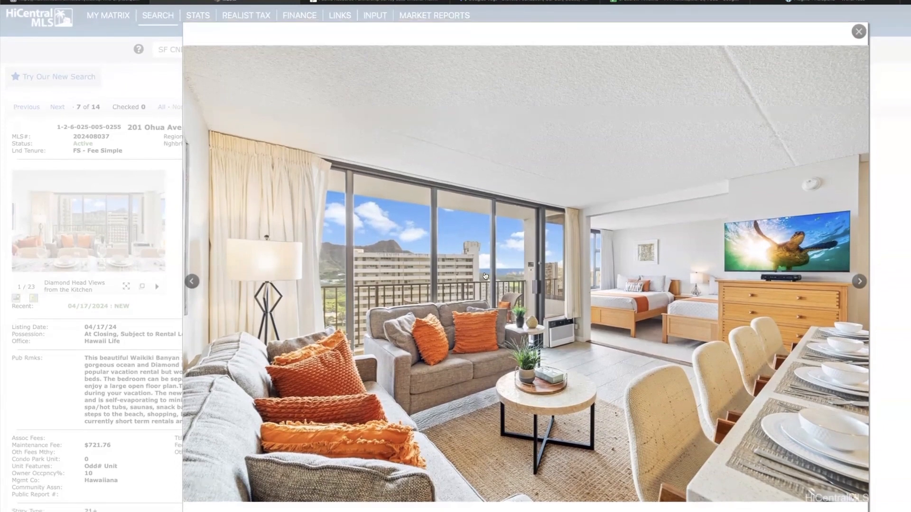
mouse_move(860, 282)
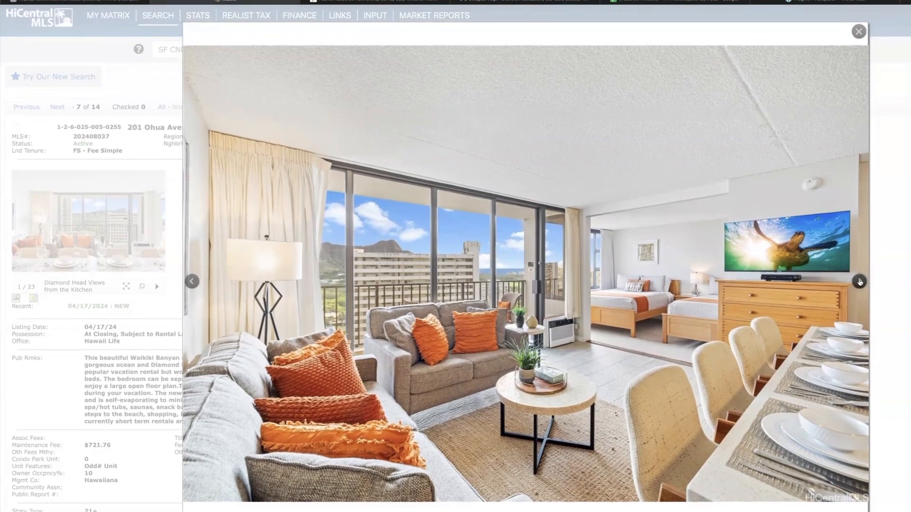
left_click(859, 282)
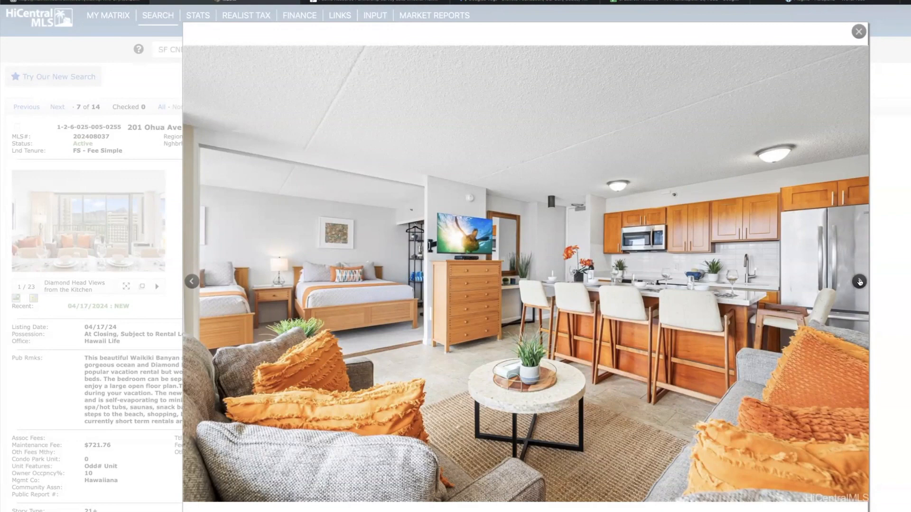
left_click(860, 282)
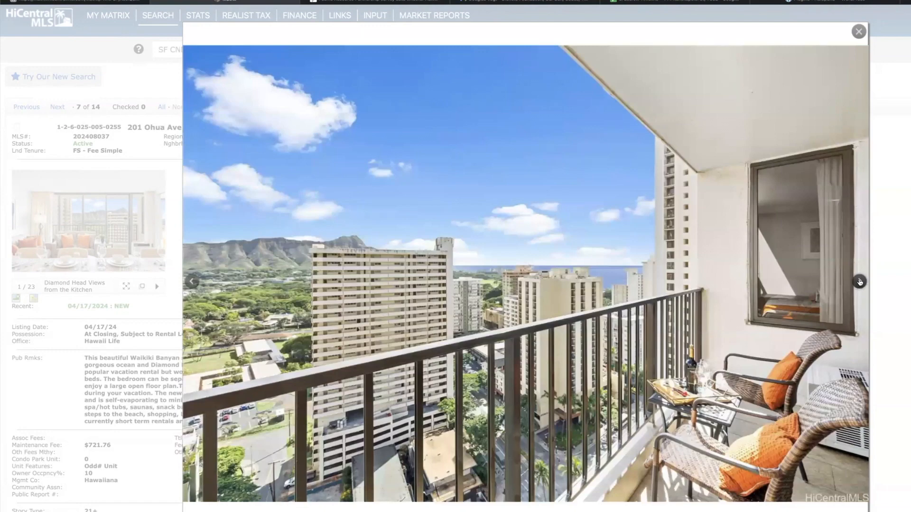
left_click(860, 281)
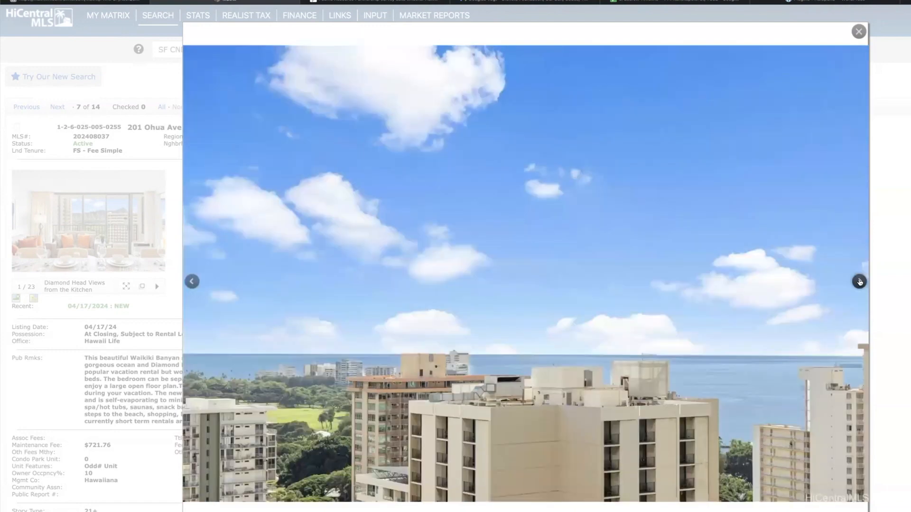
left_click(860, 282)
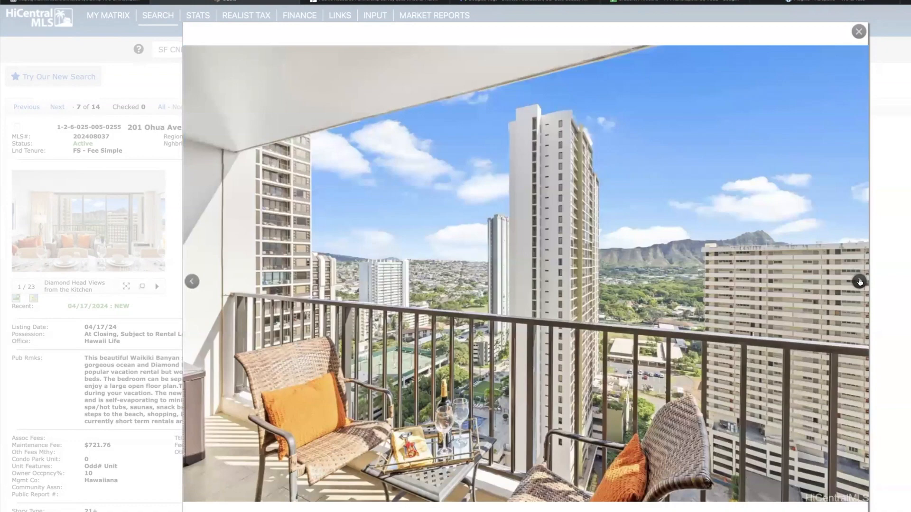
left_click(860, 281)
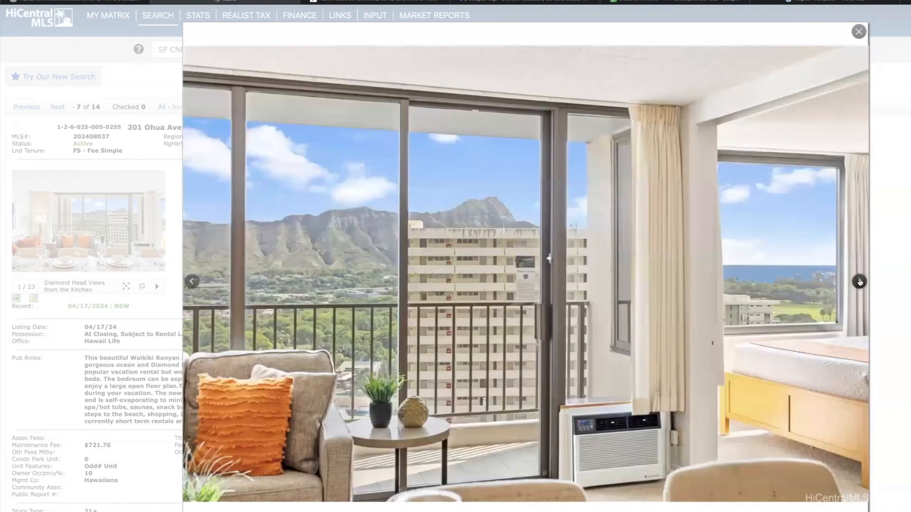
left_click(859, 282)
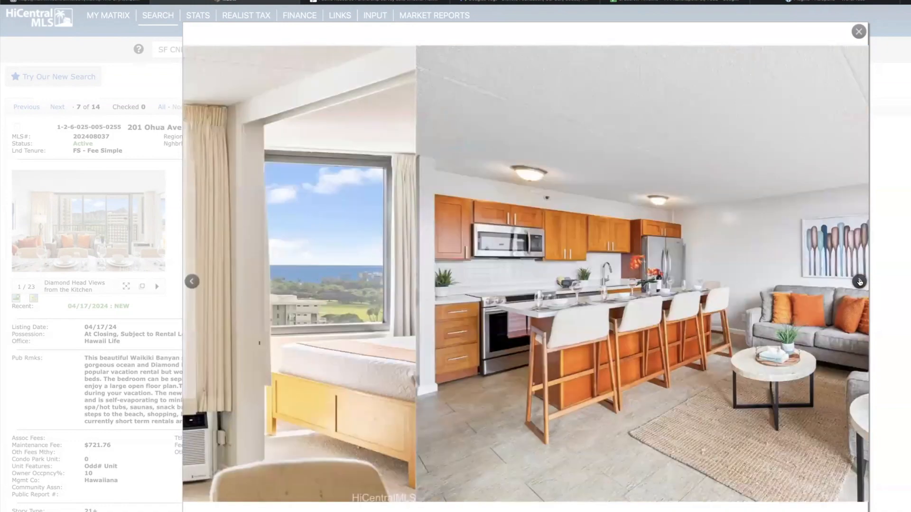
left_click(860, 282)
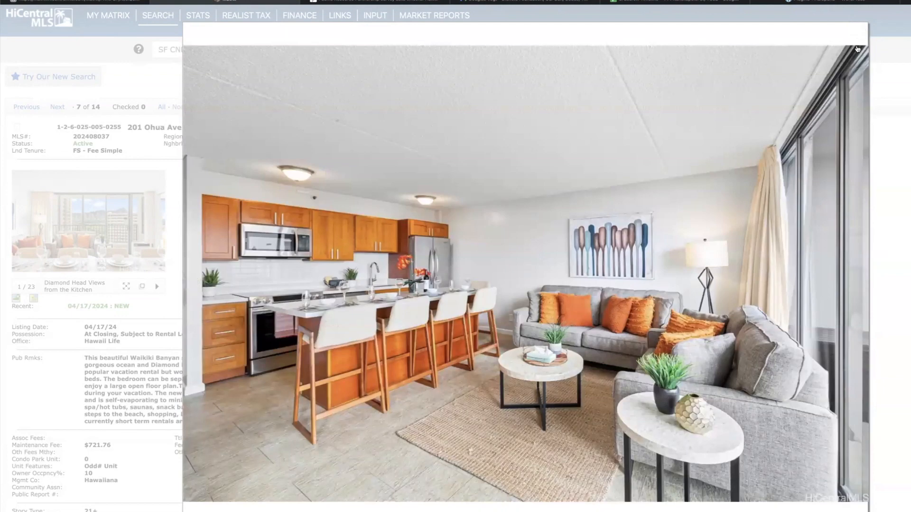
left_click(855, 49)
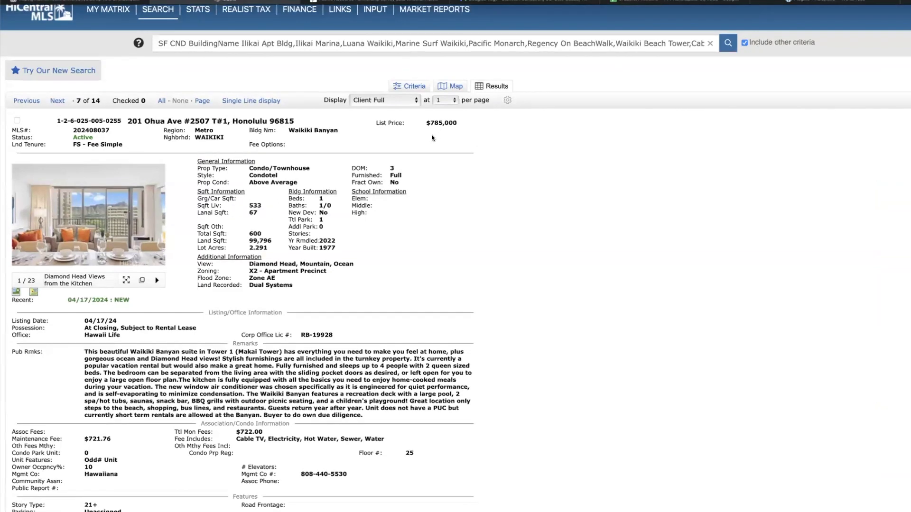
mouse_move(166, 229)
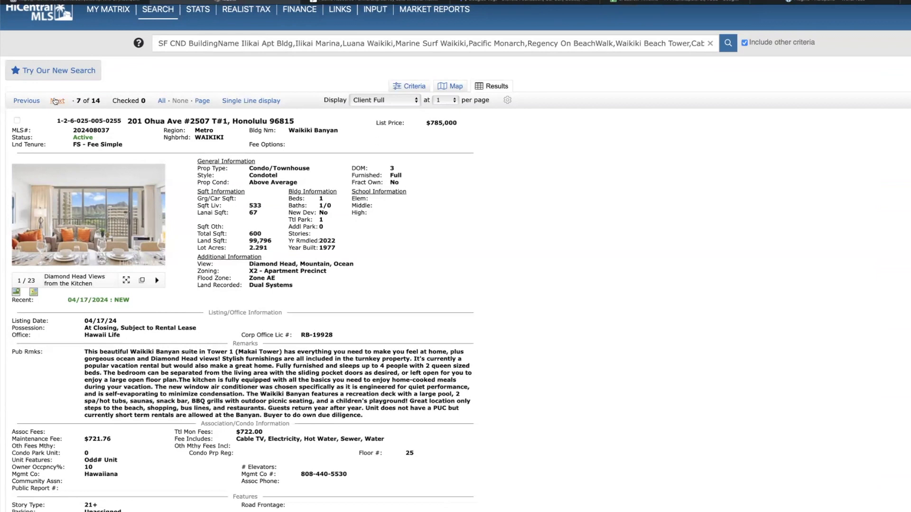
Advance to result 8 of 14, 57-120 Lalo Kuilima Way #435 in Kahuku at $1,079,000
left_click(57, 101)
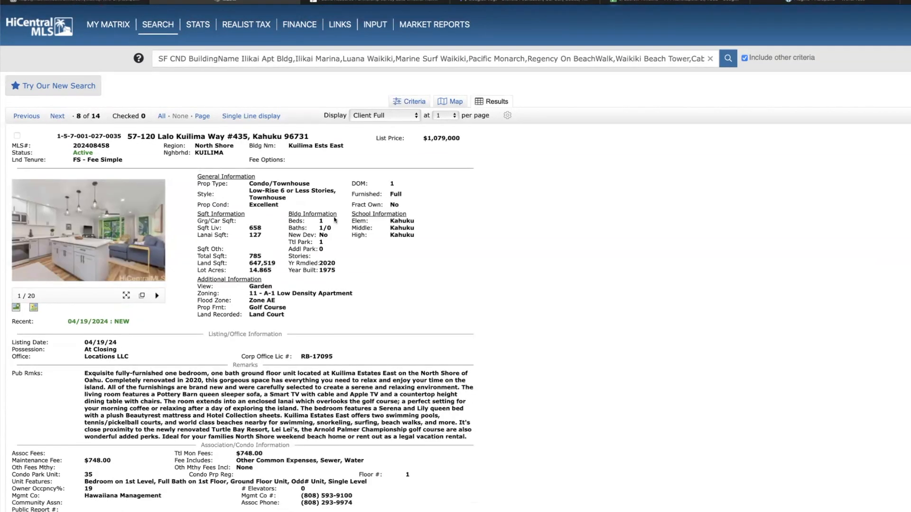
mouse_move(238, 139)
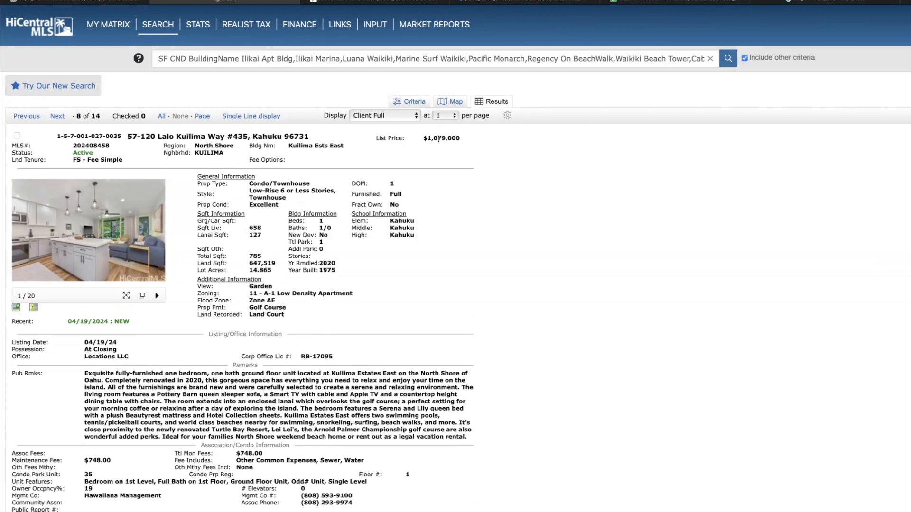
mouse_move(429, 144)
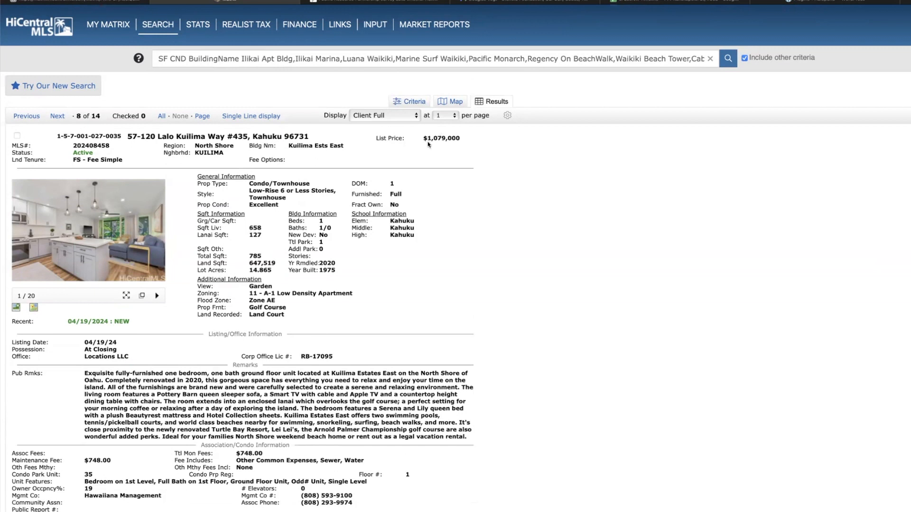
mouse_move(425, 139)
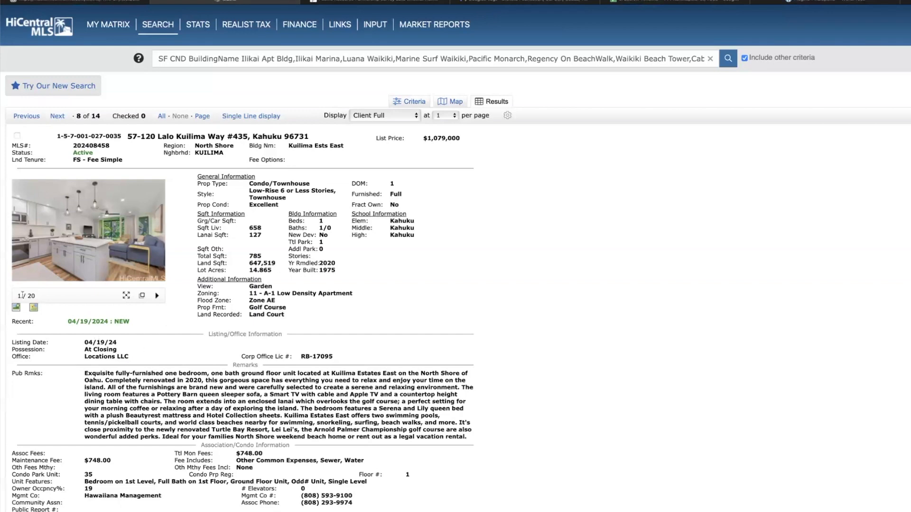
Enlarge the Lalo Kuilima Way #435 listing's photo into the full-size gallery
left_click(87, 229)
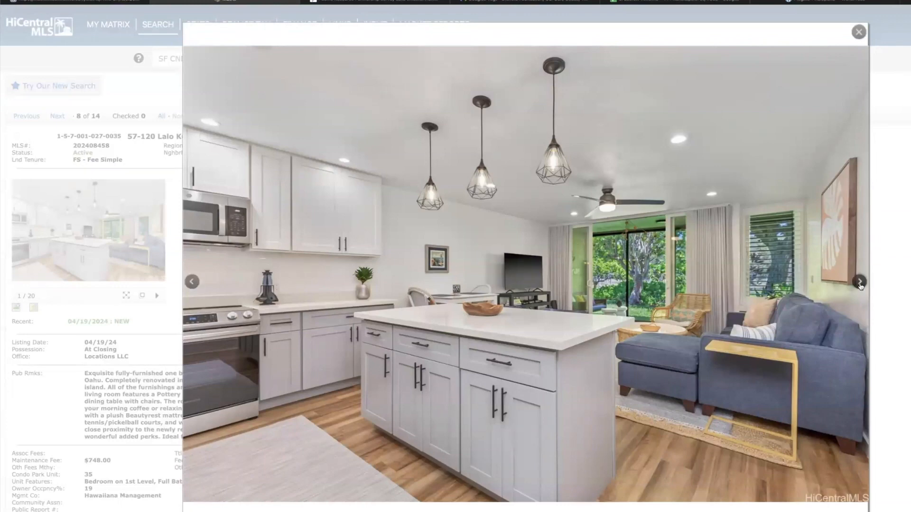
Flip through the unit's kitchen, living room, bedroom and bathroom photos, then return to its details
left_click(860, 282)
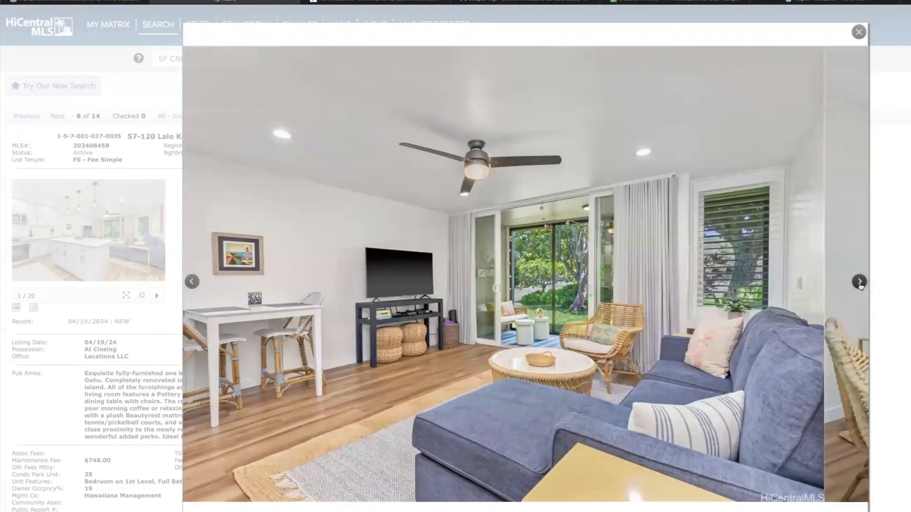
left_click(860, 282)
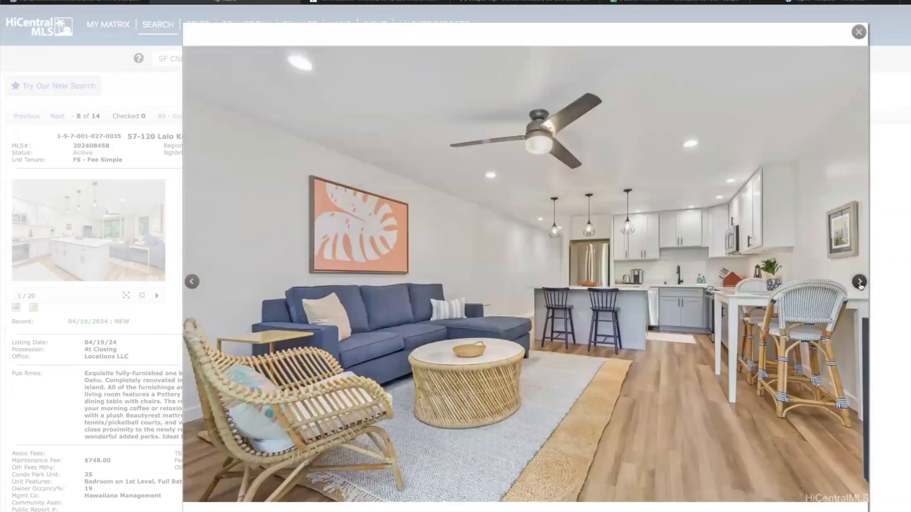
left_click(859, 281)
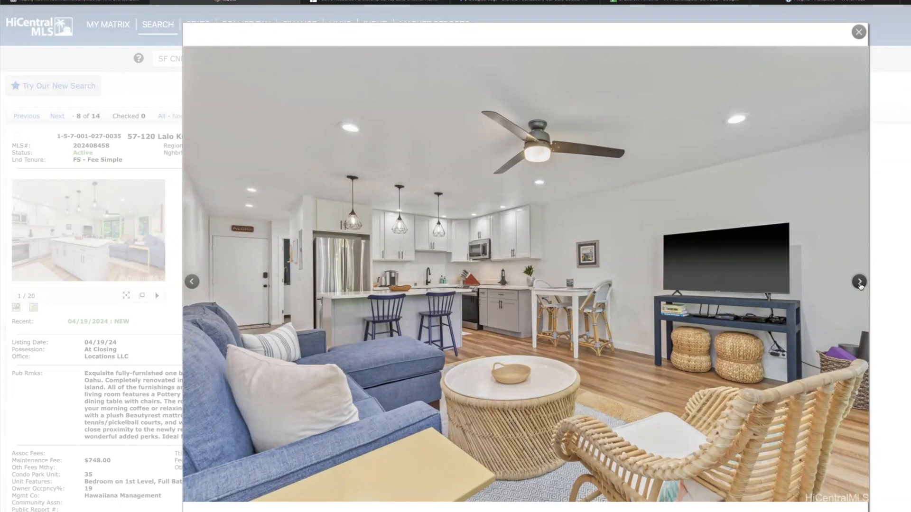
left_click(860, 282)
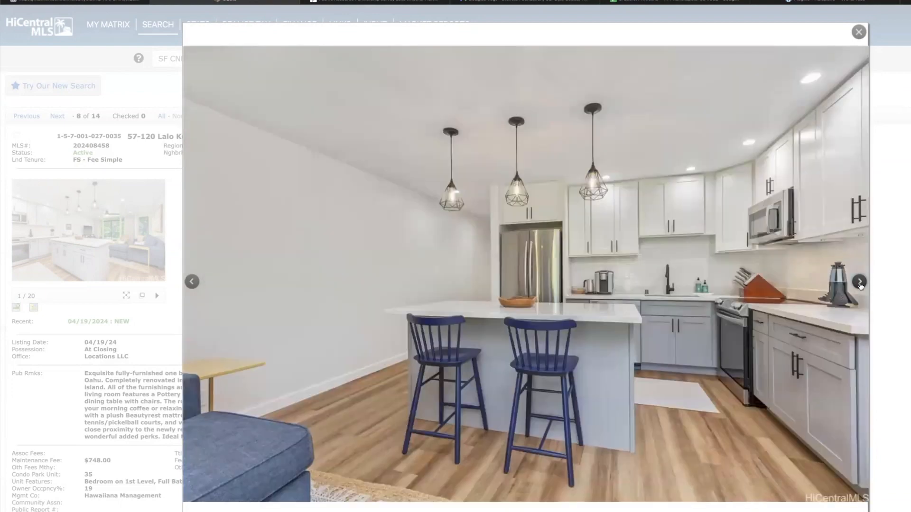
left_click(860, 282)
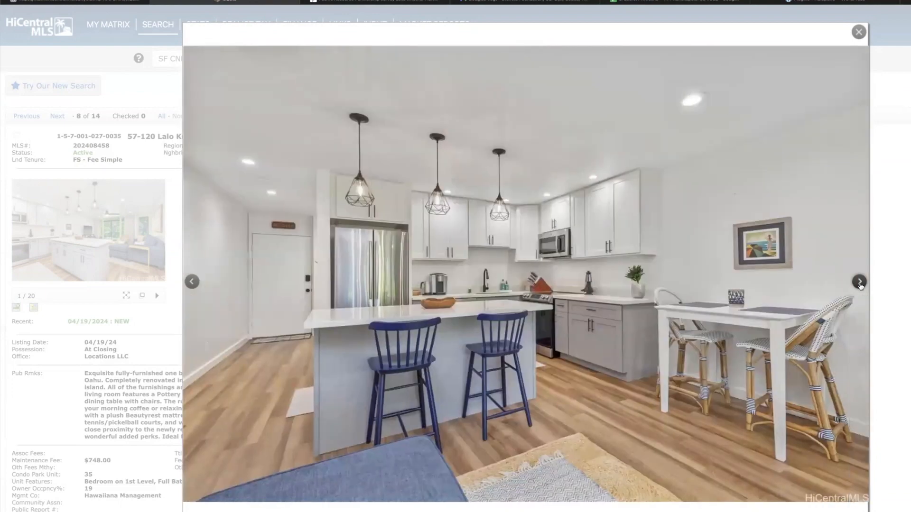
left_click(859, 282)
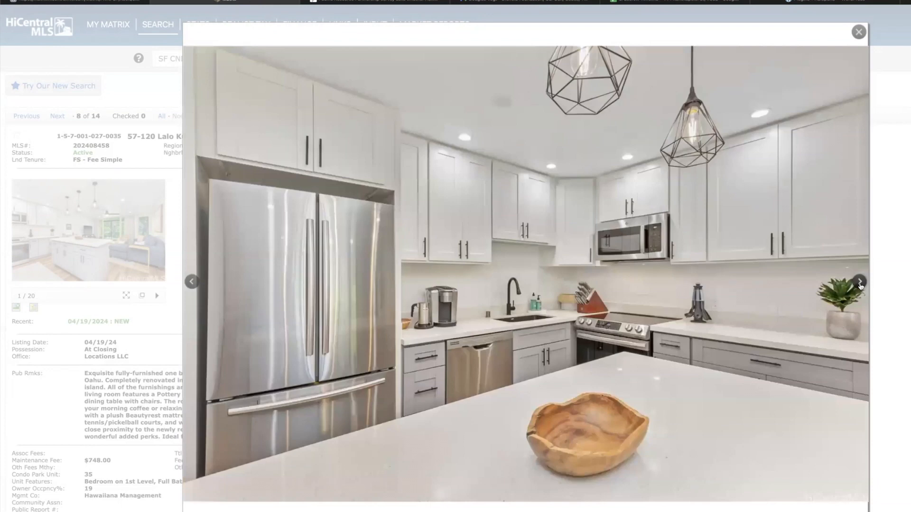
left_click(859, 282)
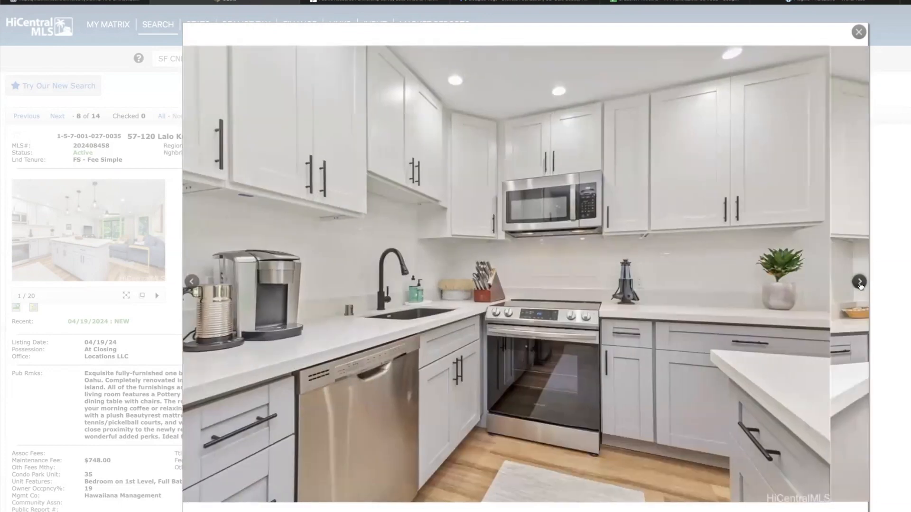
left_click(858, 281)
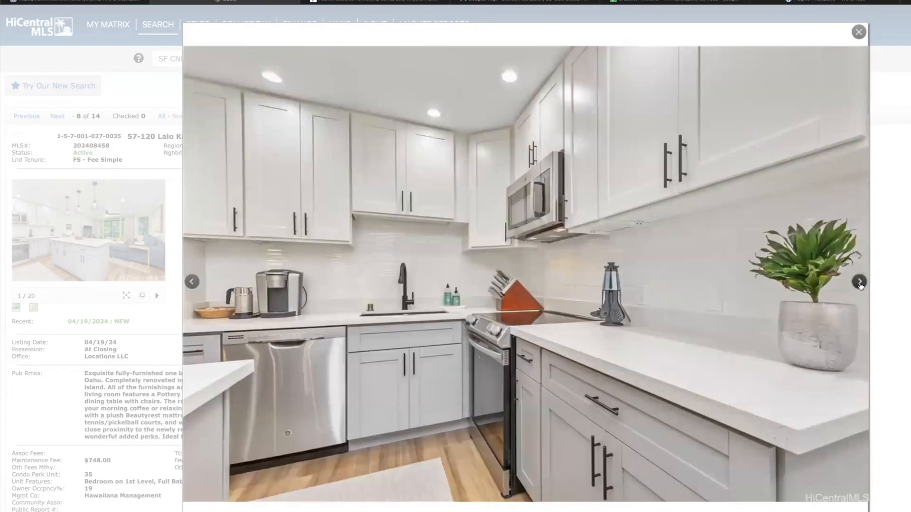
left_click(860, 282)
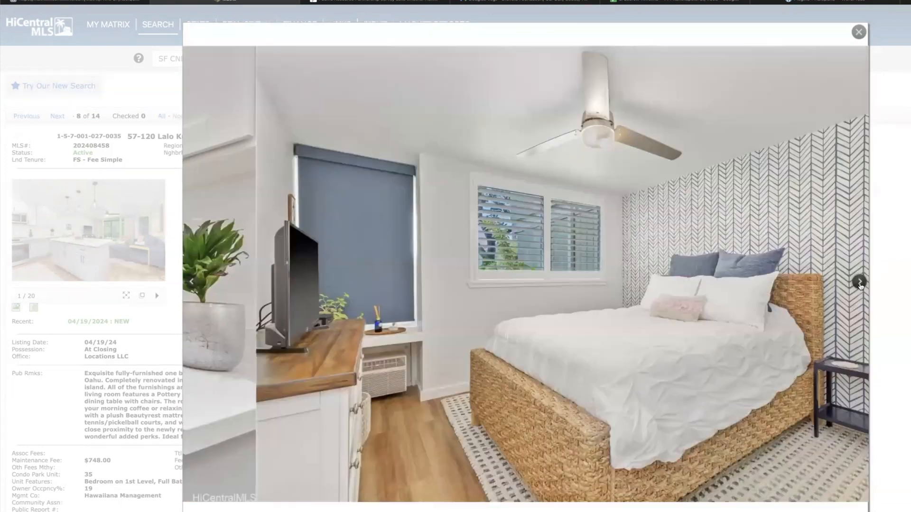
left_click(859, 282)
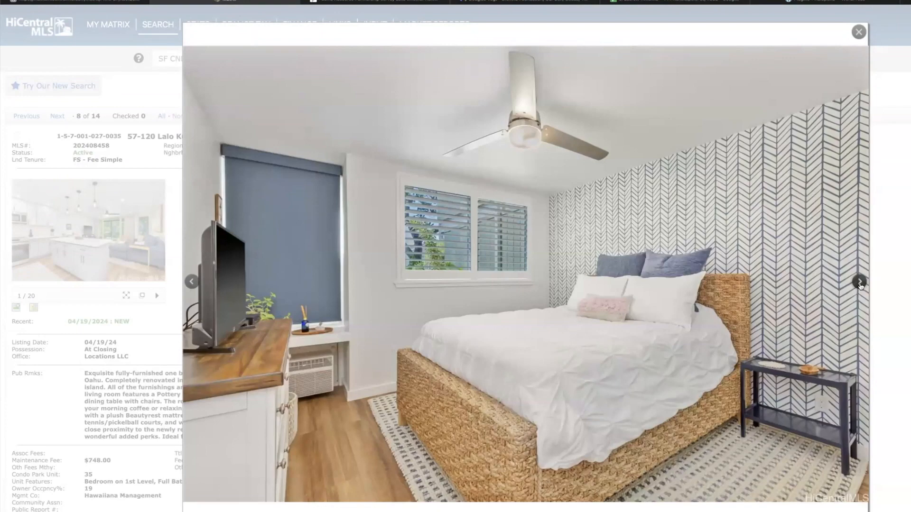
left_click(859, 282)
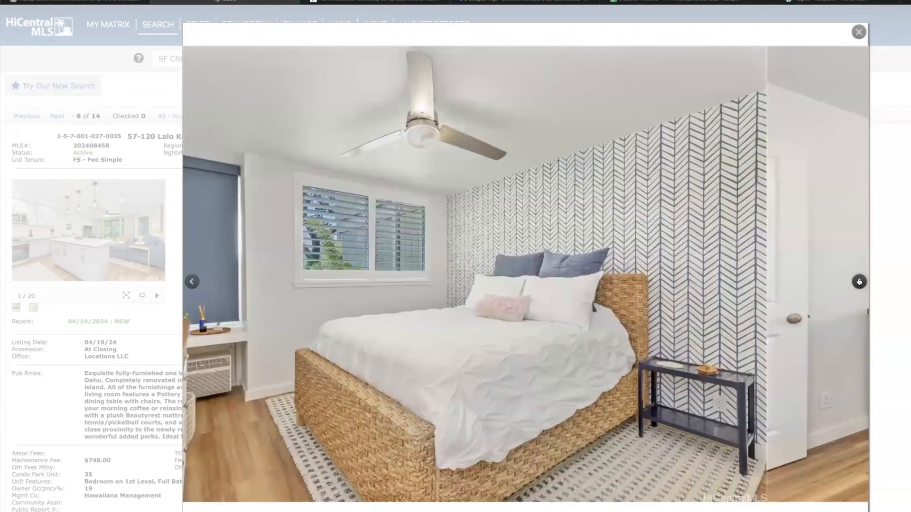
left_click(859, 282)
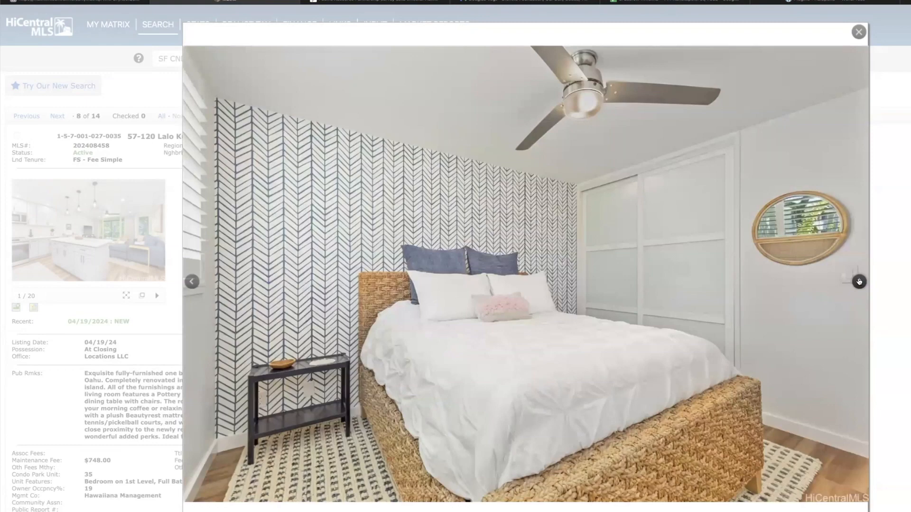
left_click(859, 282)
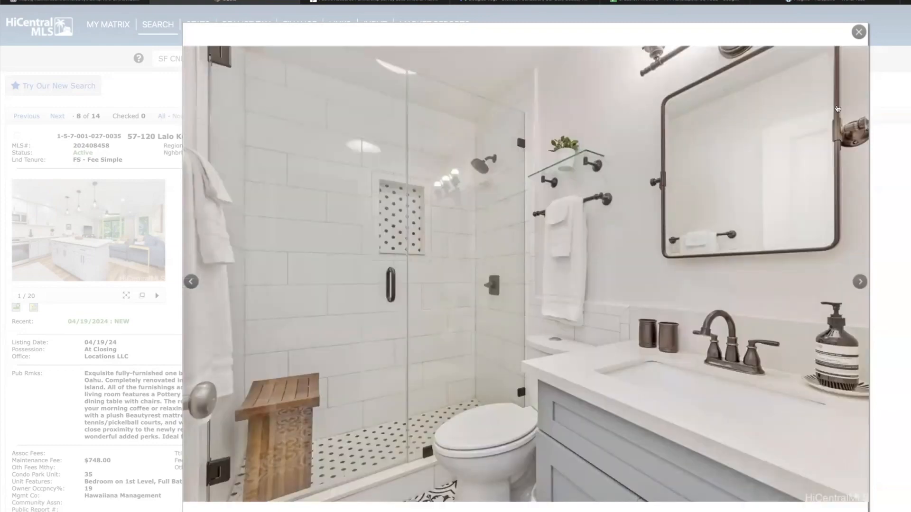
left_click(857, 32)
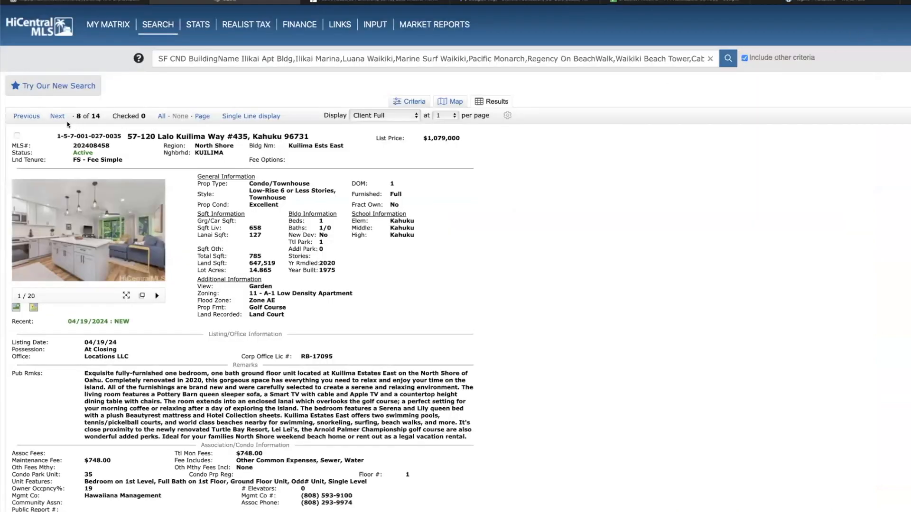
left_click(57, 116)
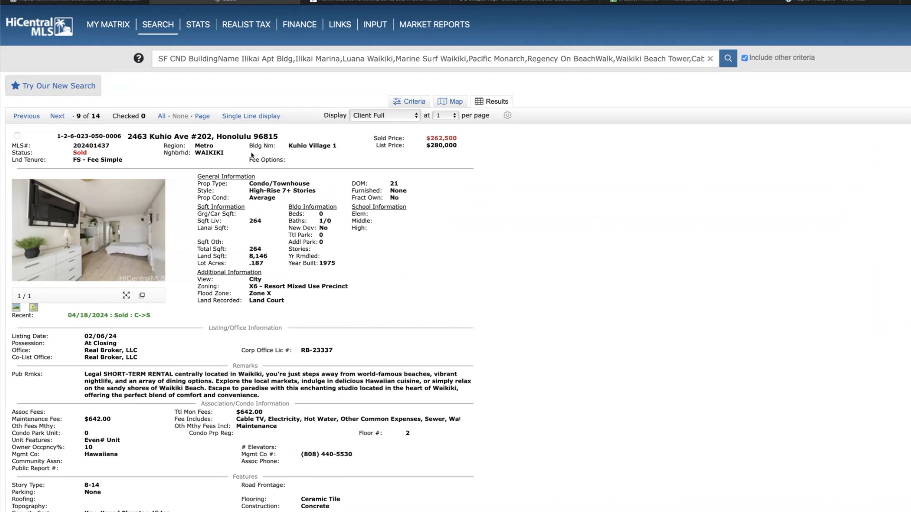
mouse_move(436, 164)
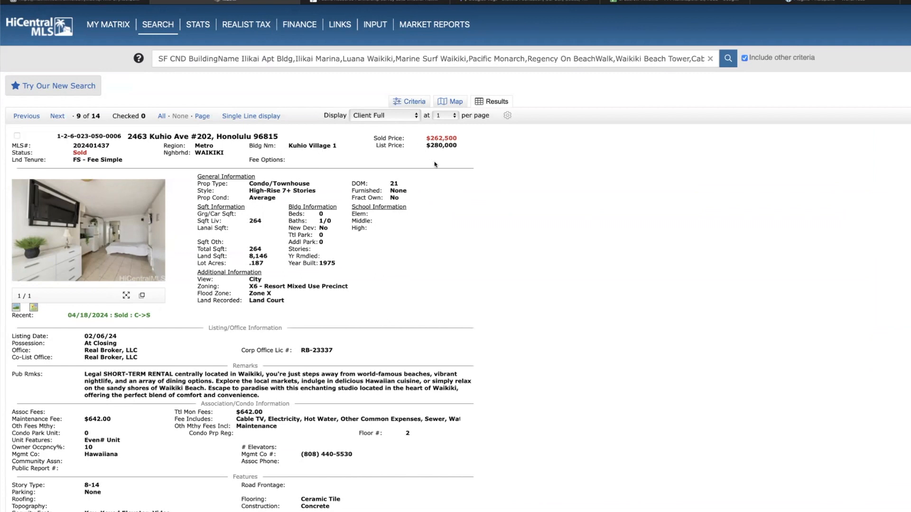
mouse_move(421, 187)
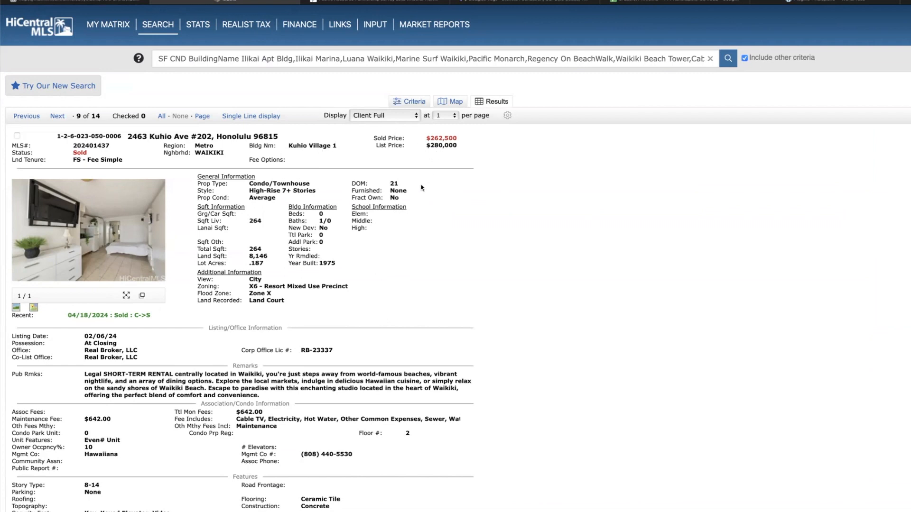
scroll("down", 3)
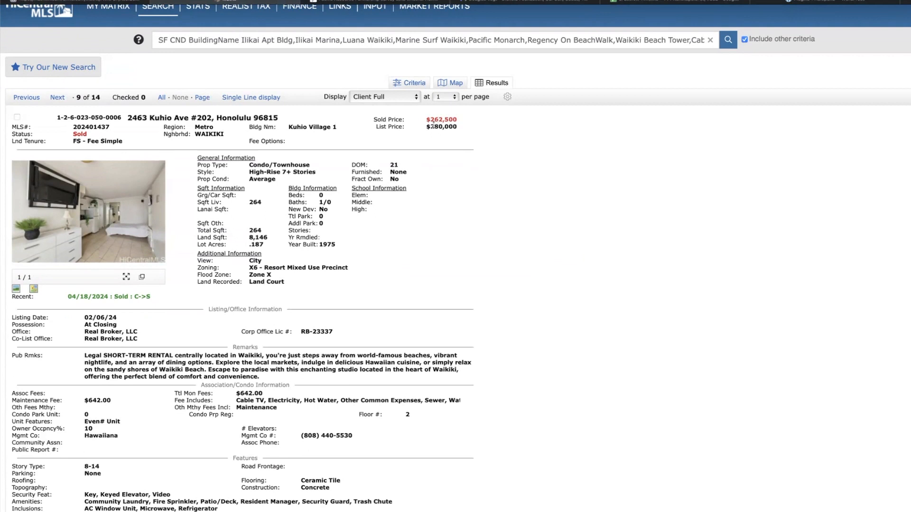
mouse_move(422, 180)
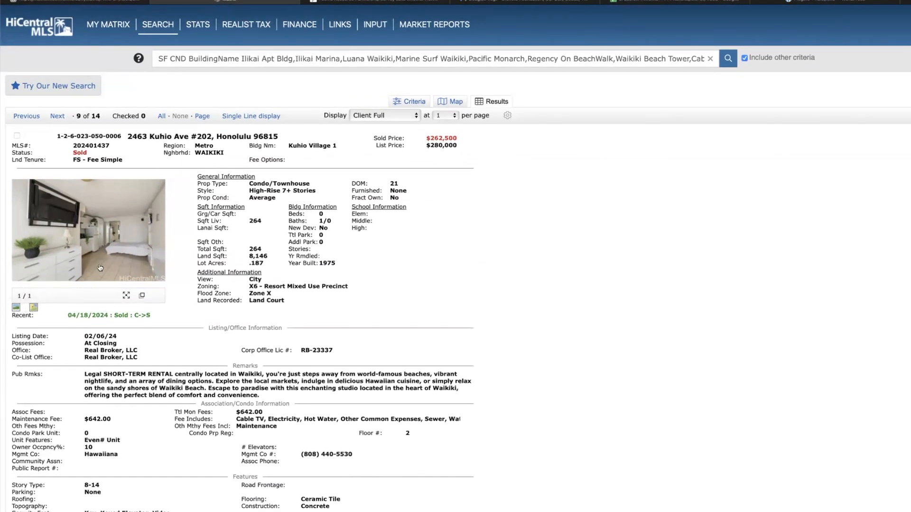
mouse_move(115, 265)
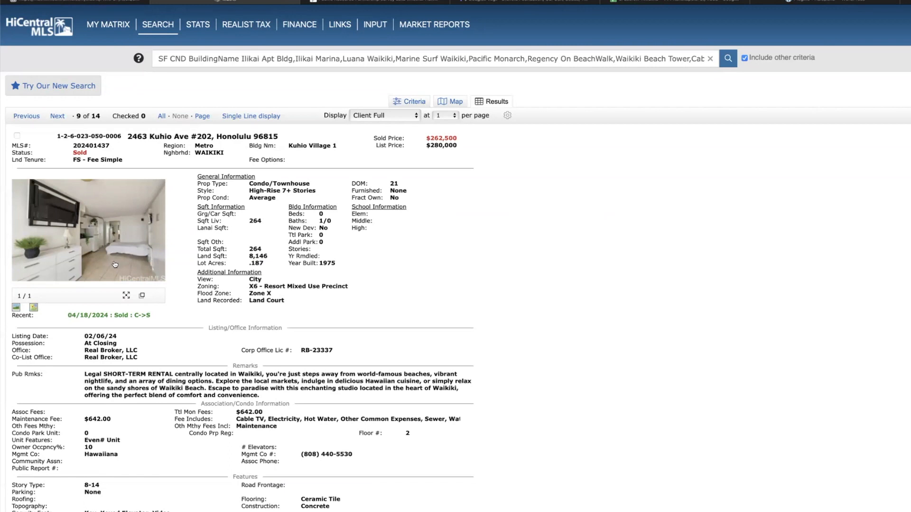
mouse_move(92, 265)
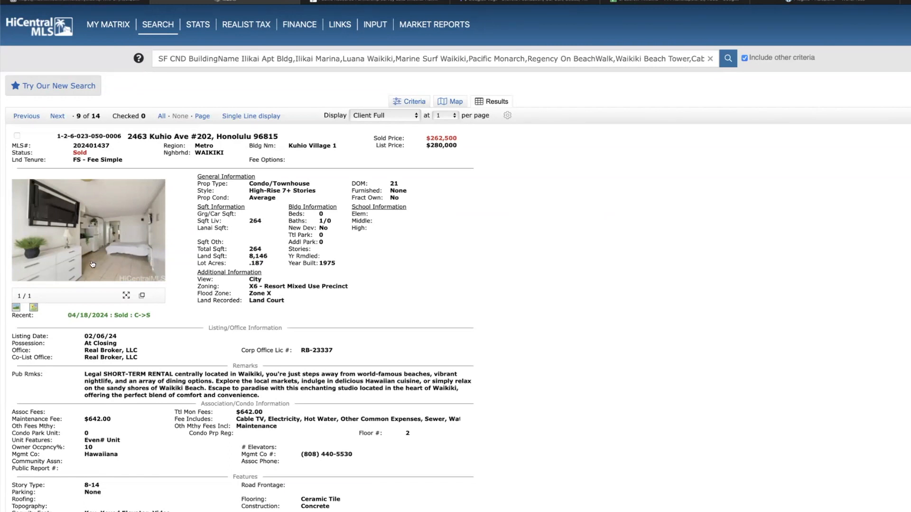
mouse_move(59, 272)
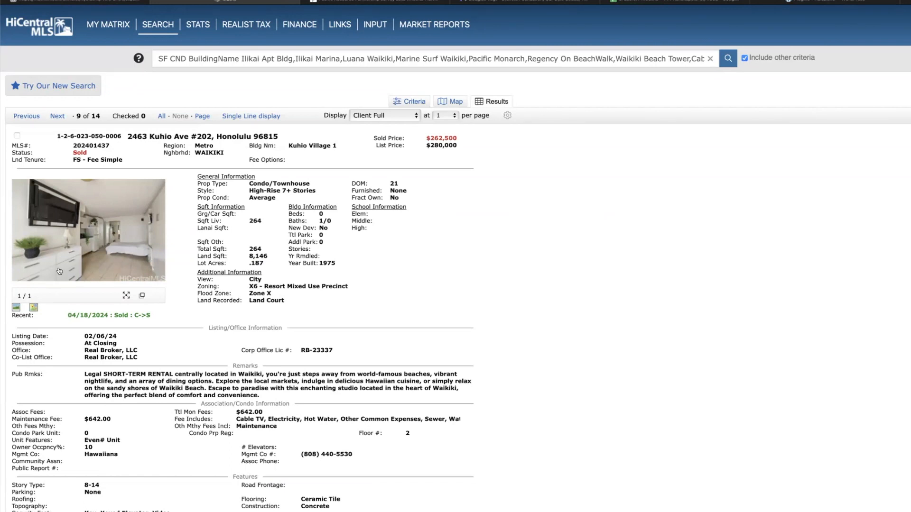
mouse_move(68, 262)
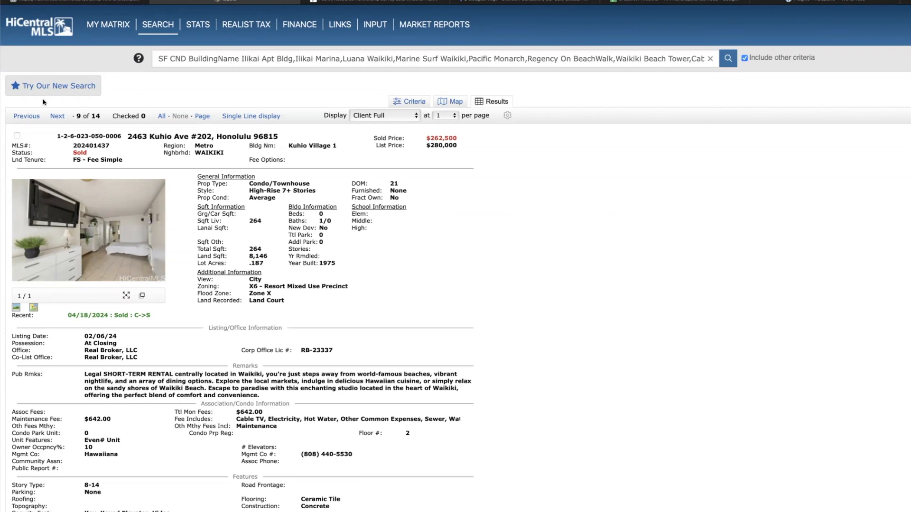
mouse_move(113, 257)
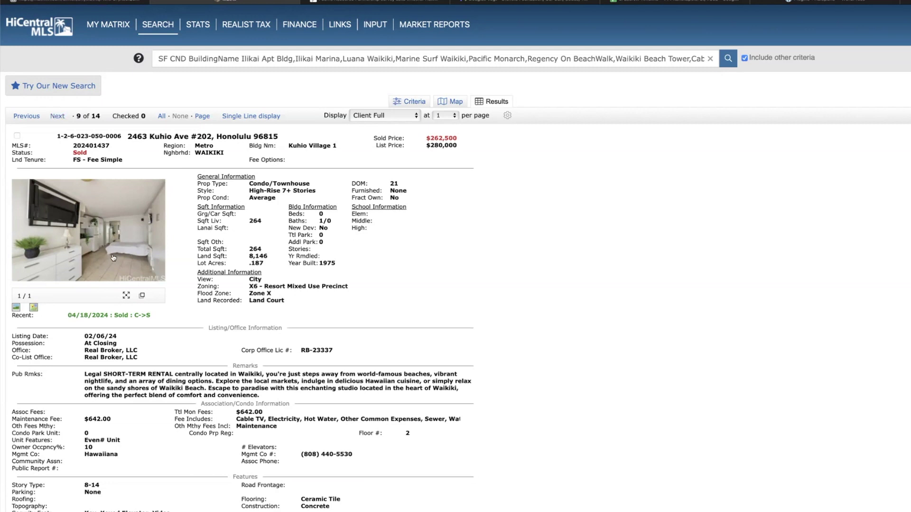
mouse_move(70, 291)
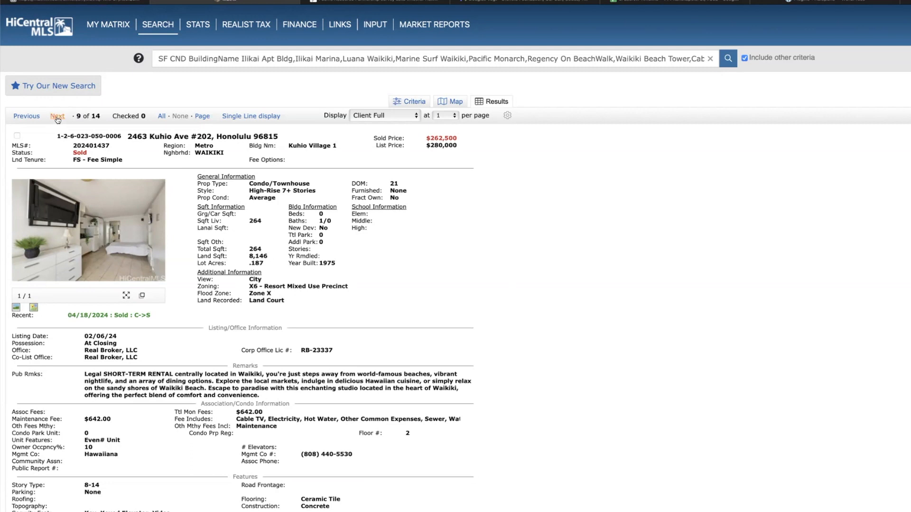
Advance through listings 10 and 11 to result 12 of 14, 201 Ohua Ave #3508
left_click(57, 116)
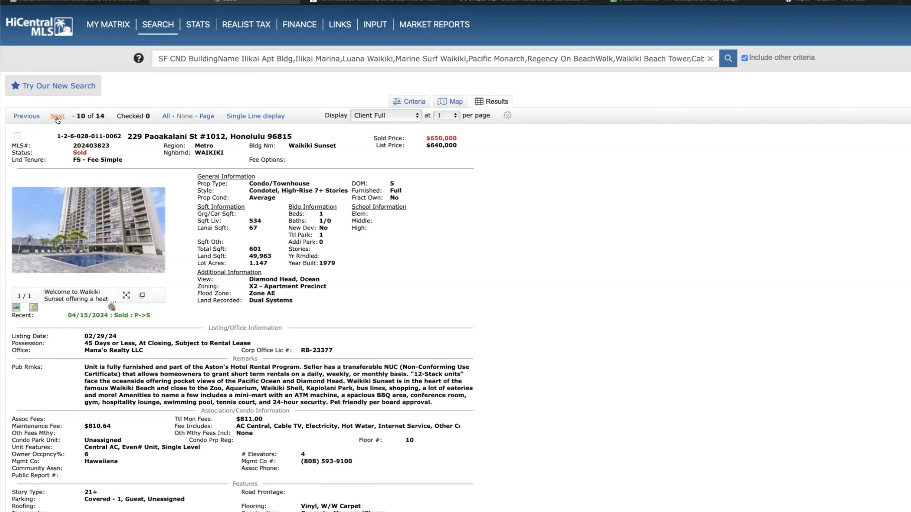
mouse_move(110, 239)
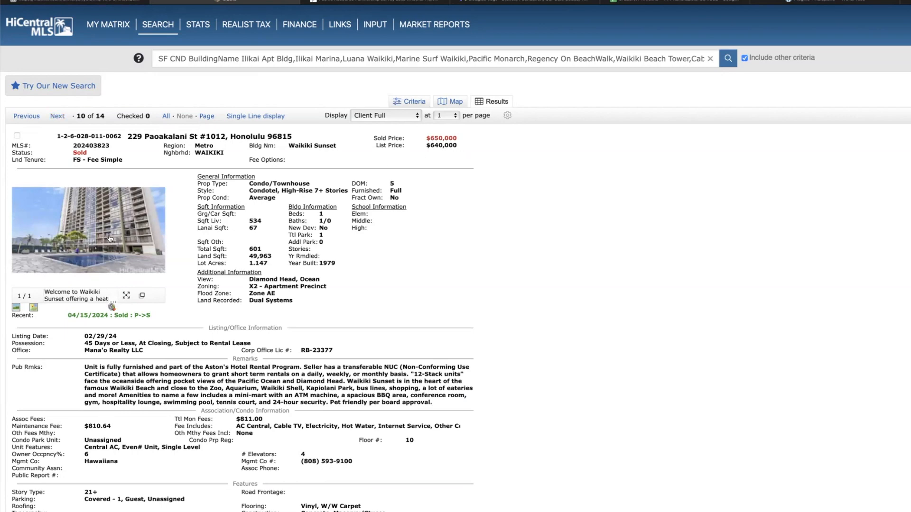
left_click(57, 116)
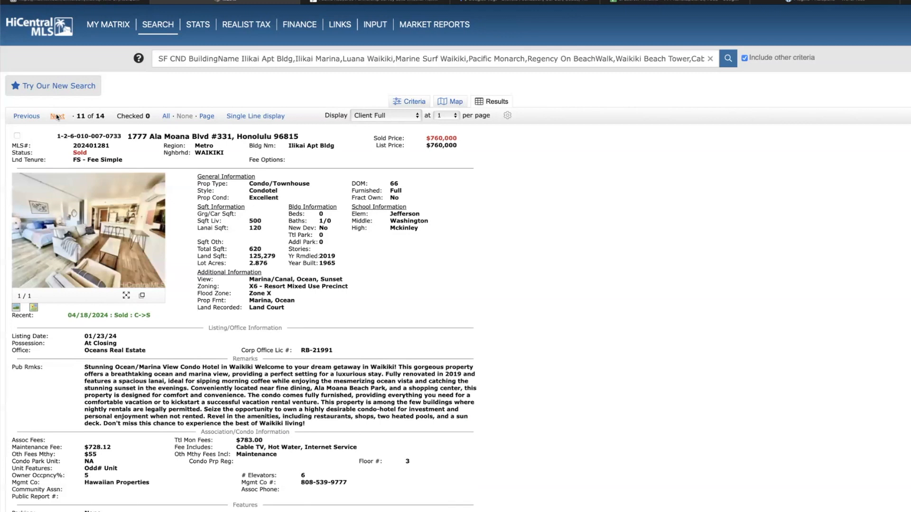
mouse_move(399, 179)
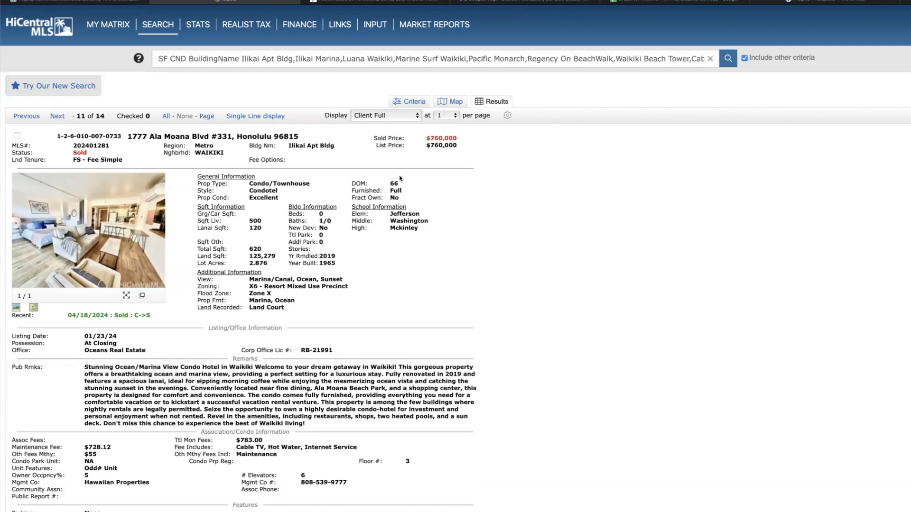
mouse_move(449, 154)
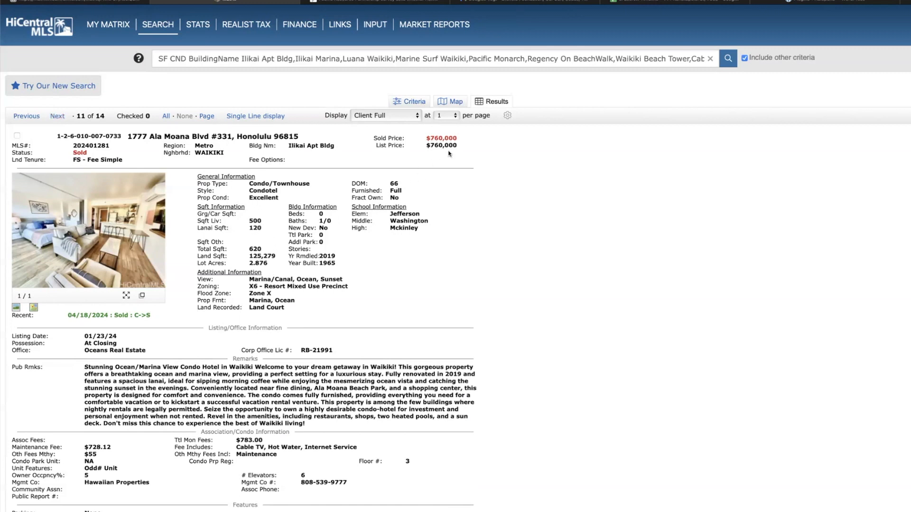
mouse_move(57, 116)
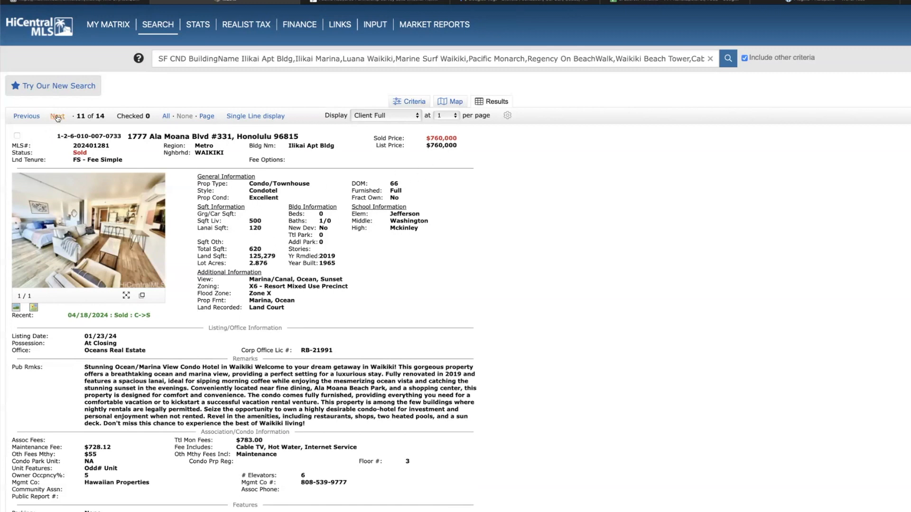
left_click(57, 116)
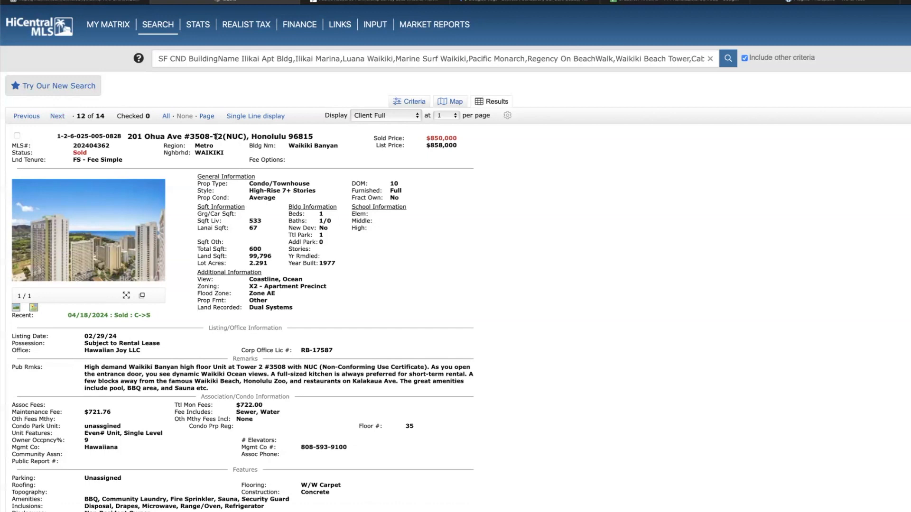
mouse_move(446, 154)
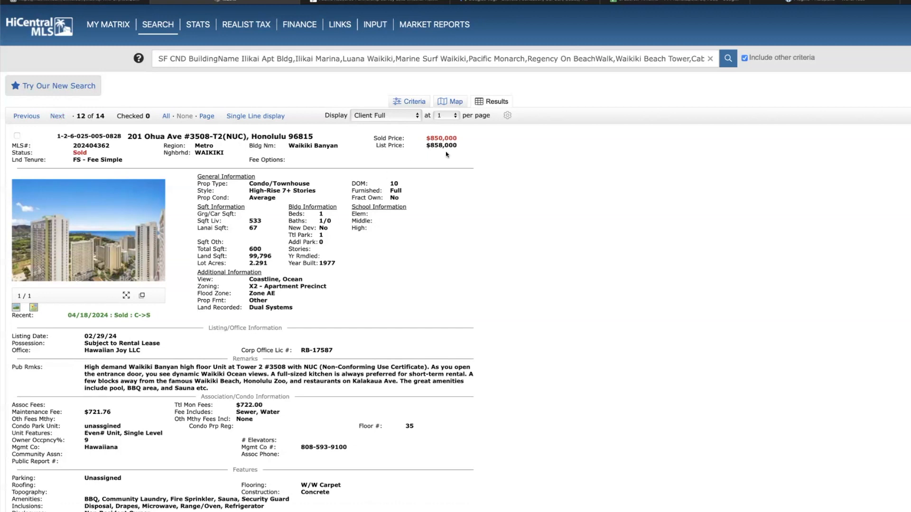
mouse_move(445, 151)
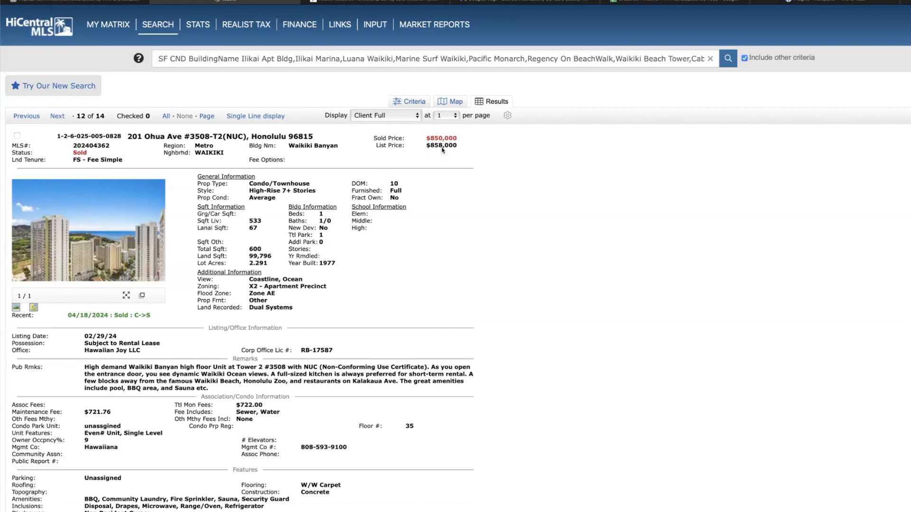
mouse_move(404, 194)
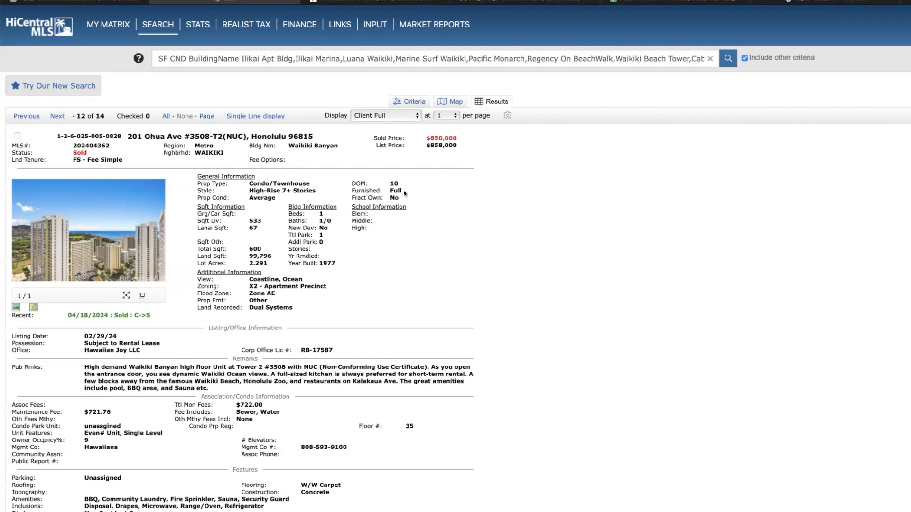
mouse_move(443, 153)
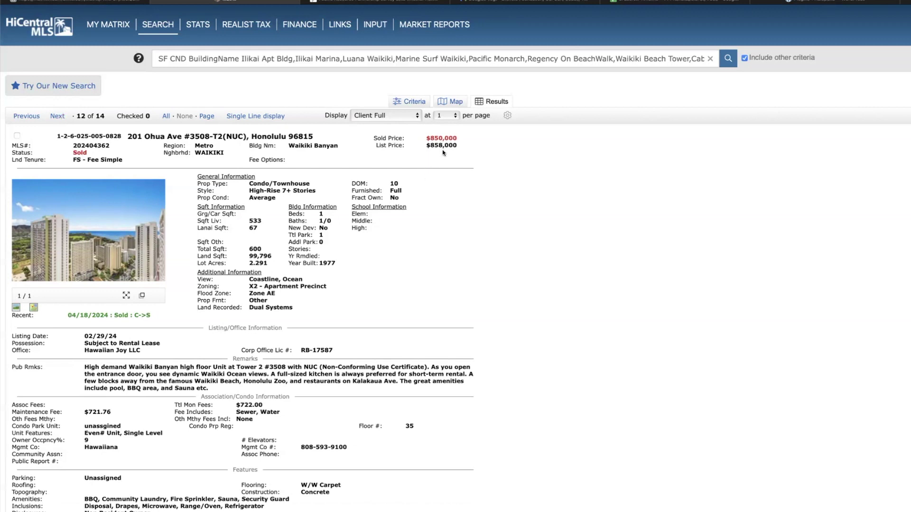
mouse_move(443, 153)
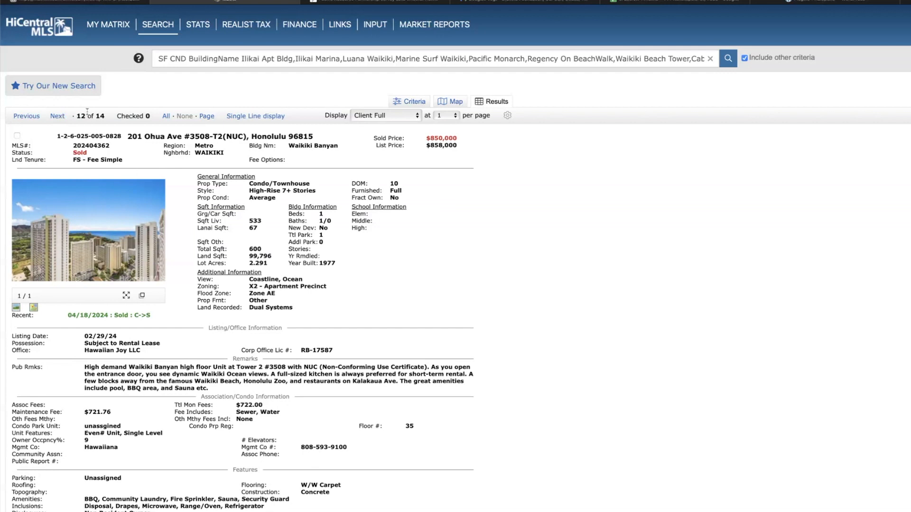
Advance to listing 13, 1777 Ala Moana Blvd #1427, and view its living-room photo full-size
left_click(57, 116)
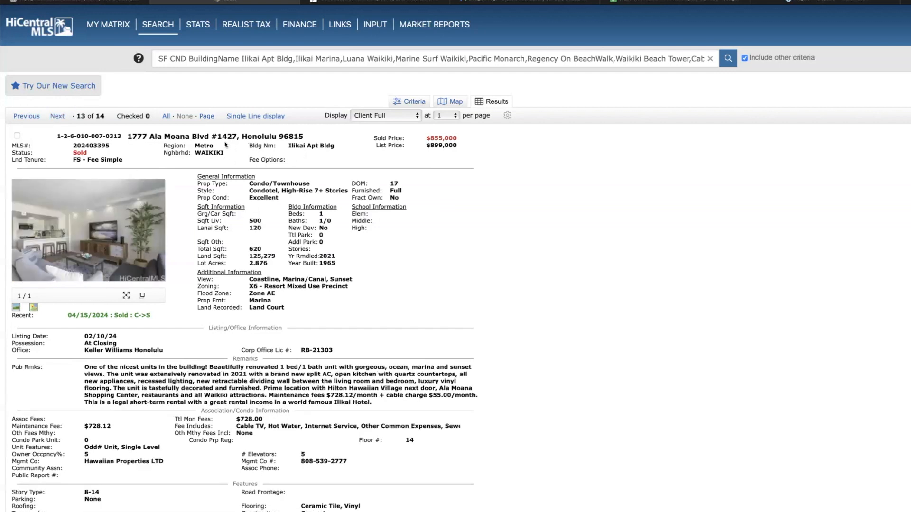
mouse_move(410, 182)
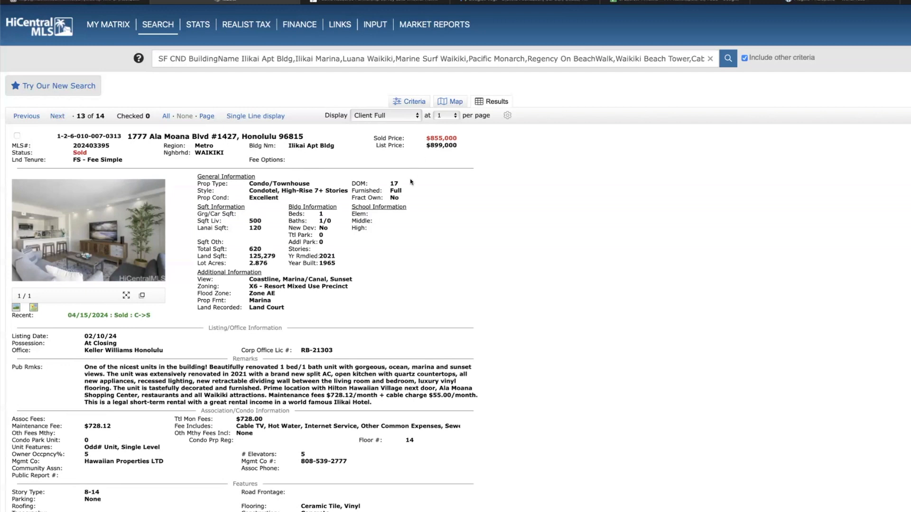
mouse_move(105, 250)
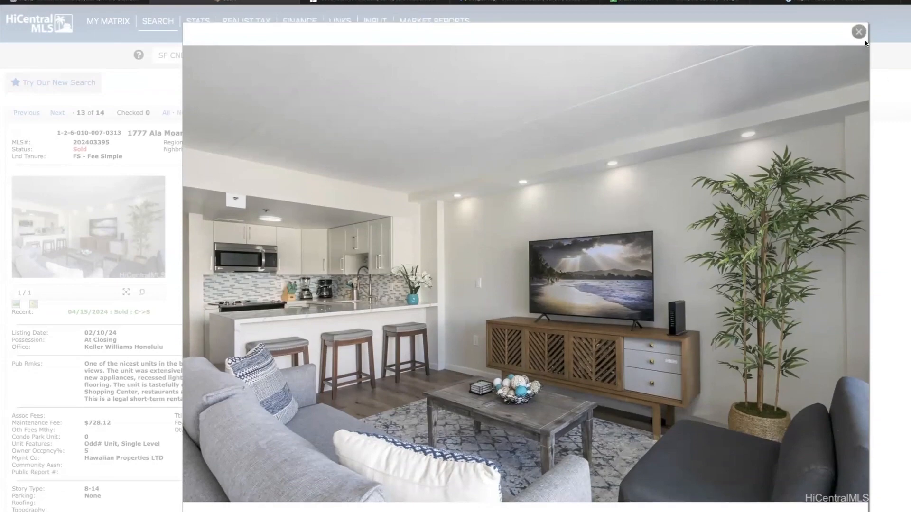
left_click(858, 32)
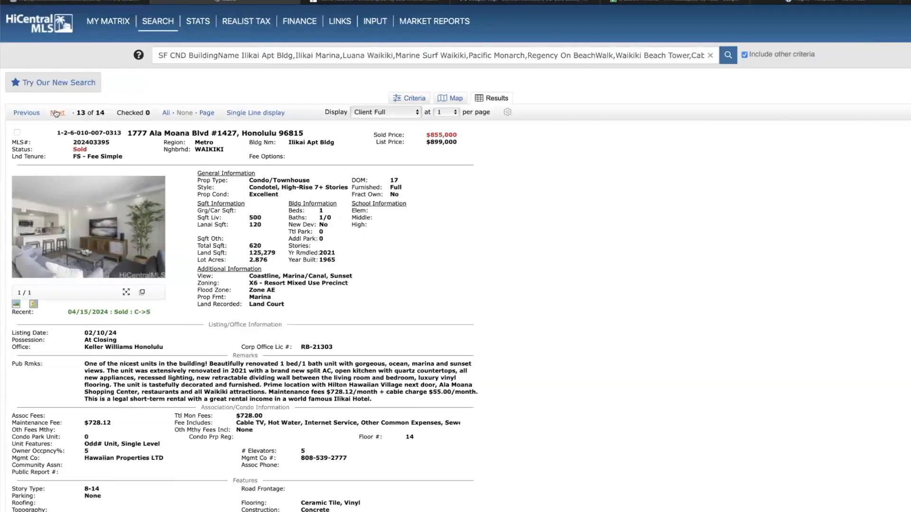
left_click(57, 112)
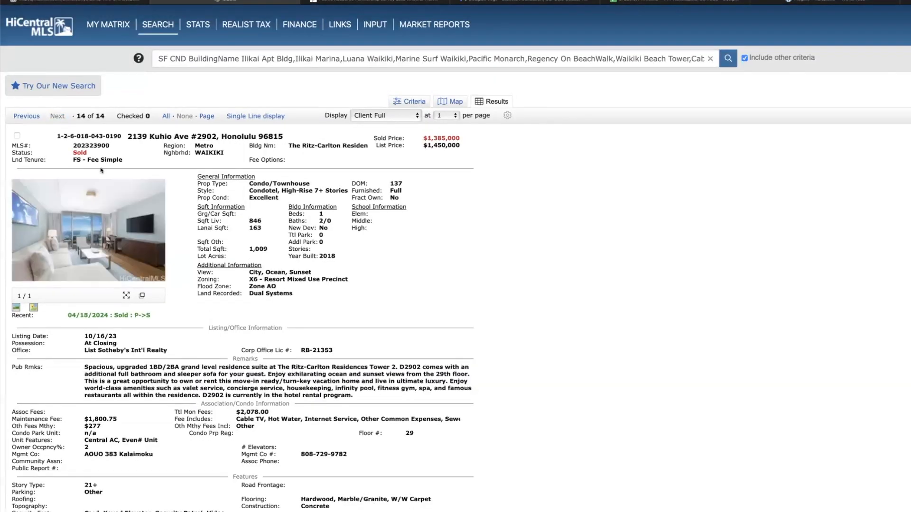
mouse_move(217, 147)
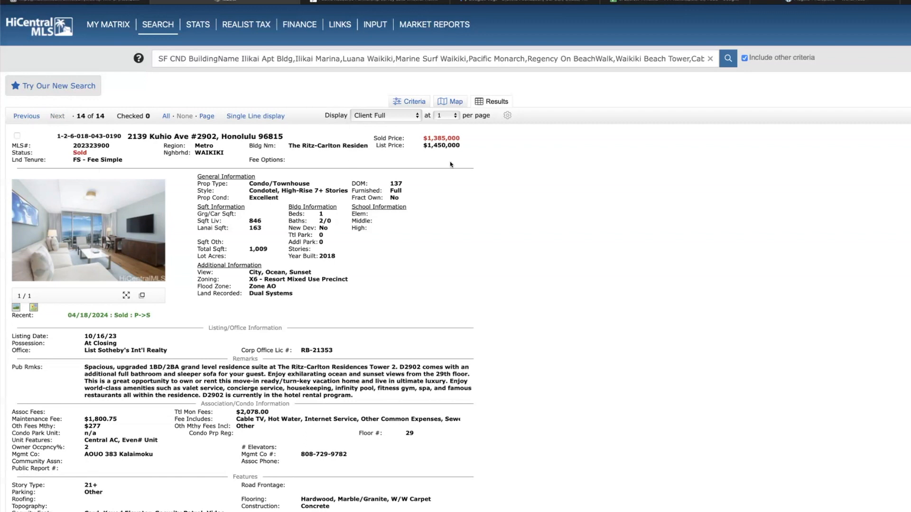
mouse_move(436, 147)
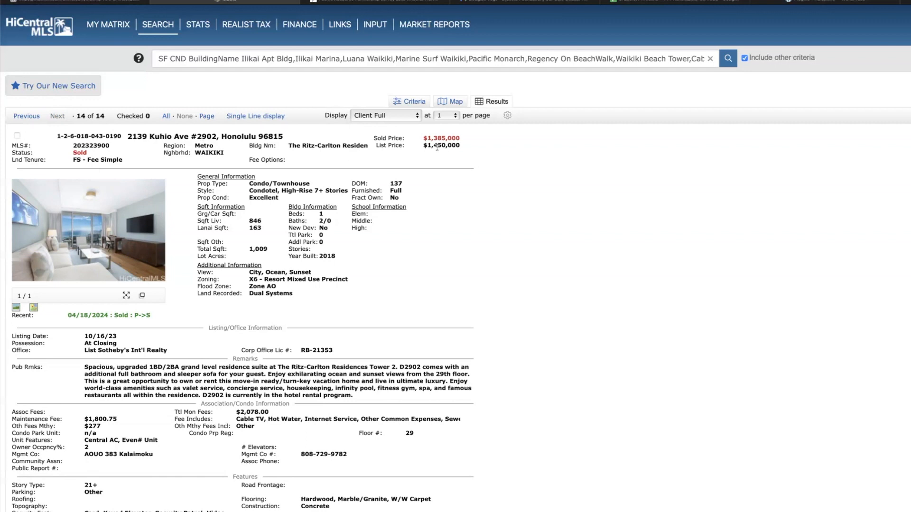
mouse_move(428, 172)
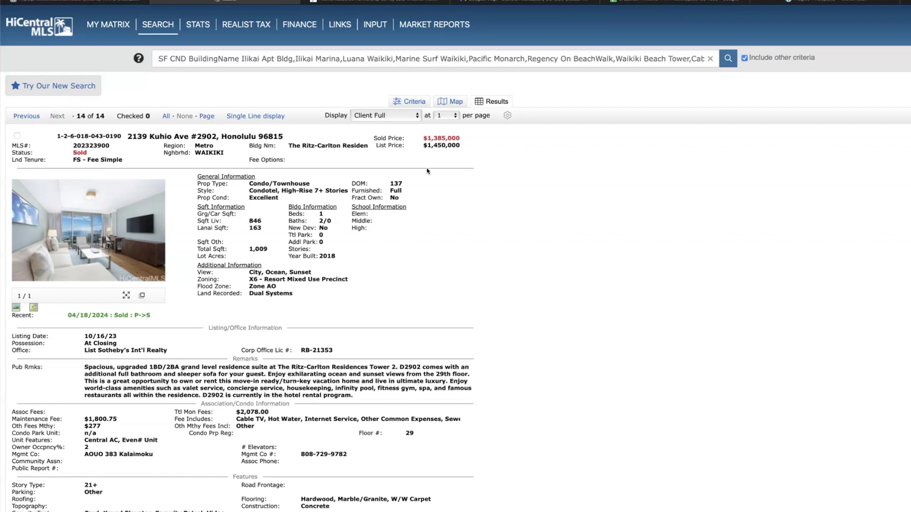